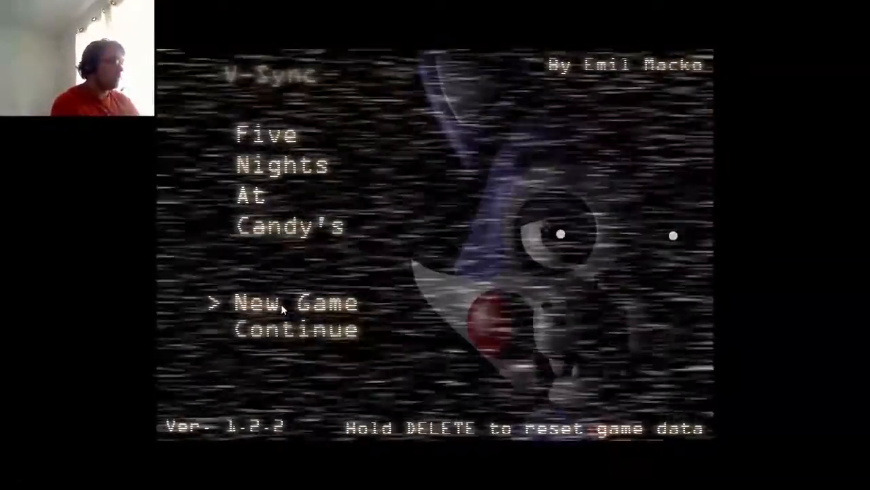
- Start a New Game from the title menu and let the first night begin
click(293, 303)
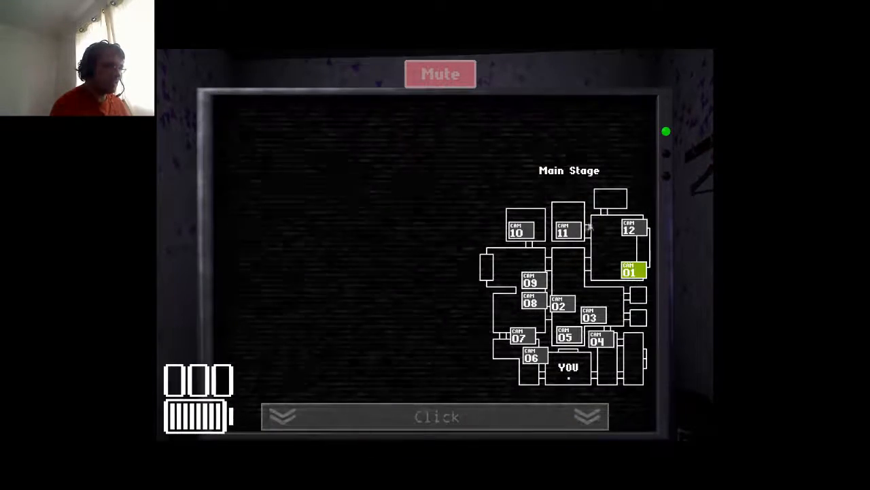
- Check the Drawing Room, Parts & Service, Secondary Party Room and Arcade Area feeds
click(565, 230)
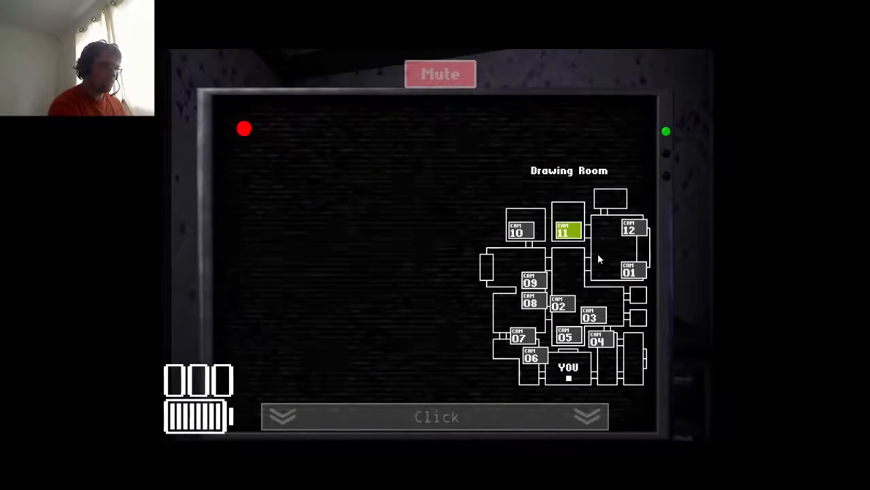
click(566, 229)
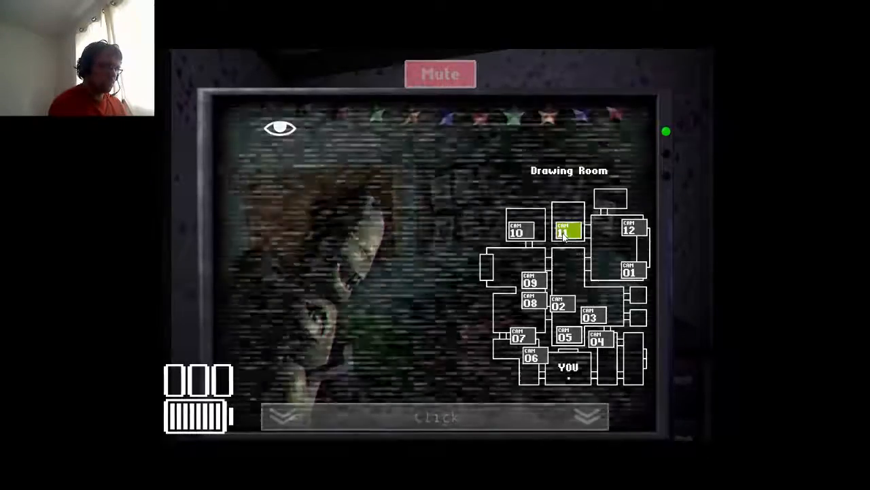
click(519, 231)
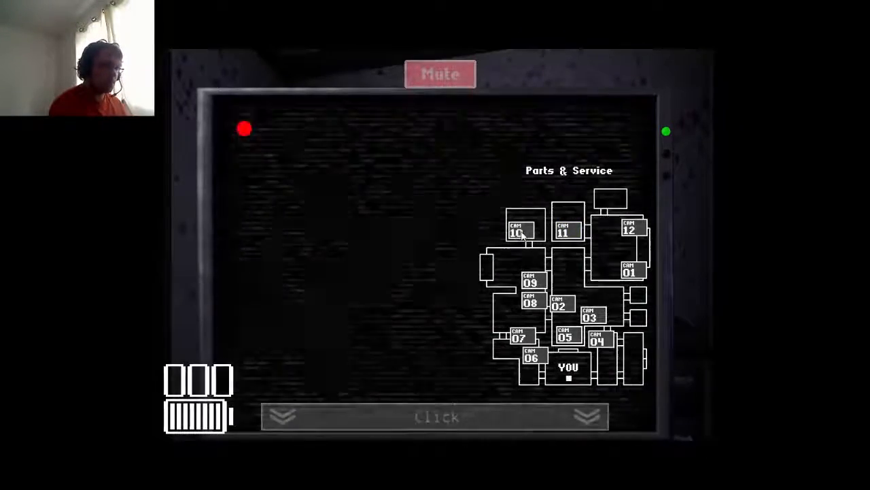
click(564, 229)
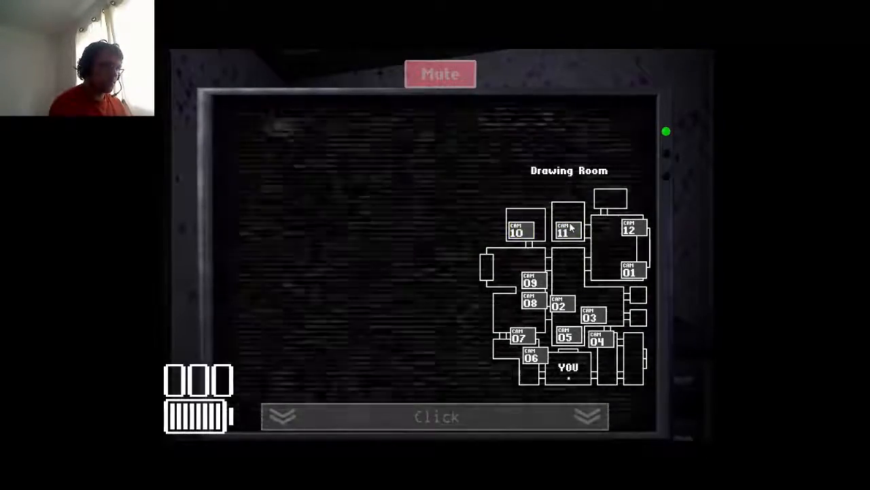
click(530, 281)
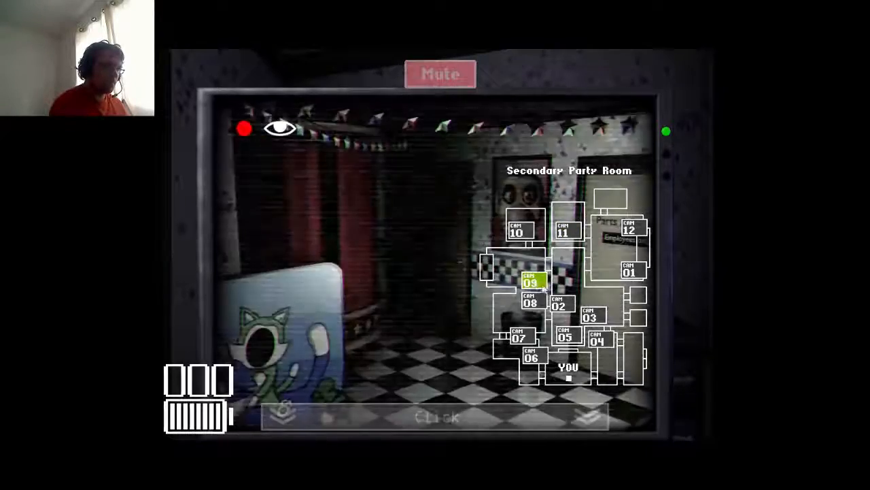
click(531, 302)
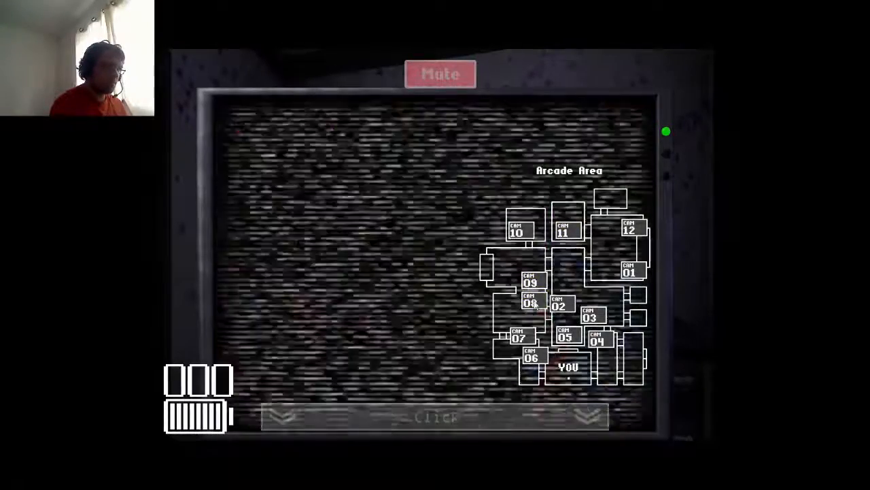
- Sweep Parts & Service, Drawing Room, Main Party Room, Main Stage, Main Hall 2 and Backstage 1
click(520, 229)
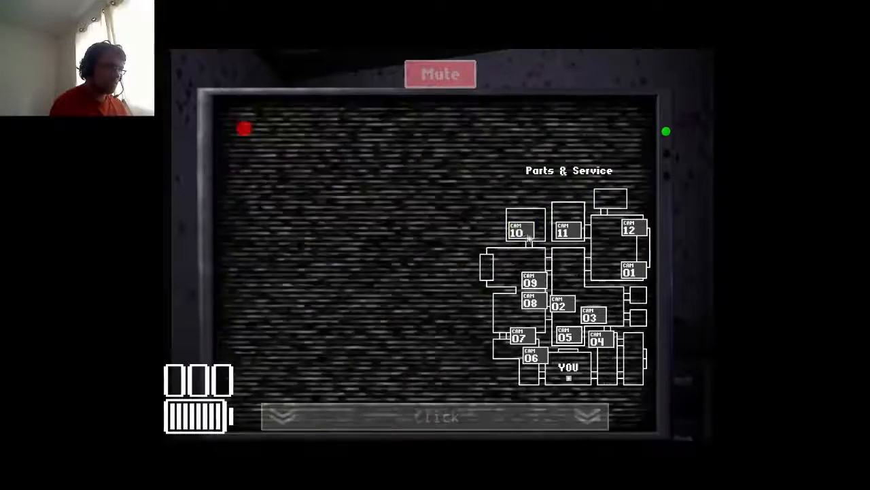
click(565, 230)
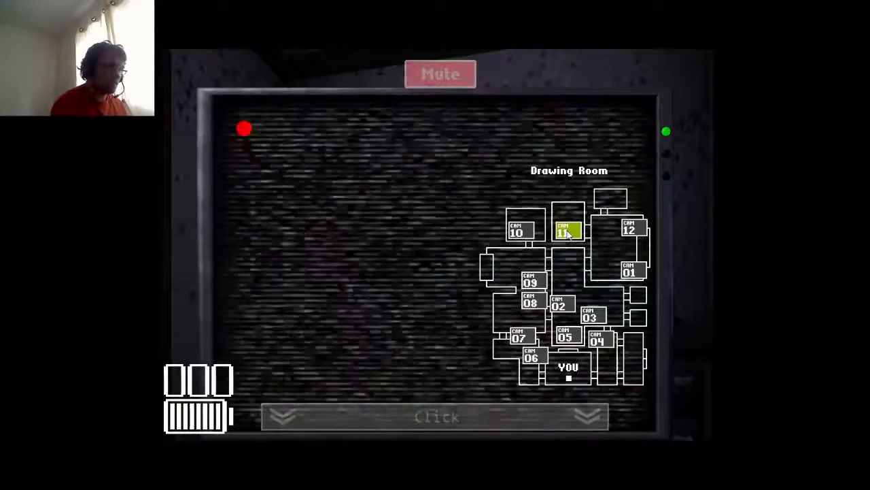
click(628, 229)
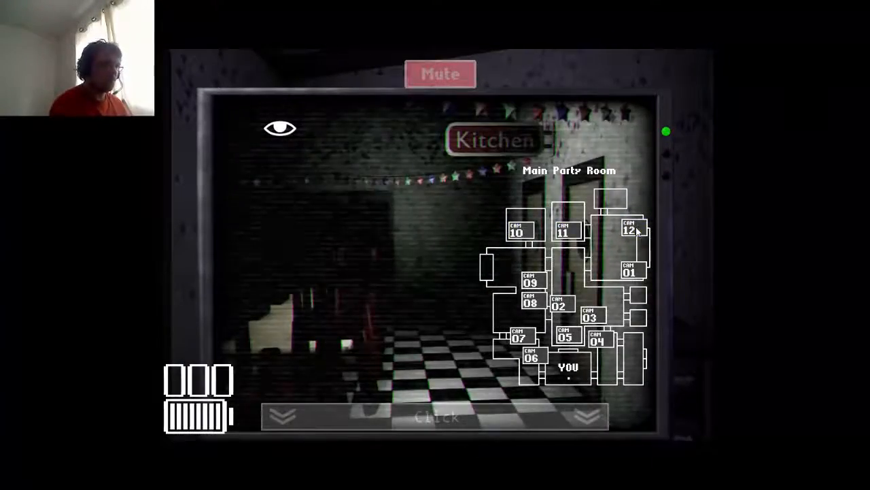
click(627, 271)
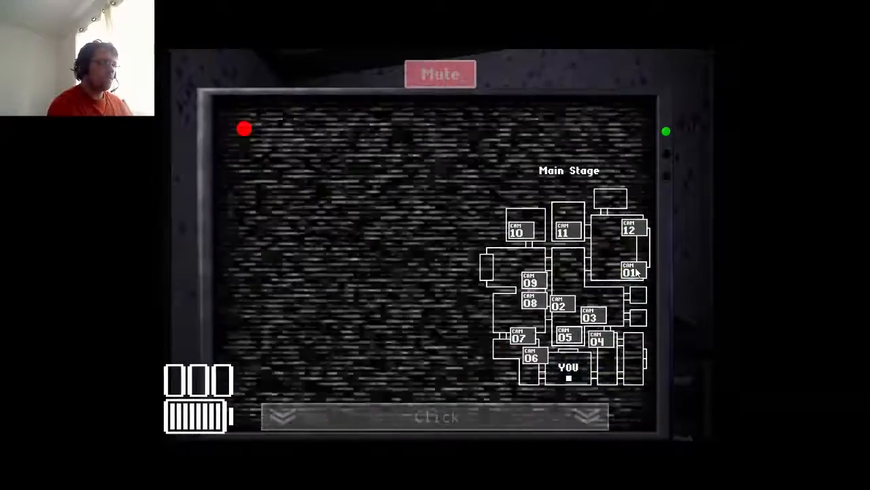
click(590, 318)
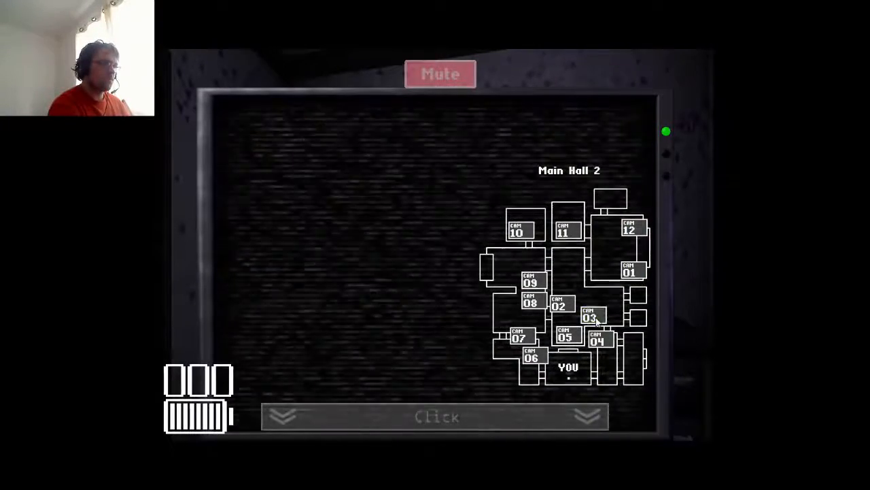
click(590, 316)
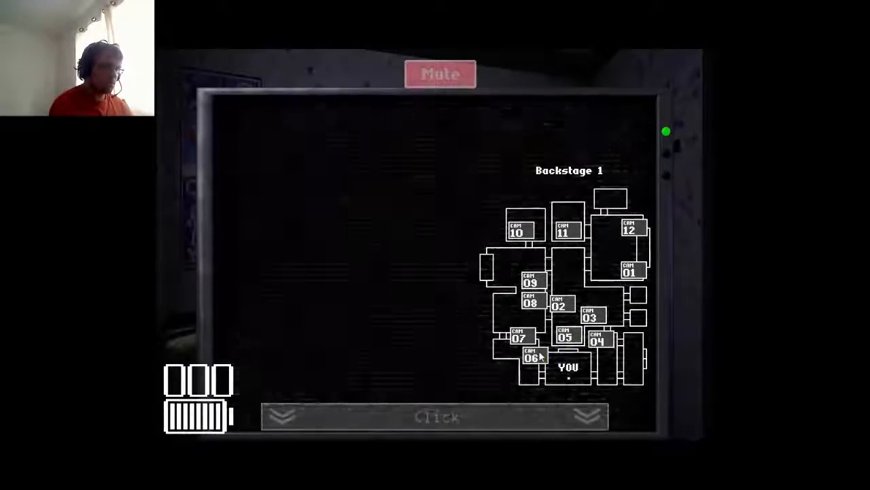
- Recheck the Arcade Area, Parts & Service, Main Stage and Main Hall 2, then lower the monitor
click(598, 340)
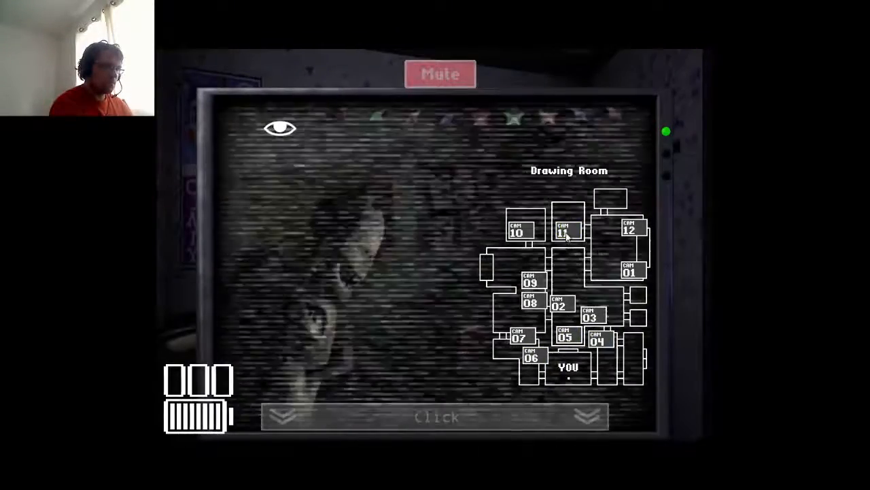
click(530, 280)
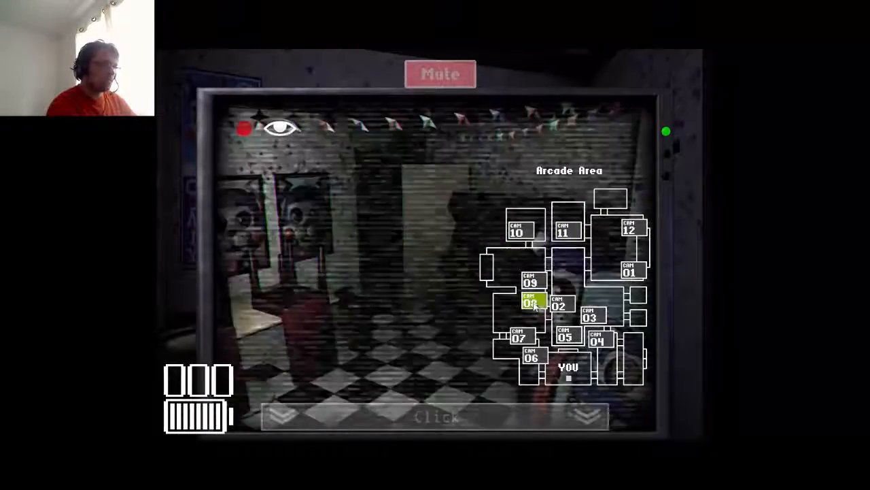
click(523, 335)
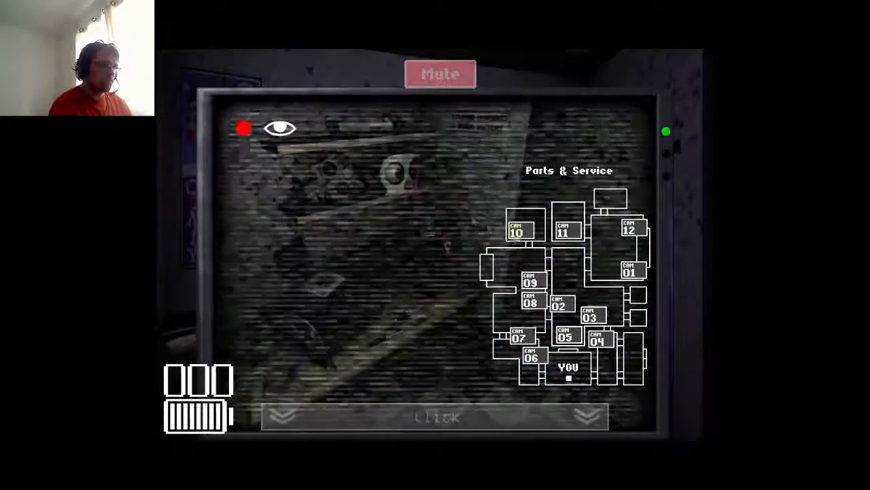
click(566, 229)
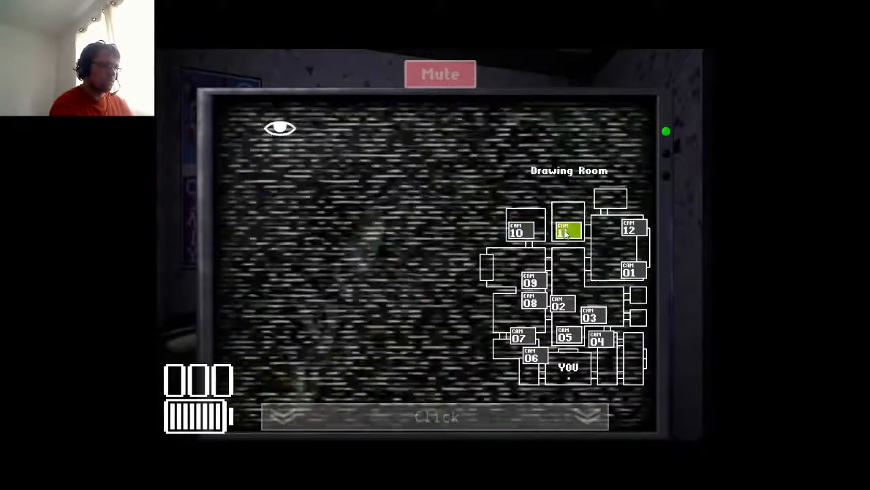
click(631, 230)
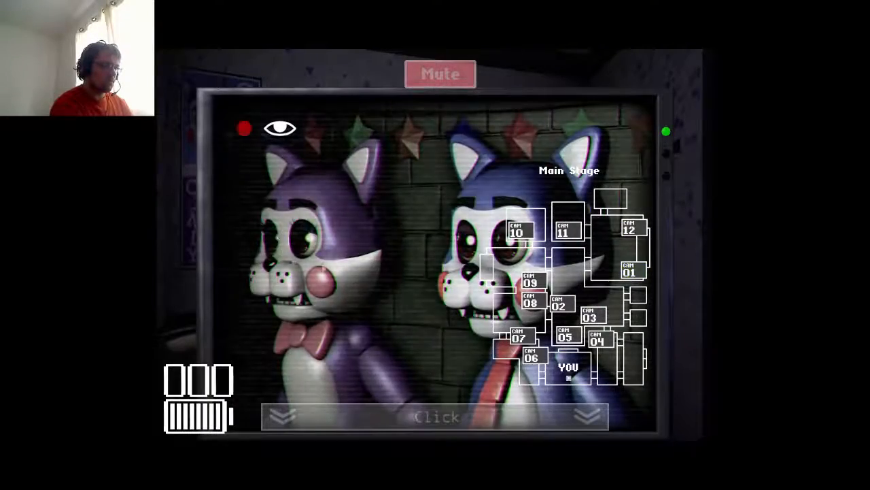
click(593, 316)
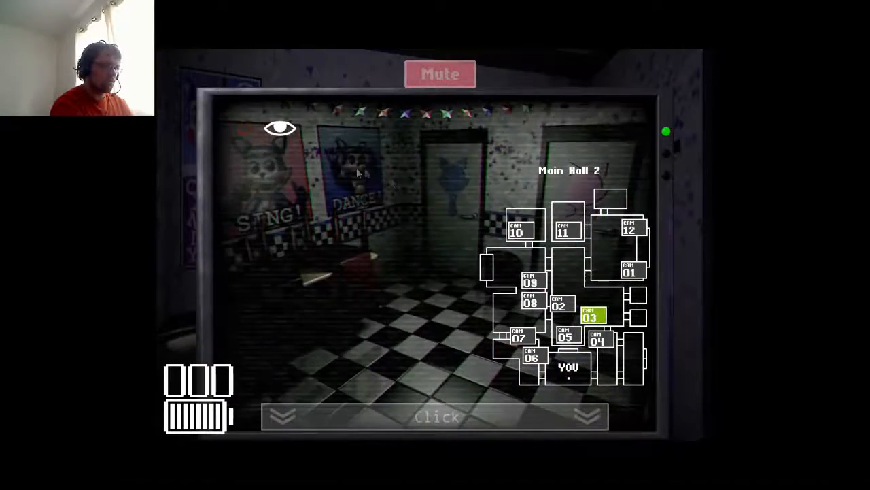
click(598, 337)
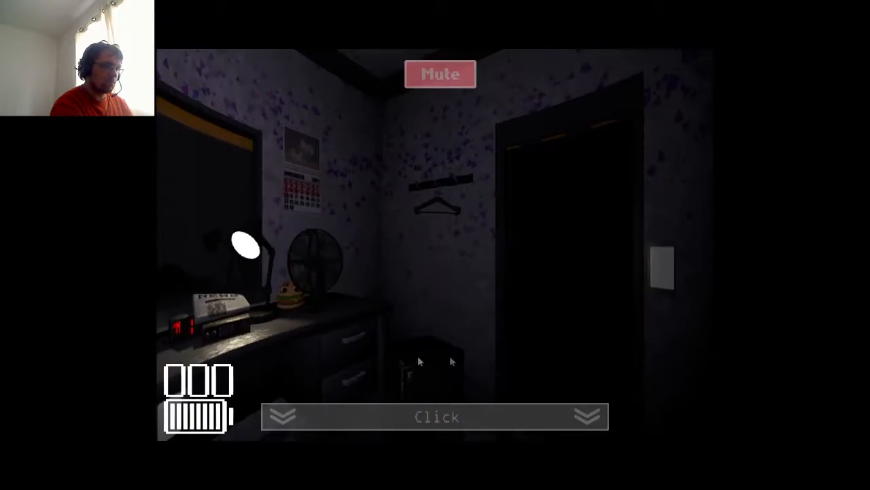
- Raise the monitor and check Main Hall 1, Main Hall 3 and the Secondary Party Room, then lower it
click(435, 416)
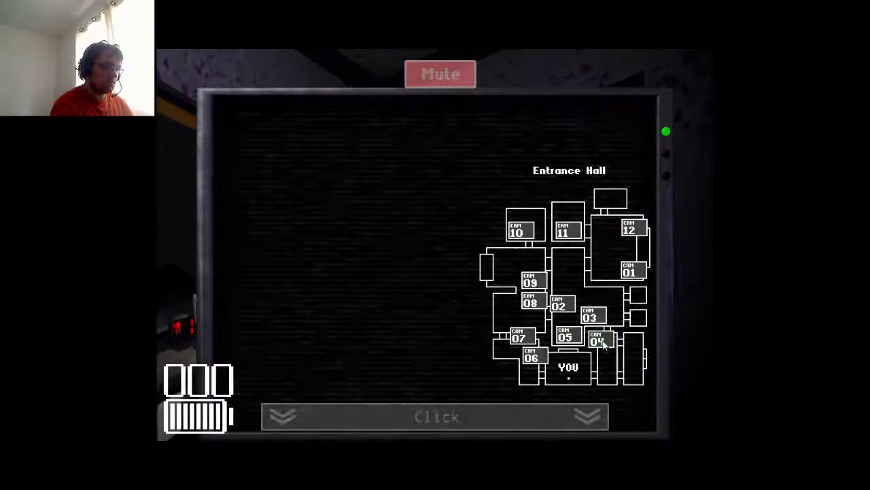
click(628, 229)
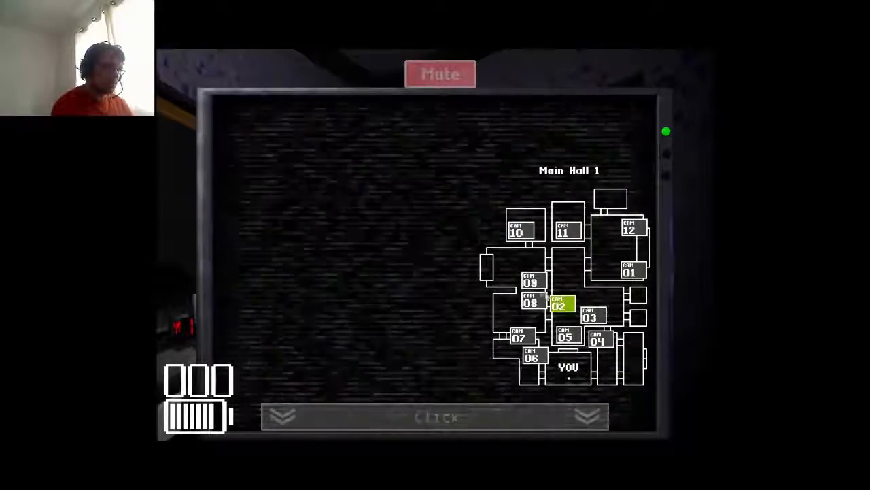
click(530, 301)
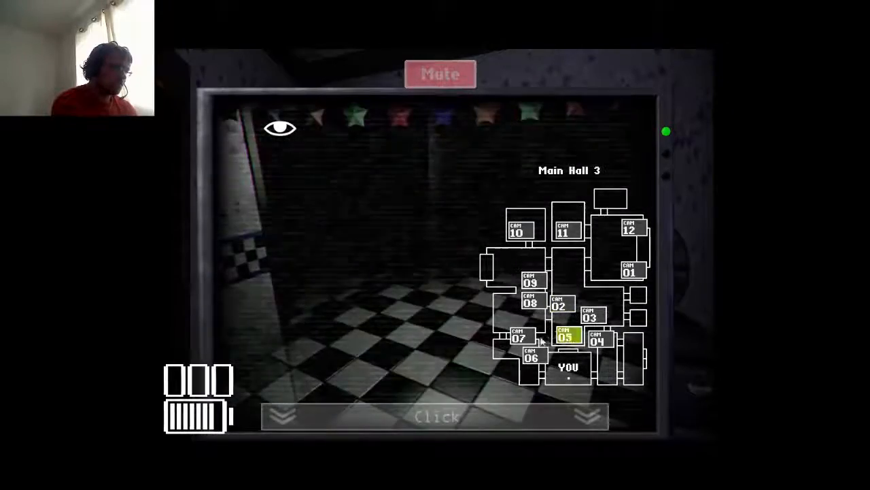
click(531, 278)
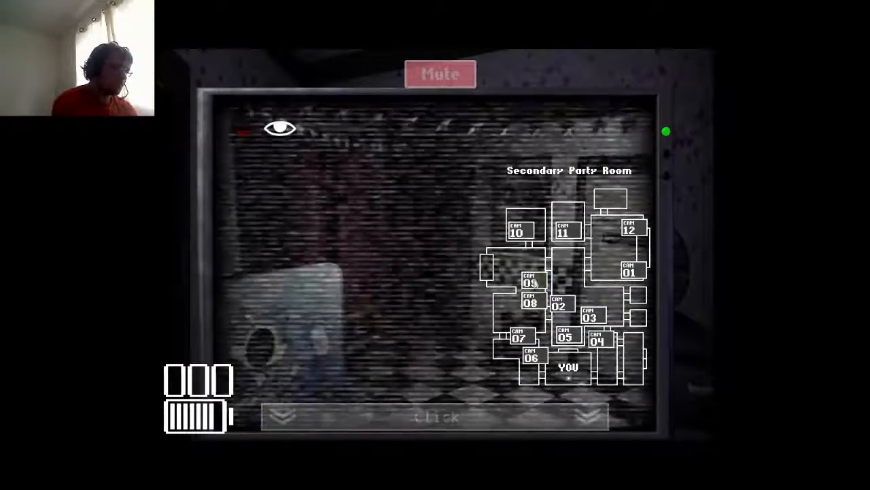
click(565, 229)
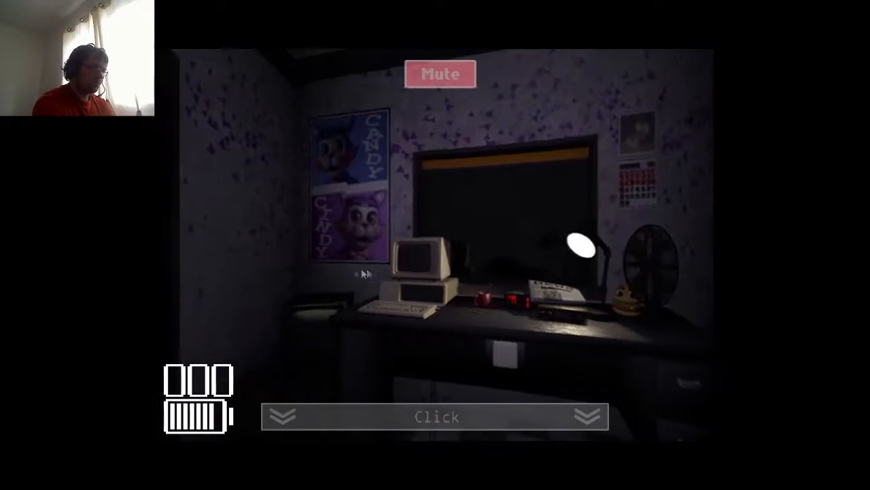
- Check Main Hall 1, Parts & Service, Backstage 1 and the Secondary Party Room, then return to the office
click(435, 416)
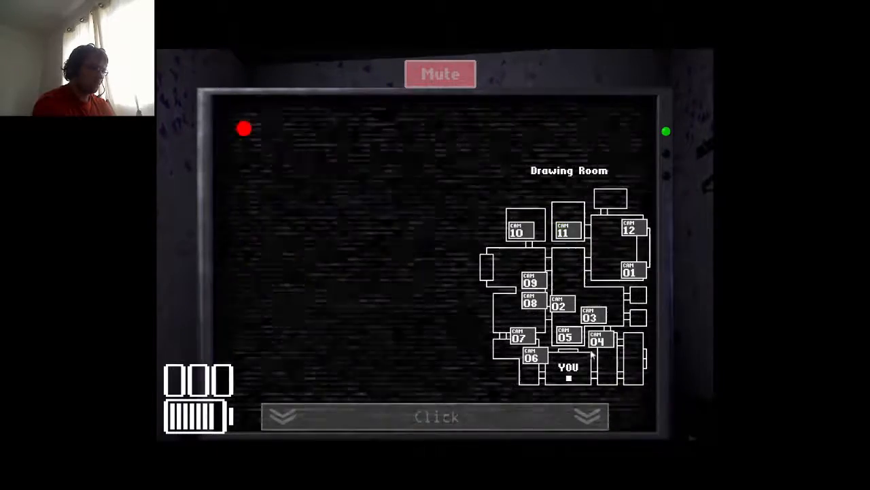
click(559, 305)
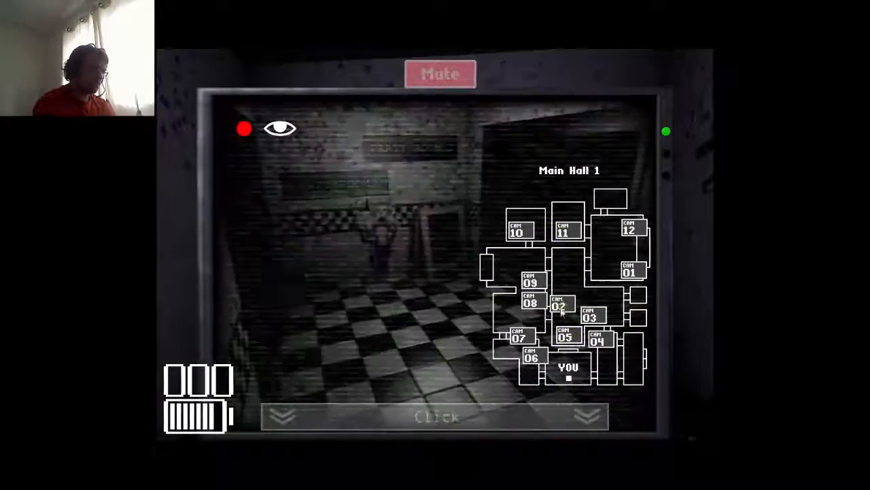
click(561, 306)
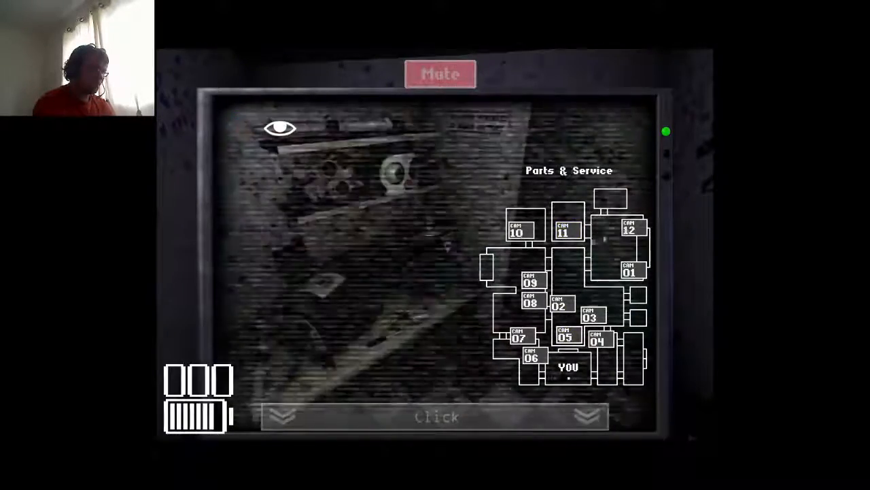
click(628, 270)
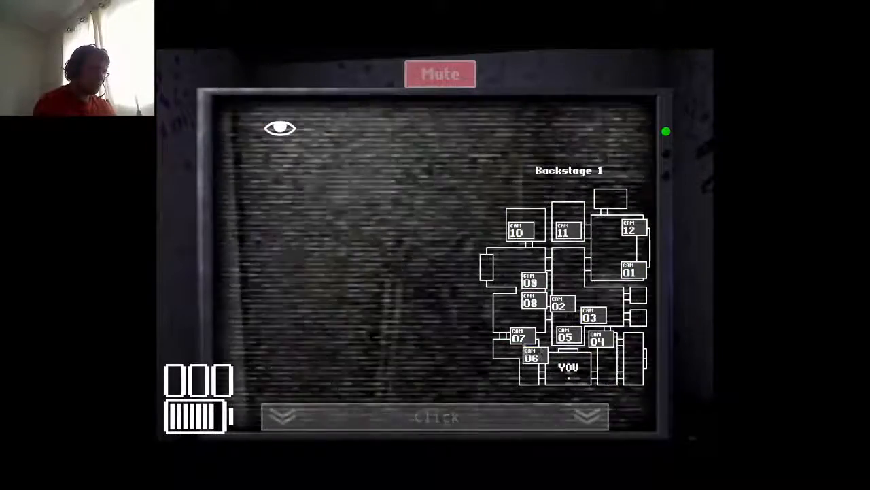
click(530, 282)
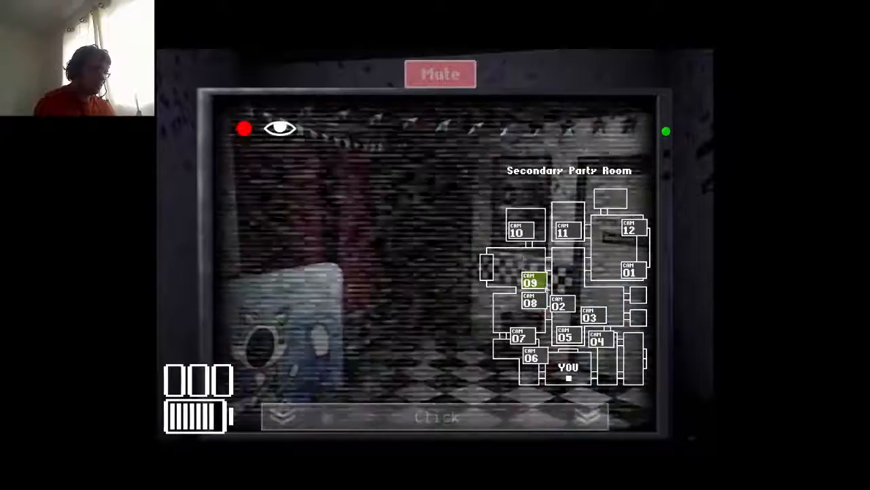
click(566, 230)
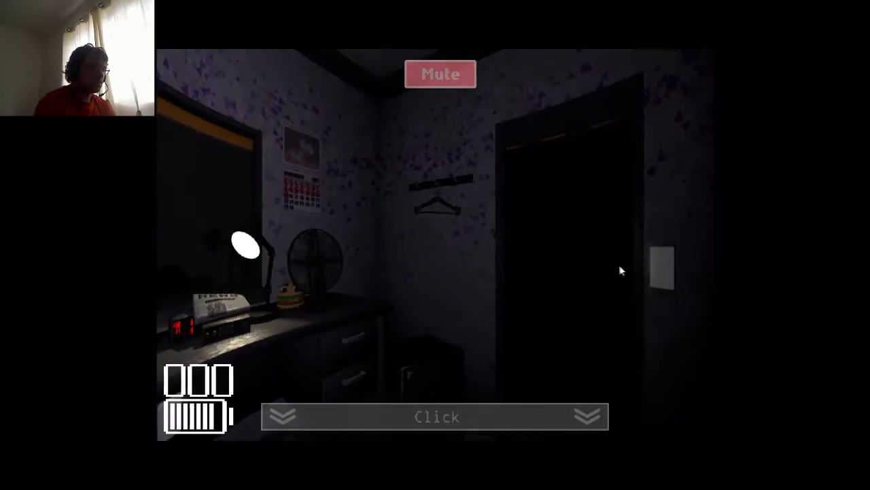
- Check Main Hall 1 and the Main Stage feed to confirm both cats are on stage, then lower the monitor
click(437, 416)
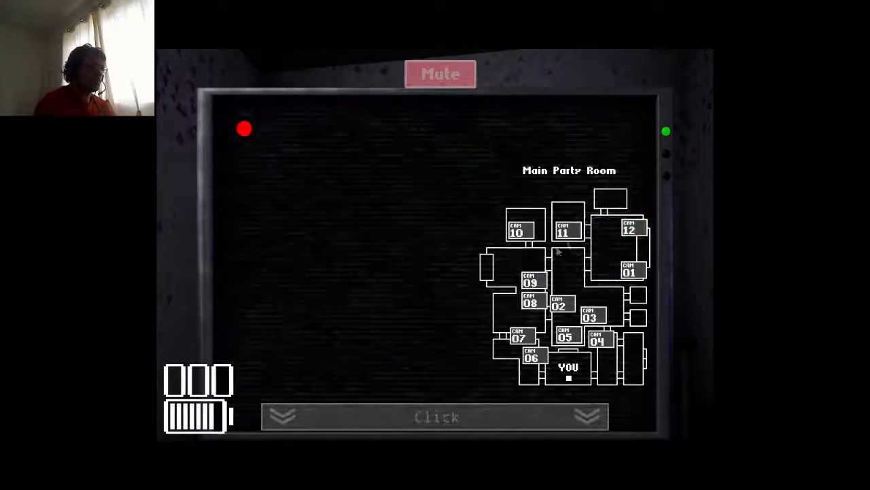
click(564, 230)
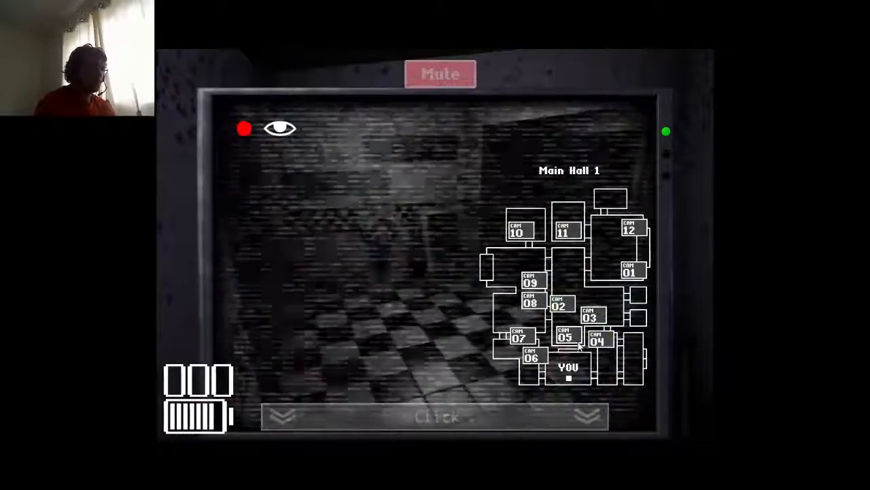
click(559, 305)
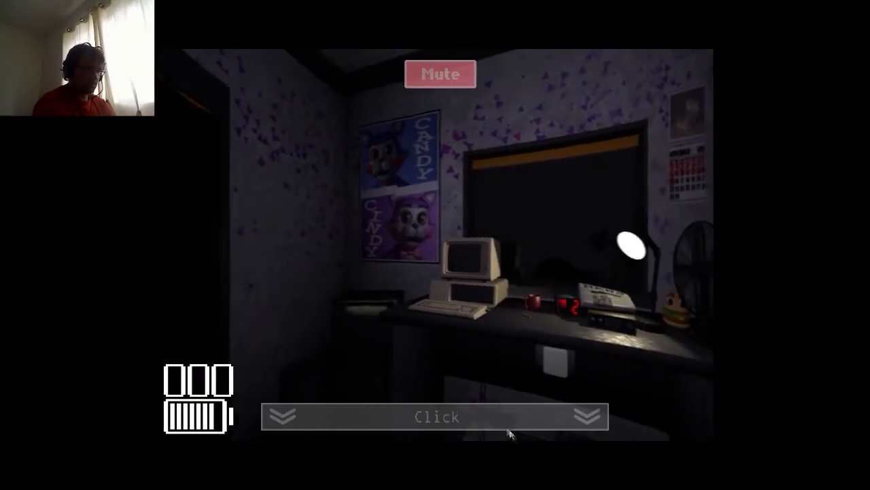
click(436, 416)
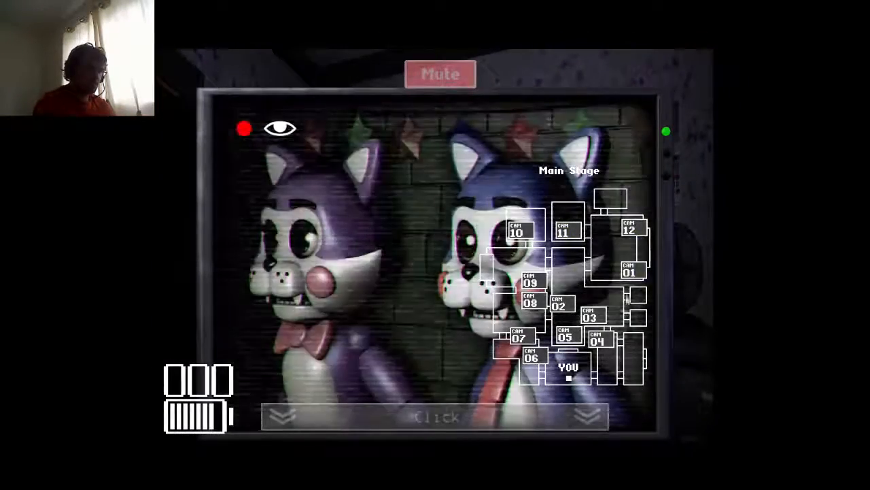
click(598, 340)
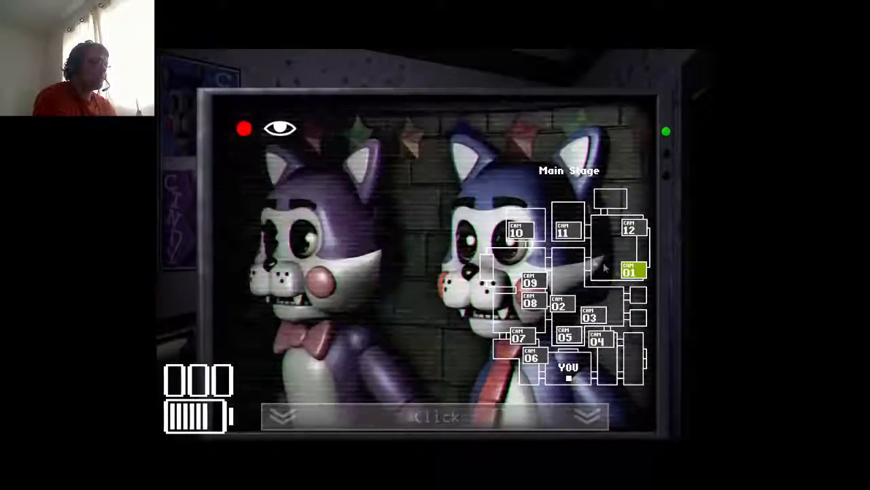
click(566, 229)
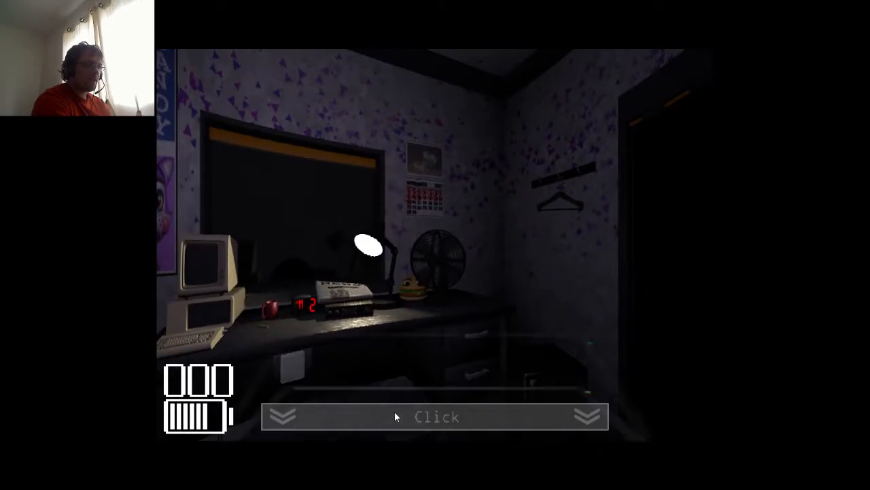
- Sweep the Entrance Hall, Main Hall 1, Parts & Service, Main Party Room, Main Hall 3 and Secondary Party Room
click(435, 416)
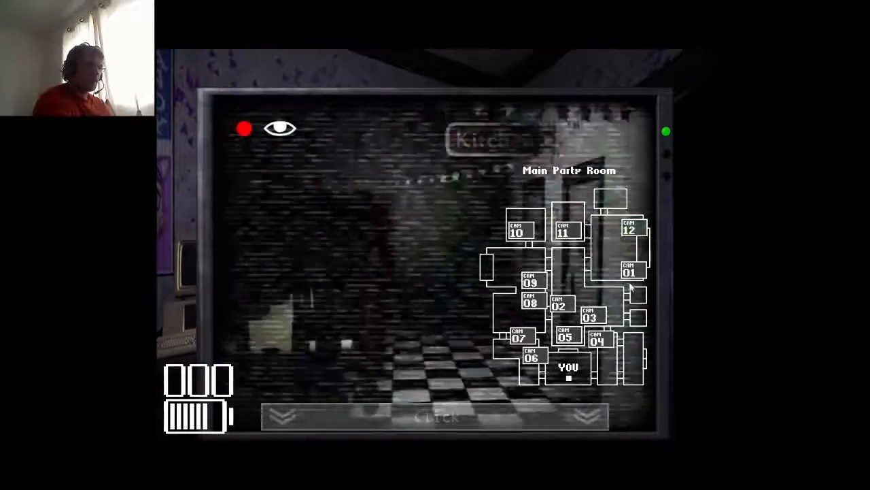
click(599, 339)
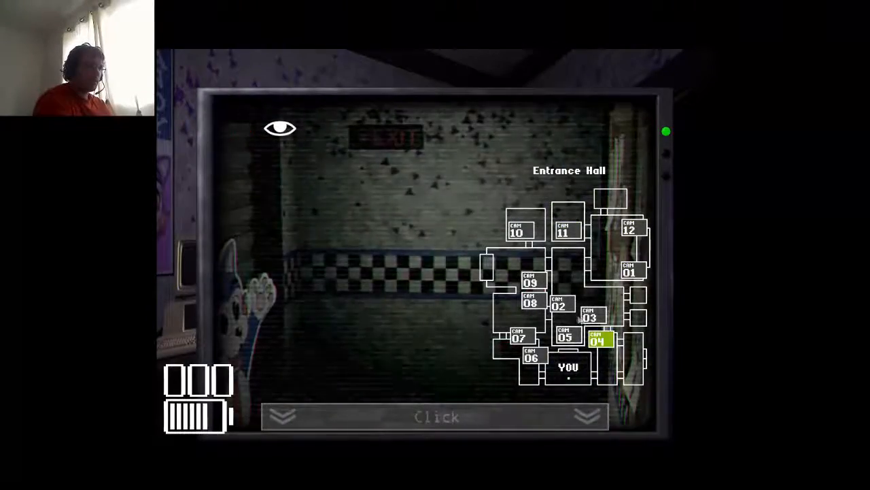
click(518, 230)
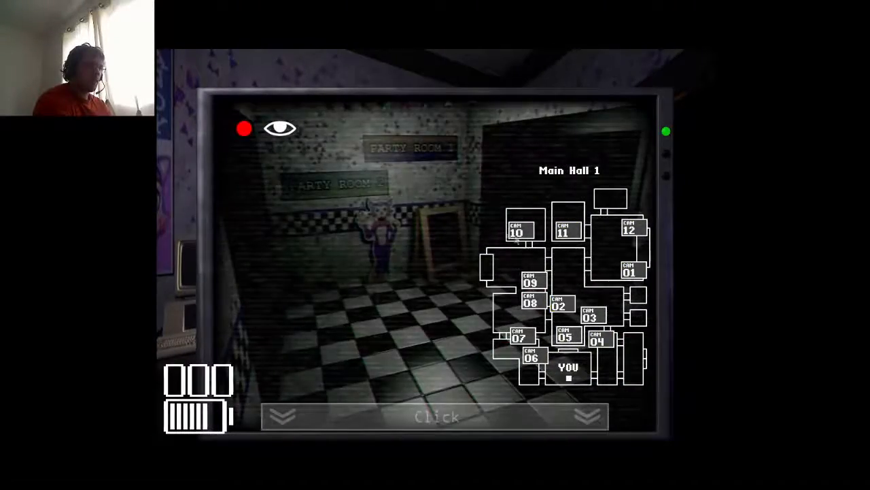
click(531, 301)
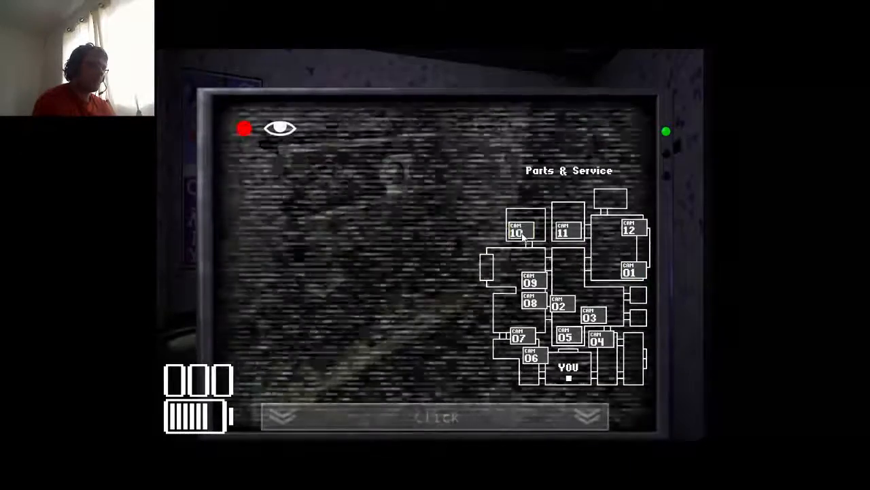
click(631, 230)
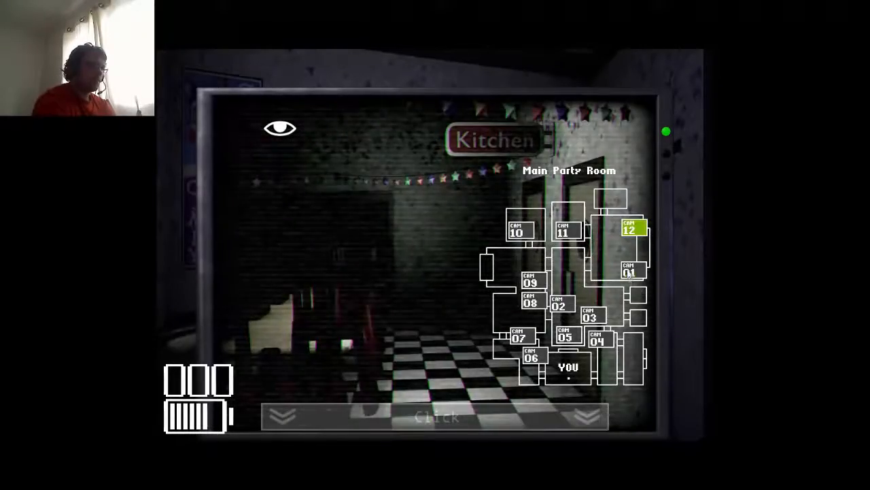
click(563, 335)
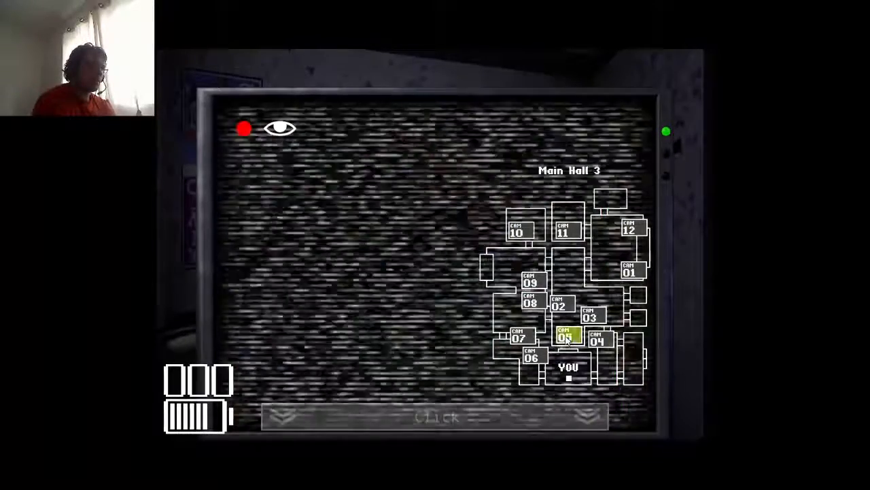
click(530, 281)
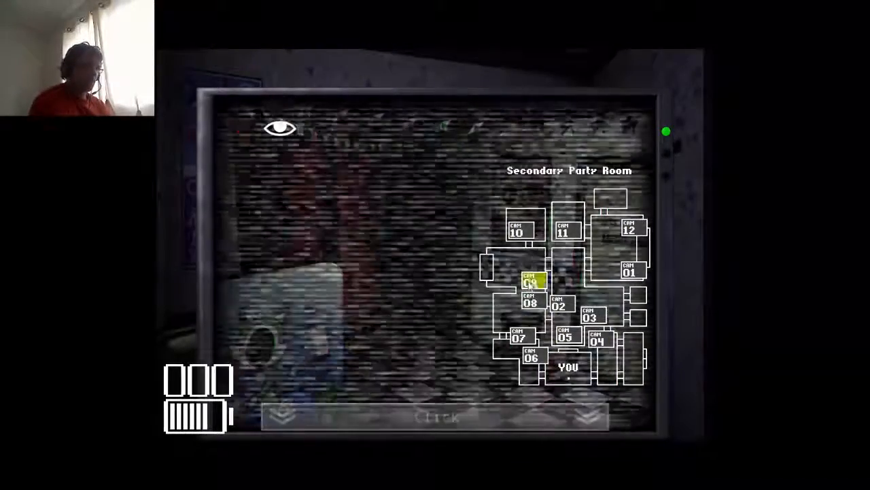
click(529, 280)
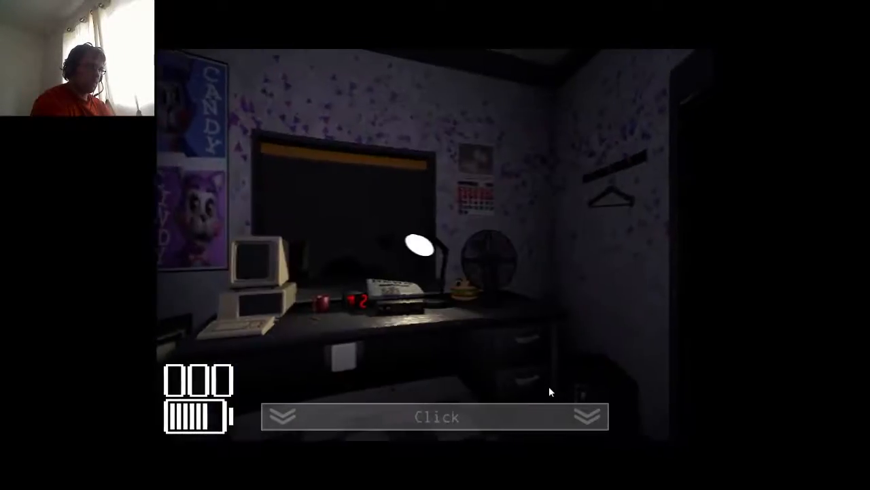
- Check the Drawing Room, lower the monitor briefly, then raise it onto the Main Stage feed
click(436, 416)
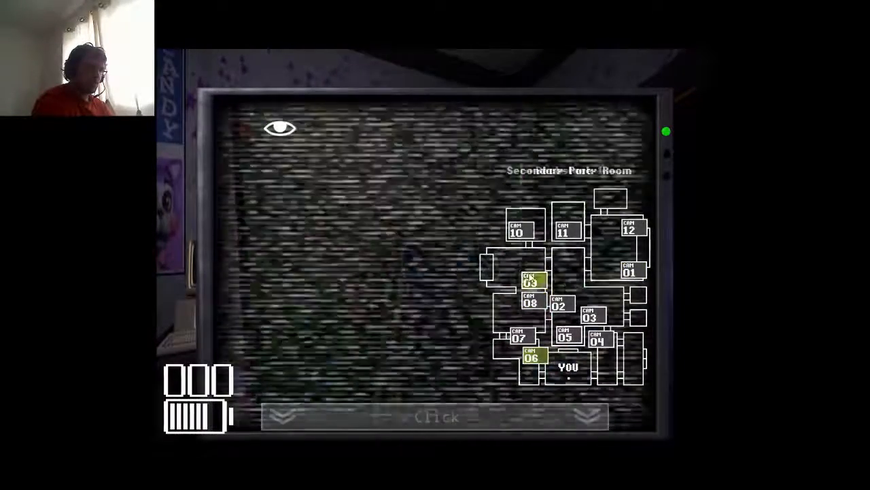
click(631, 229)
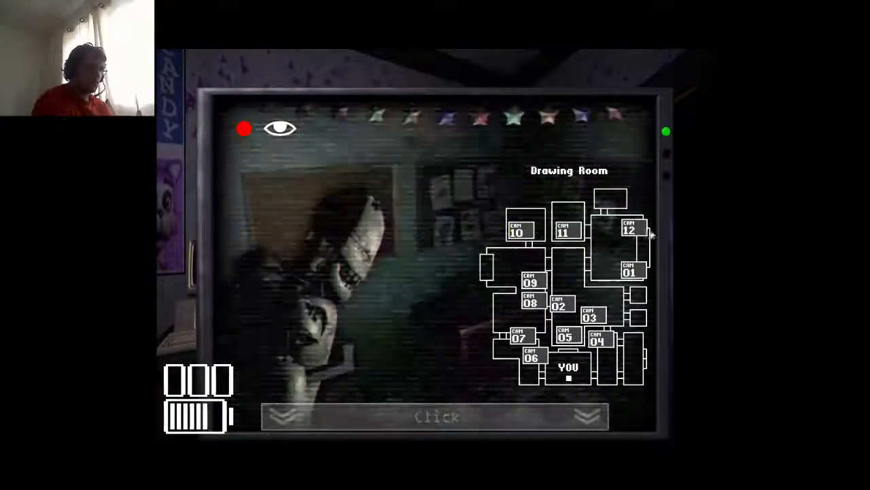
click(629, 269)
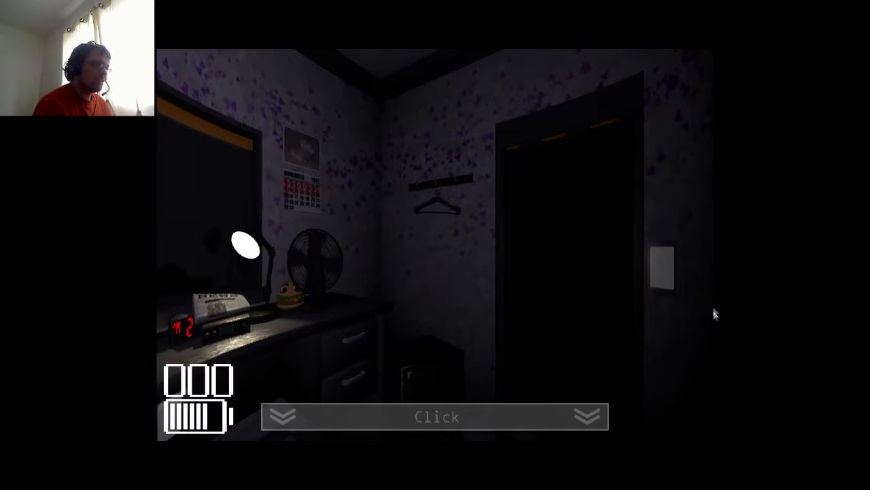
click(663, 272)
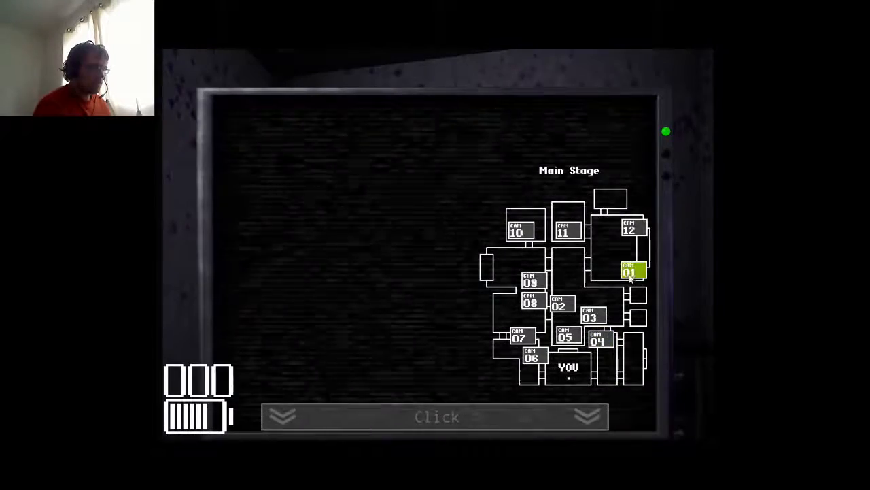
- Check Main Hall 1, Parts & Service and the Main Party Room, then reopen on Main Hall 1 showing the blue cat
click(628, 272)
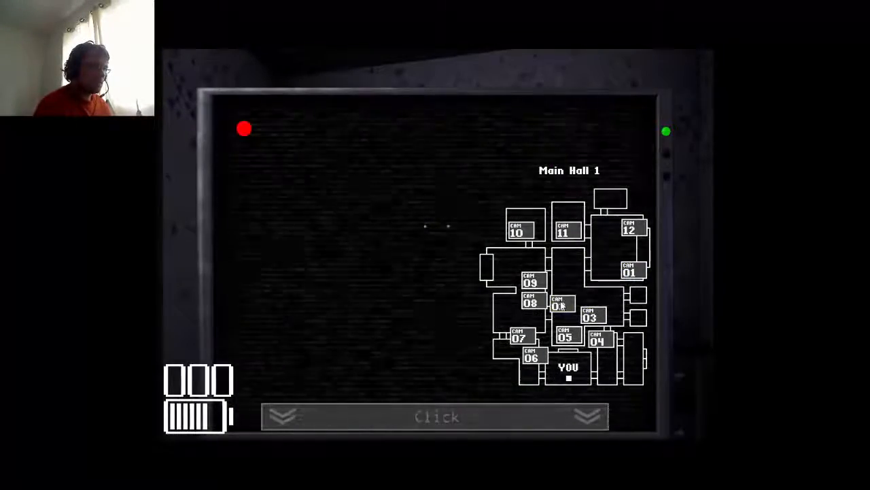
click(561, 304)
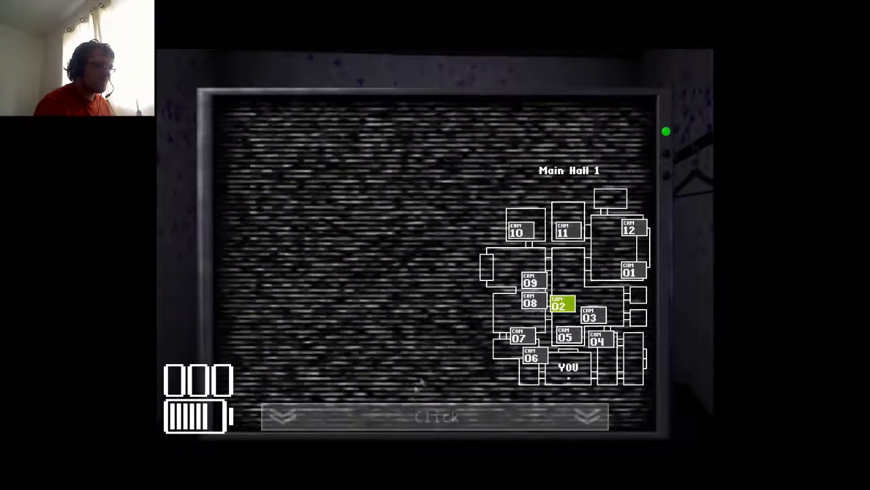
click(520, 230)
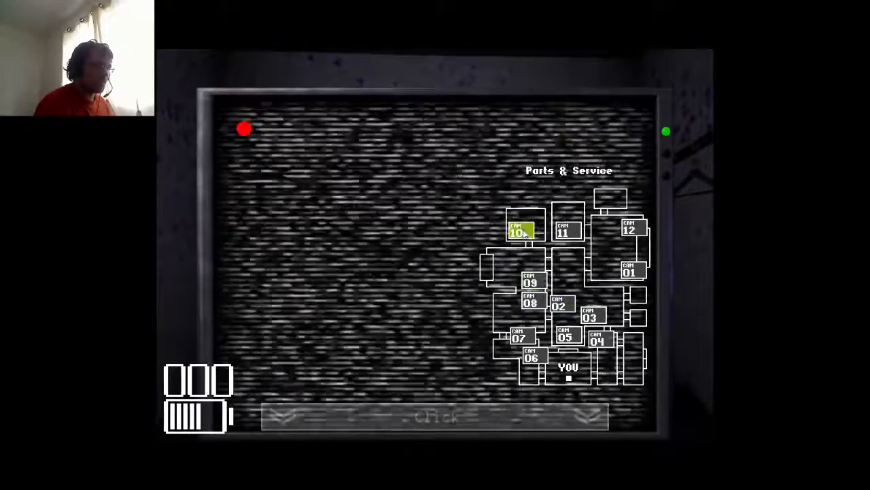
click(629, 229)
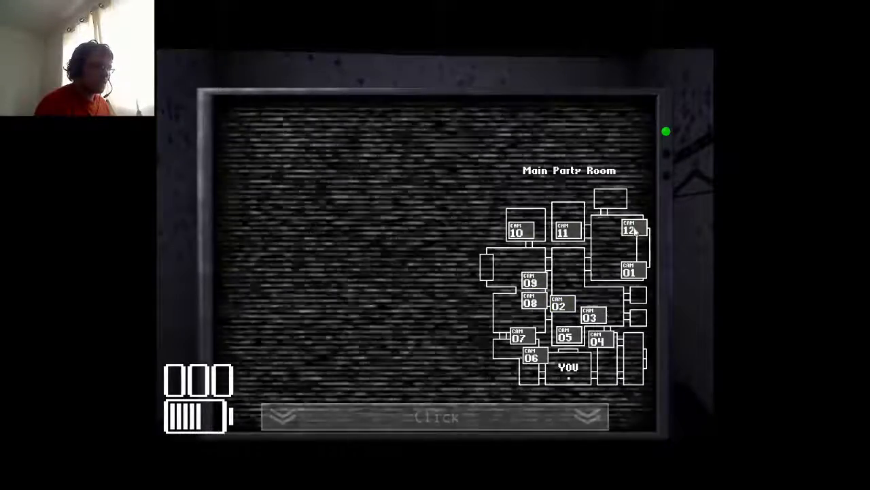
click(559, 301)
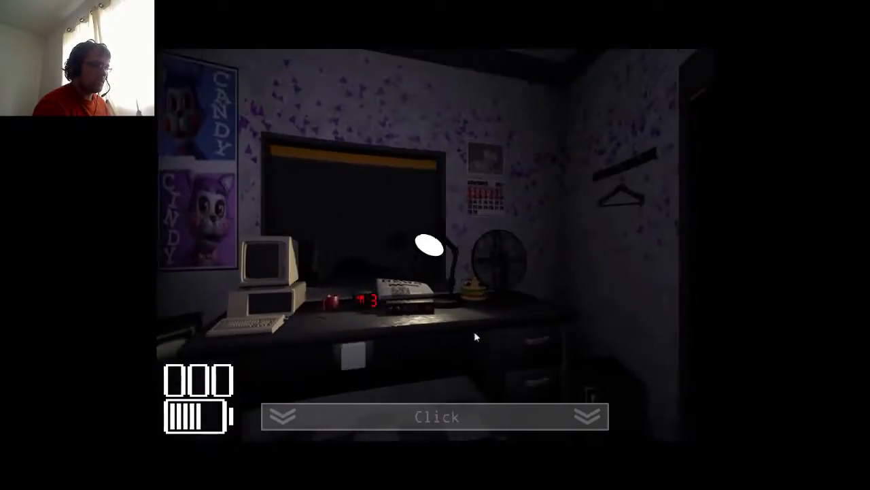
click(435, 416)
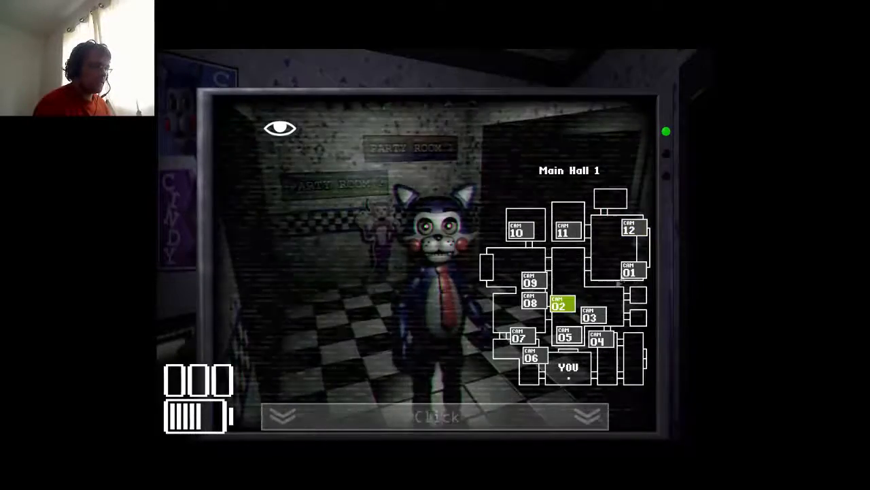
- Track the blue cat through the party rooms and halls until it appears on the Main Hall 2 feed
click(530, 281)
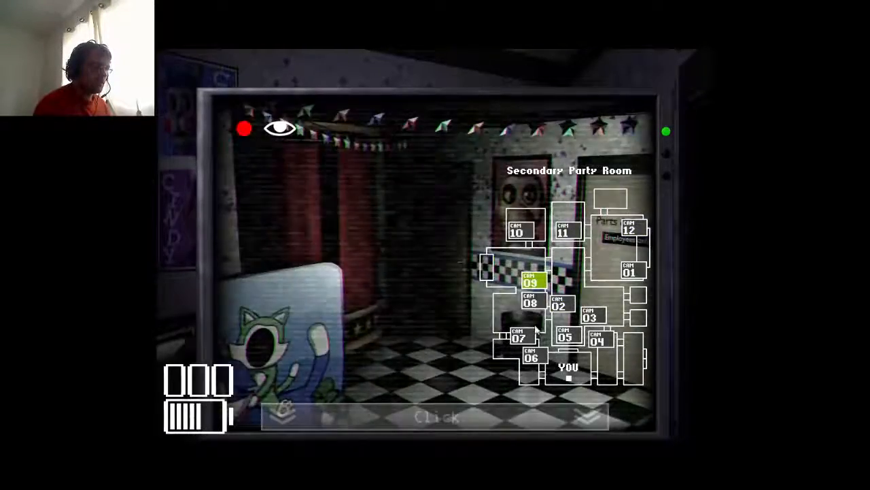
click(561, 302)
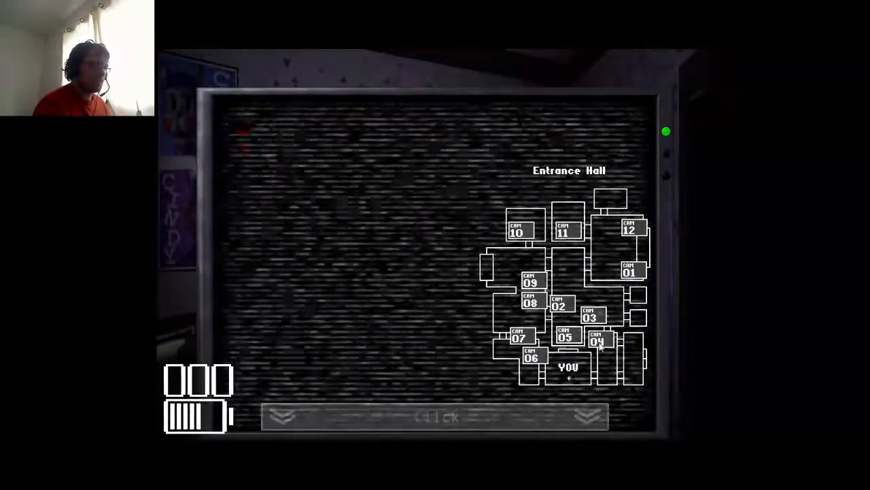
click(559, 305)
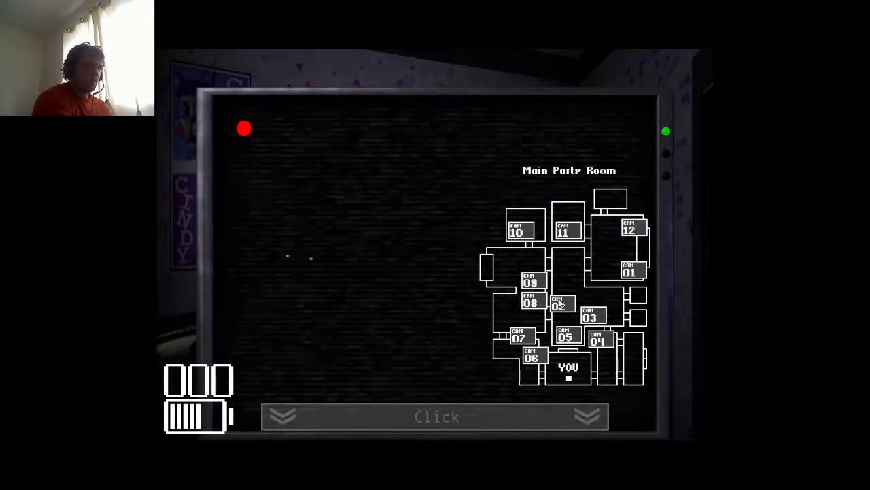
click(567, 335)
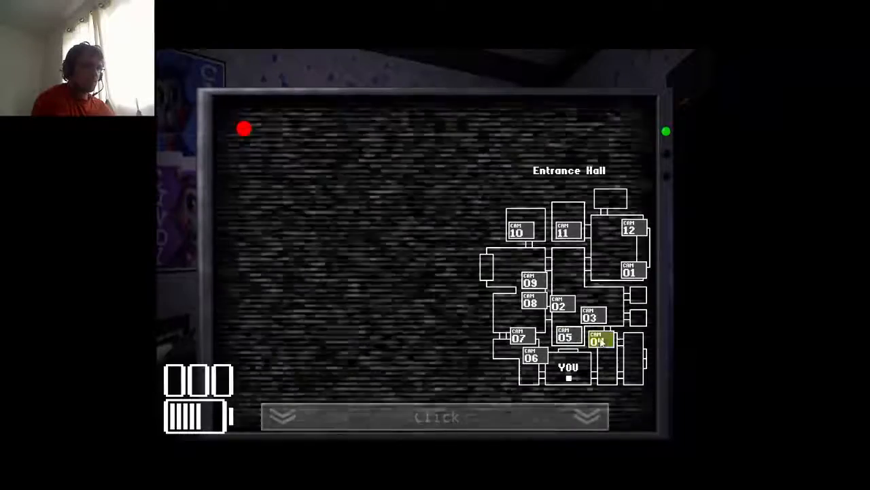
click(631, 228)
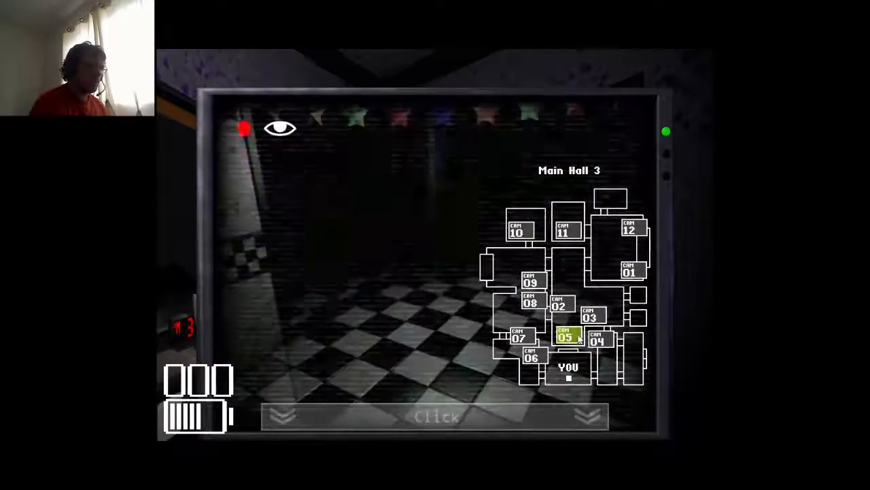
click(591, 316)
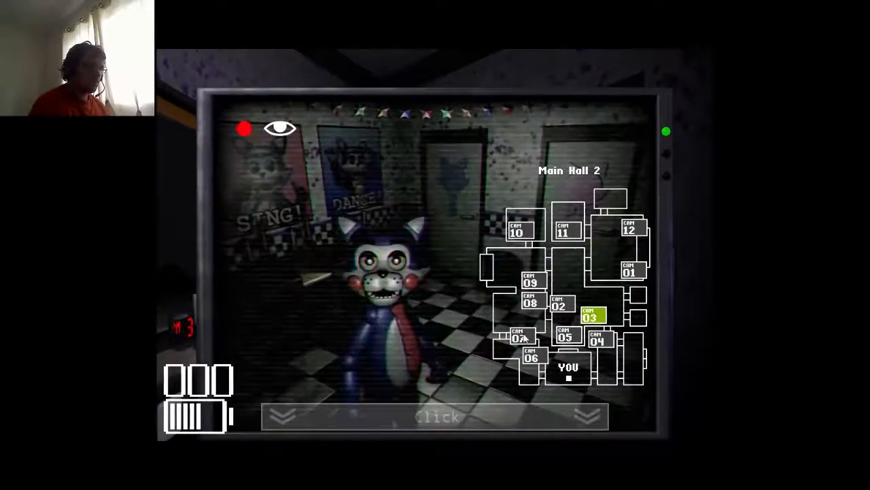
- Alternate between the Main Party Room feed and the office door, then catch the bow-wearing cat on Main Hall 1
click(628, 229)
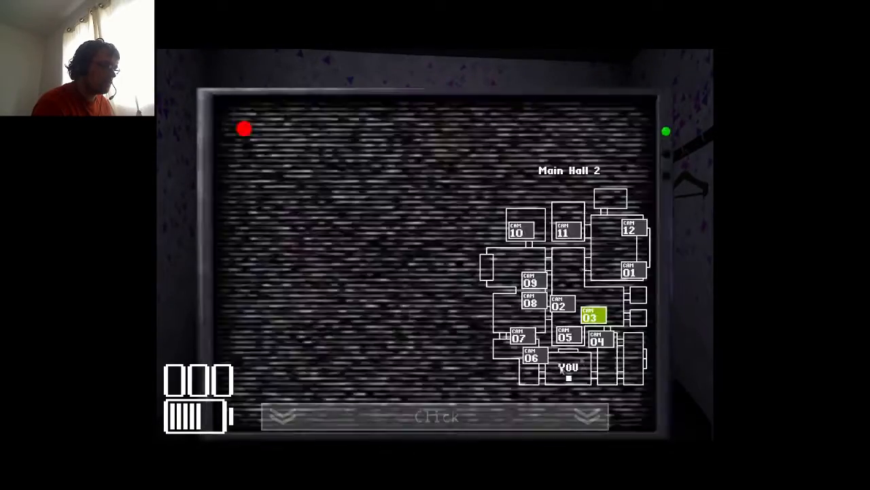
click(565, 230)
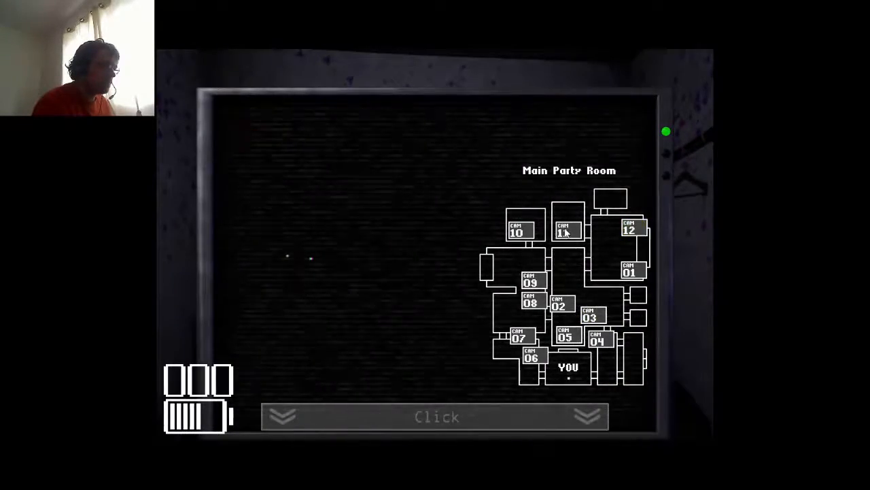
click(566, 229)
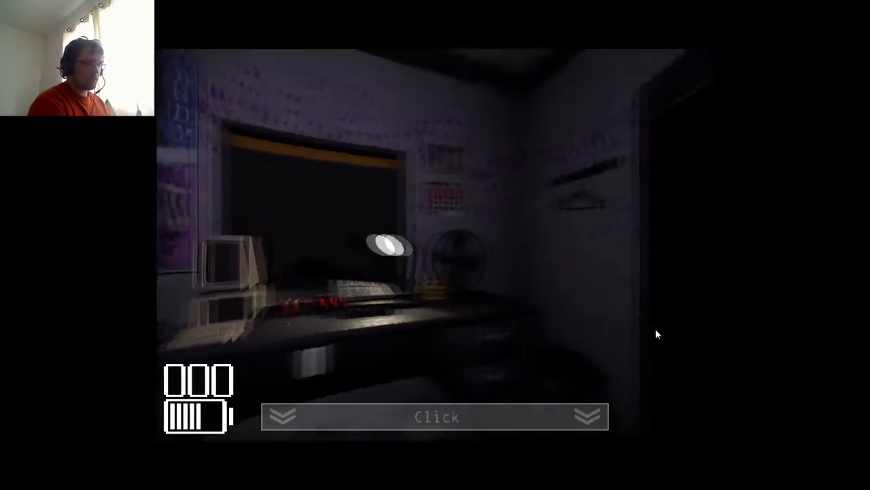
click(435, 416)
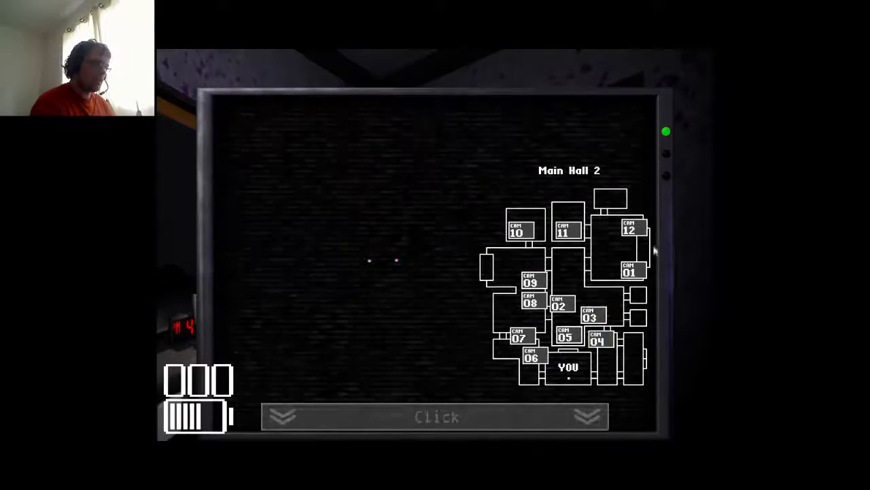
click(631, 228)
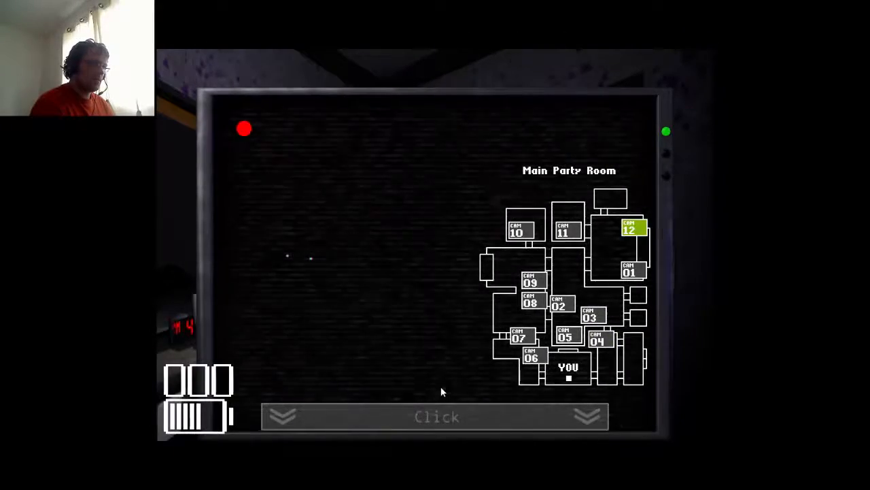
click(435, 416)
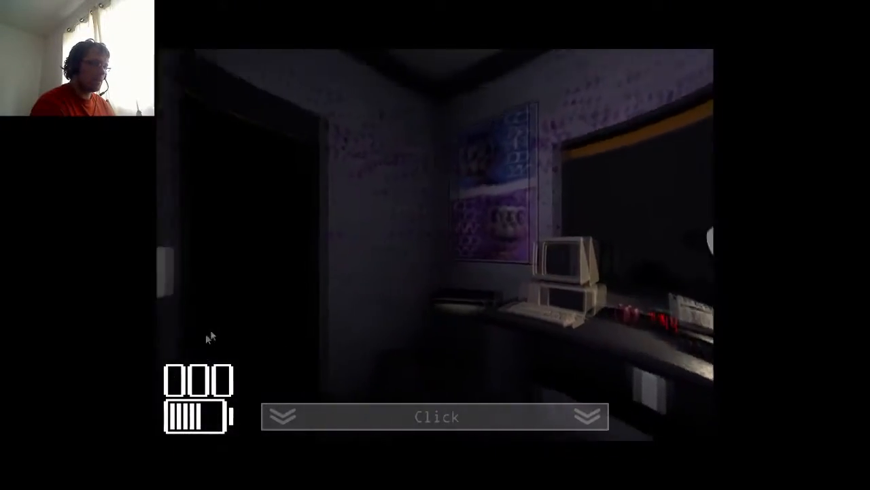
click(435, 416)
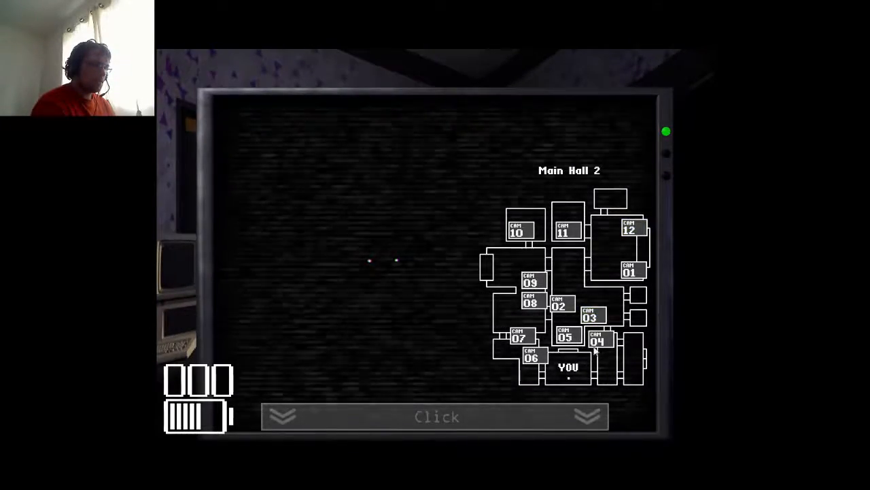
click(565, 228)
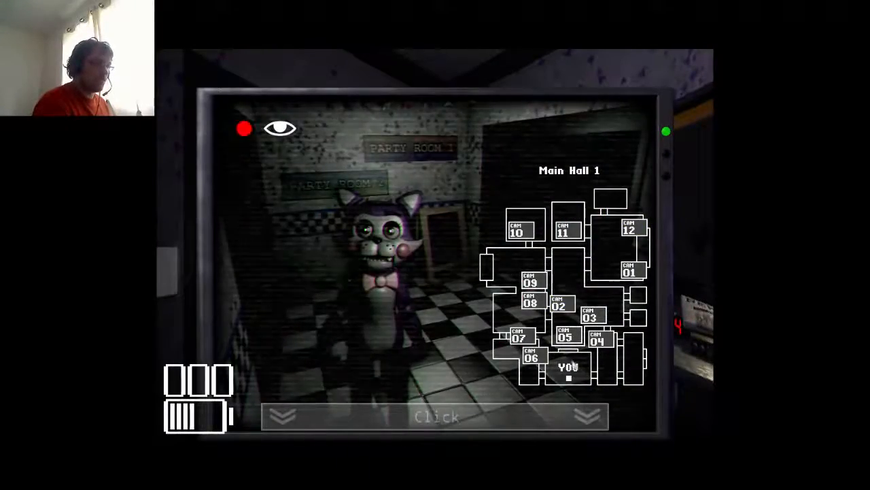
- Flip between the Entrance Hall, Main Hall 1, Main Hall 3 and Main Party Room feeds and the office, ending on the office
click(597, 339)
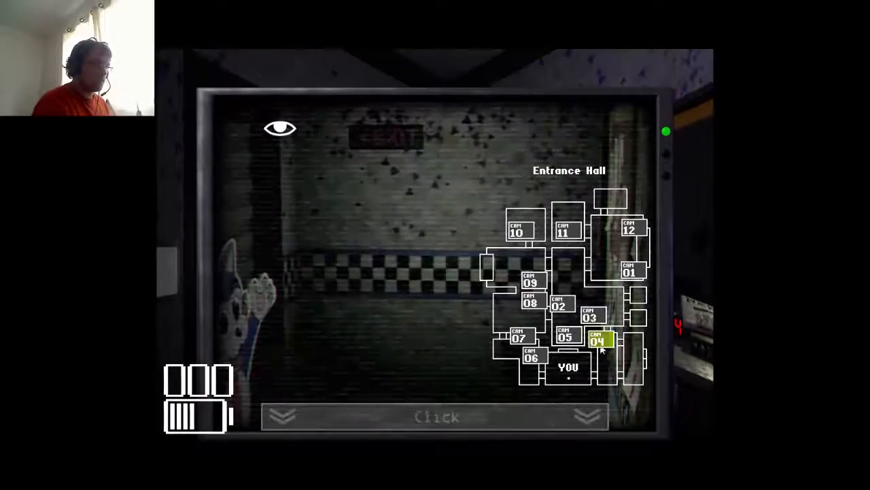
click(629, 271)
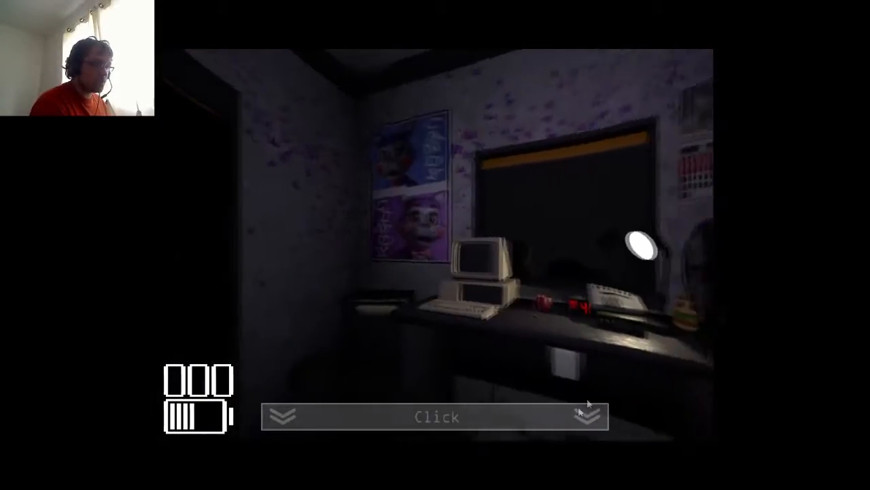
click(435, 416)
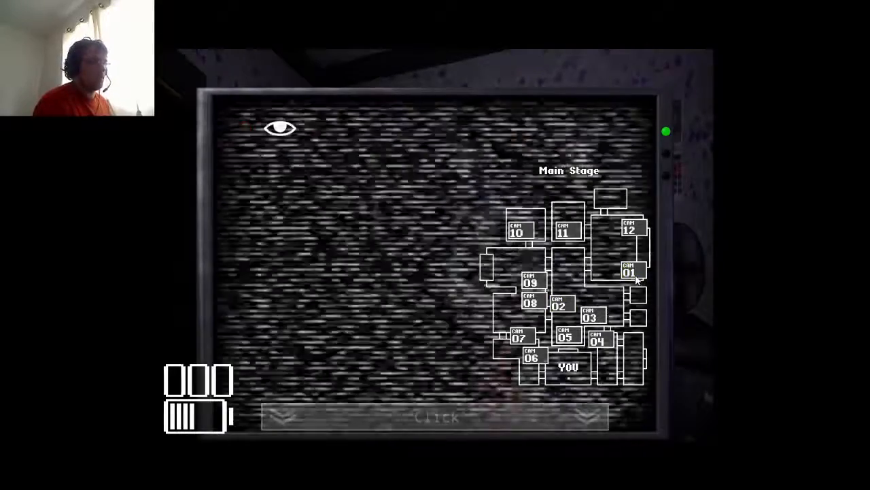
click(560, 304)
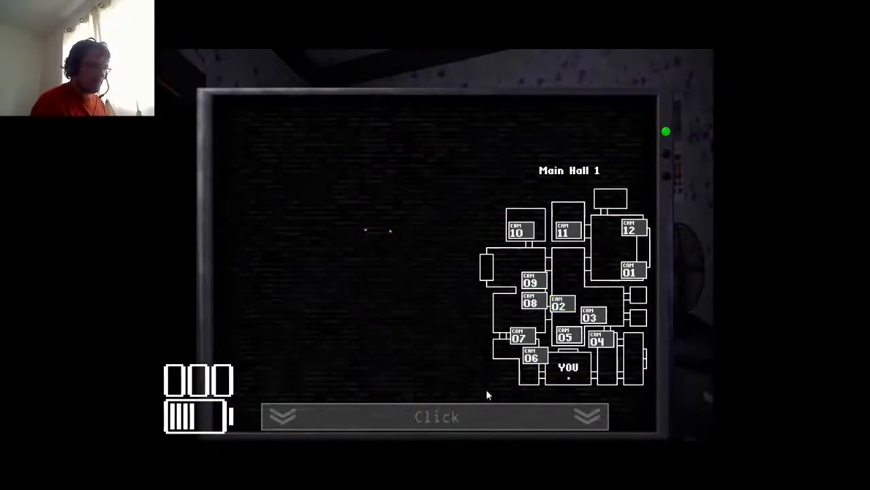
click(437, 416)
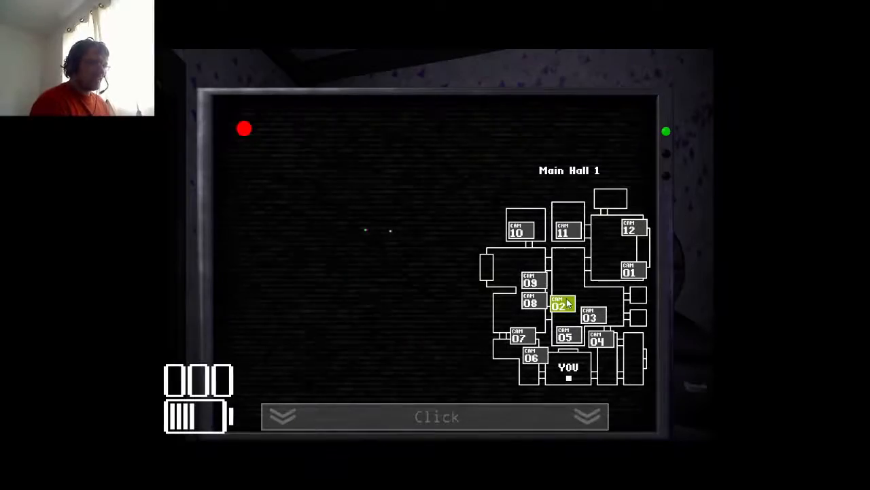
click(628, 272)
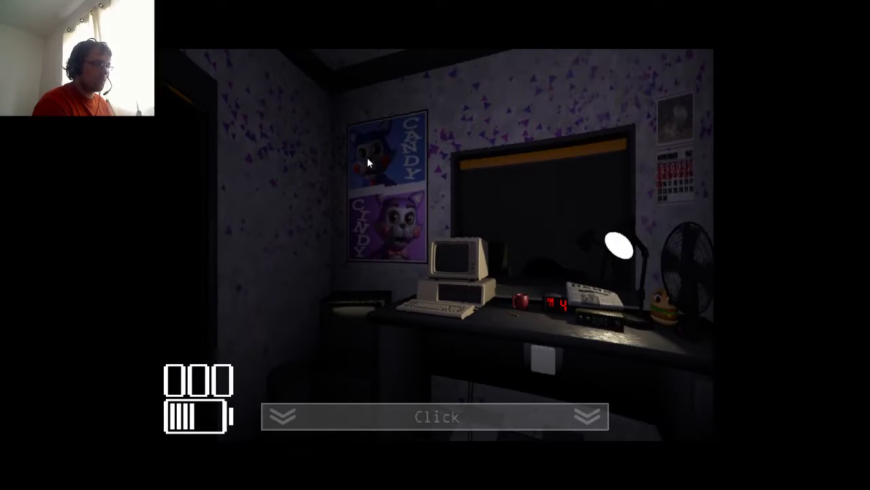
click(435, 416)
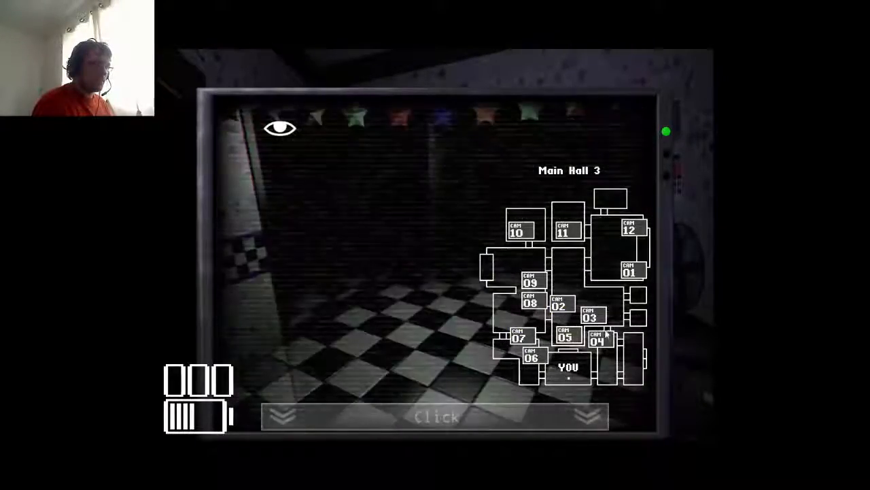
click(519, 230)
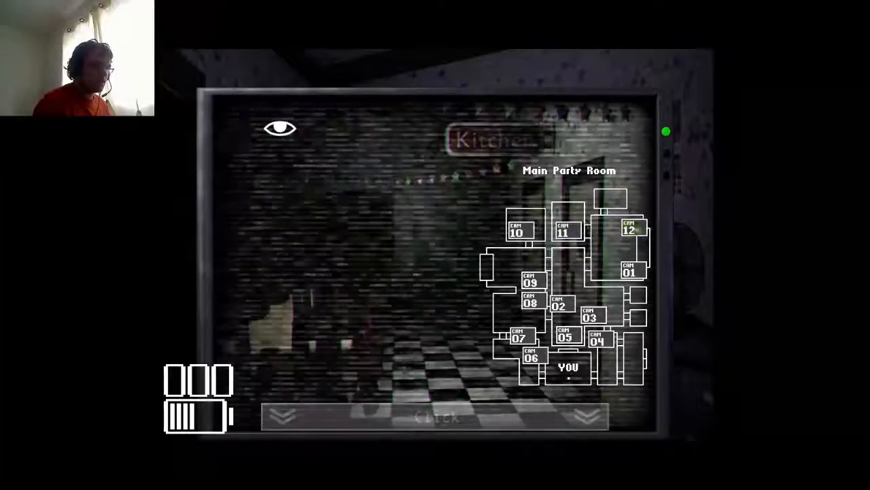
click(559, 304)
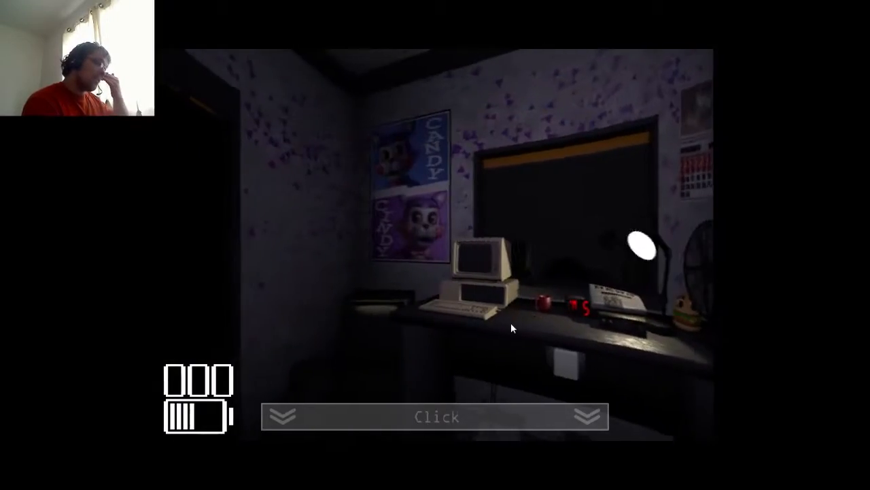
- Check Main Hall 2 twice, watching the office door between looks
click(435, 416)
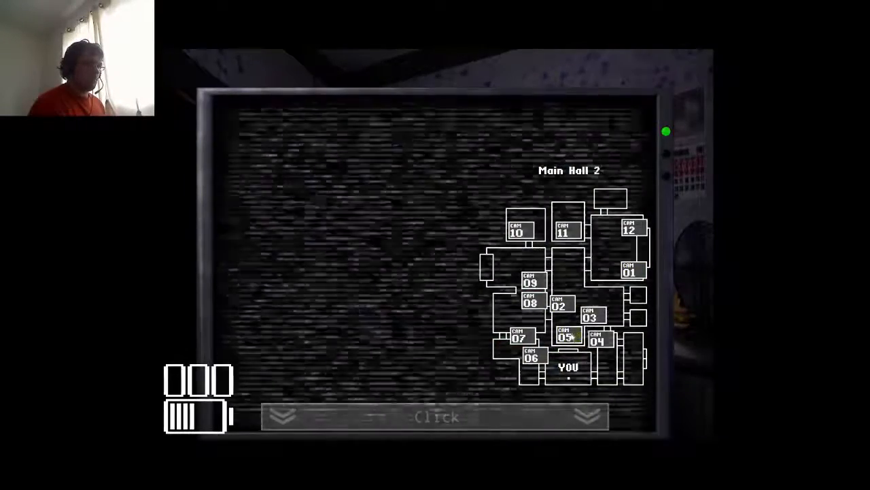
click(628, 270)
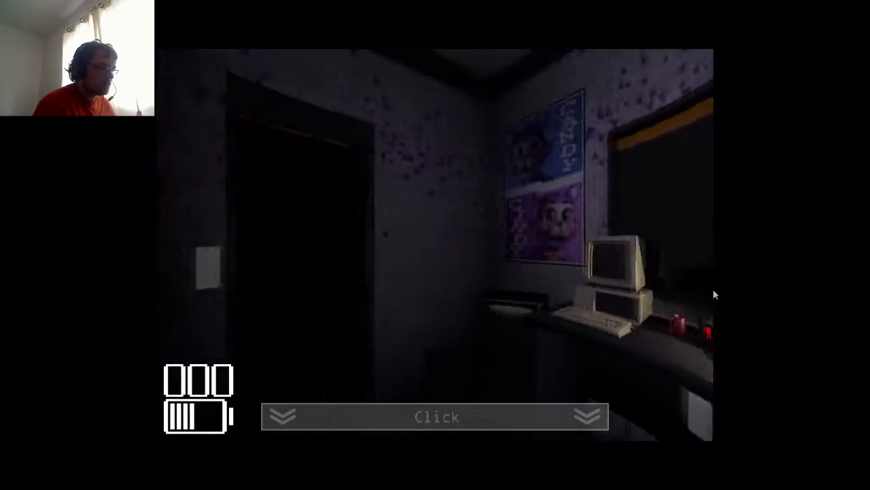
click(435, 416)
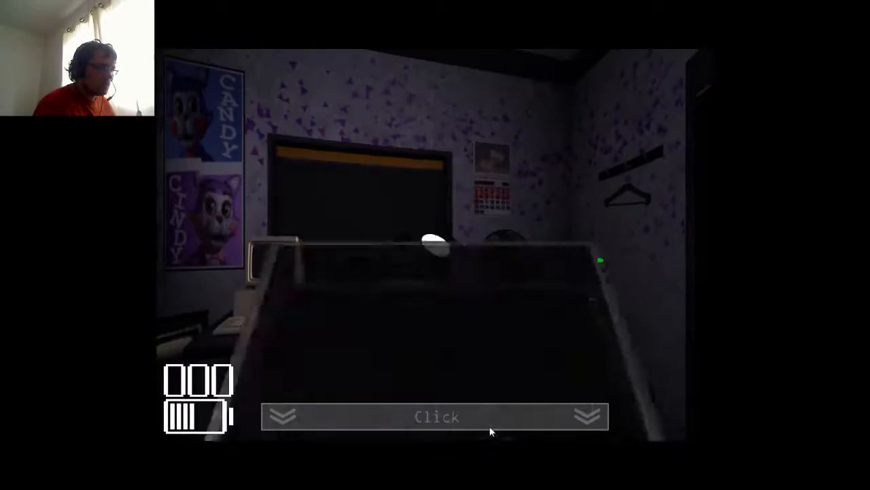
click(435, 417)
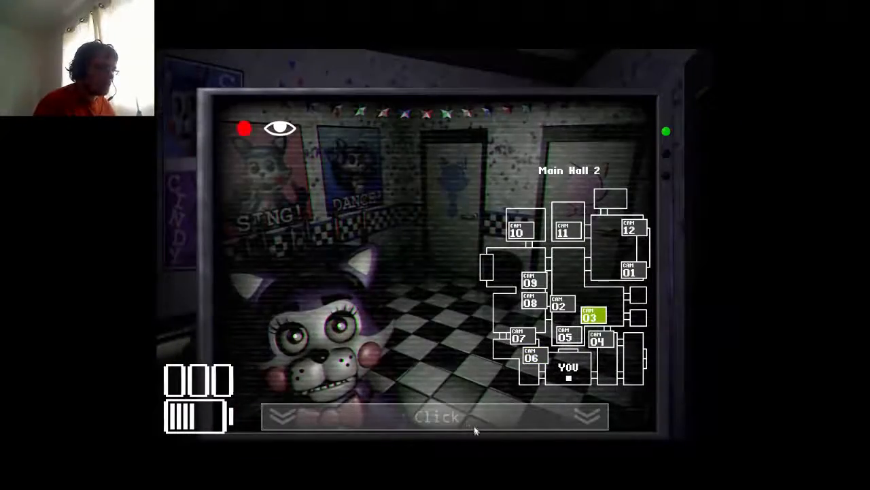
click(559, 302)
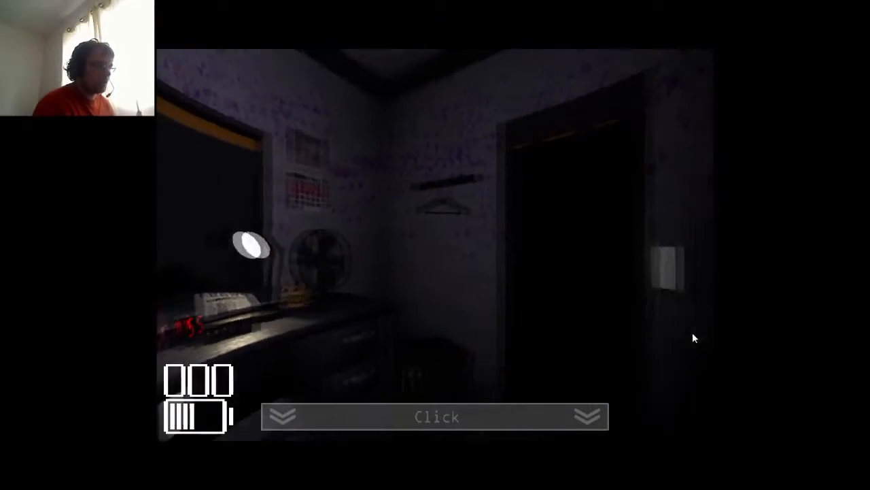
- Recheck Backstage 1 repeatedly, then lower the monitor as the clock reaches 05:59
click(435, 416)
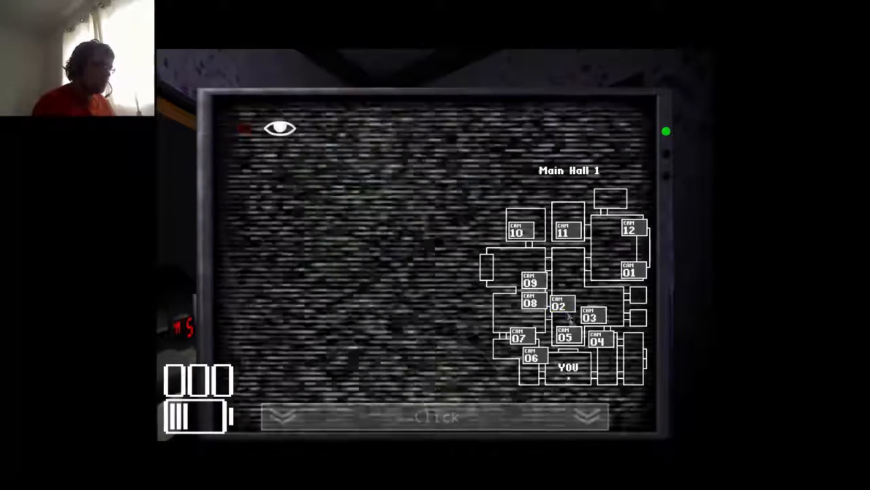
click(598, 337)
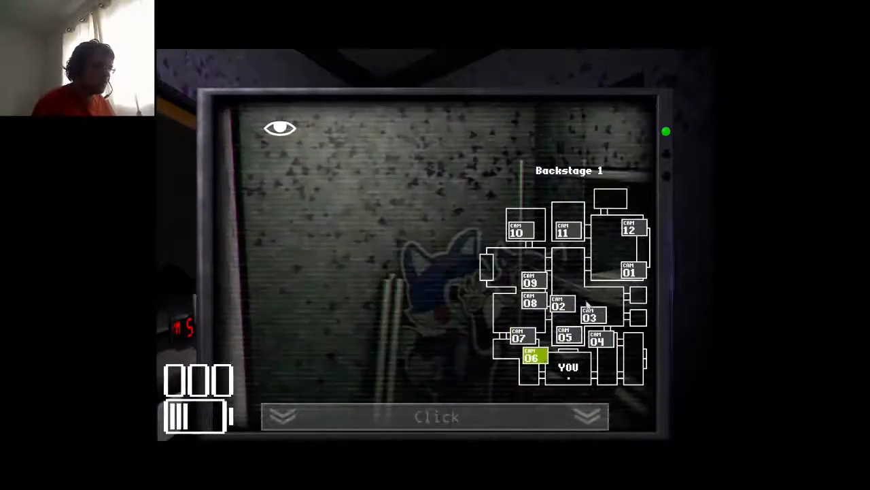
click(596, 340)
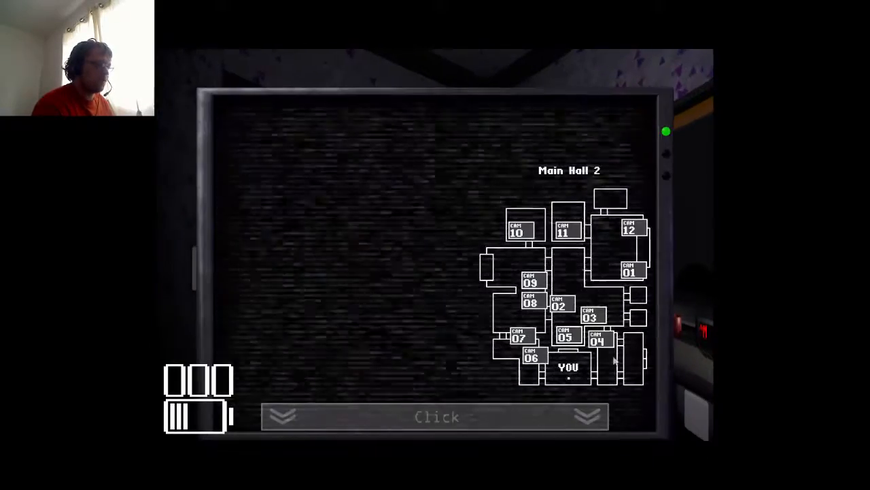
click(597, 340)
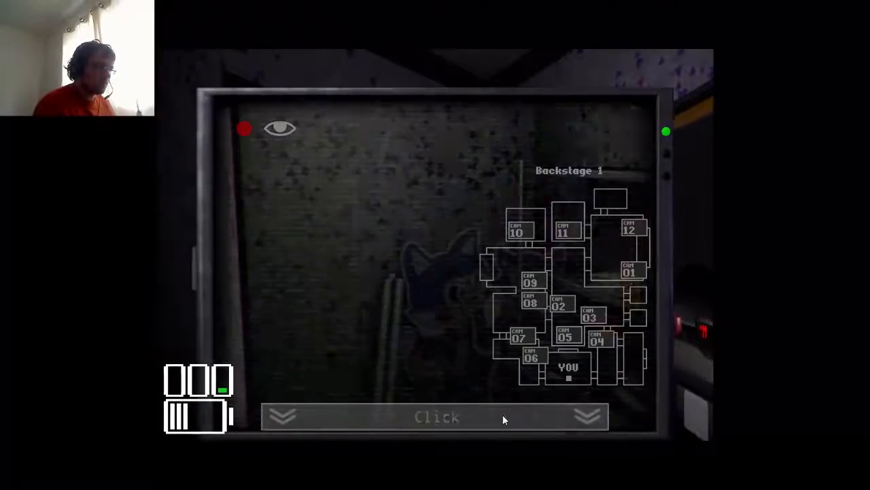
click(435, 416)
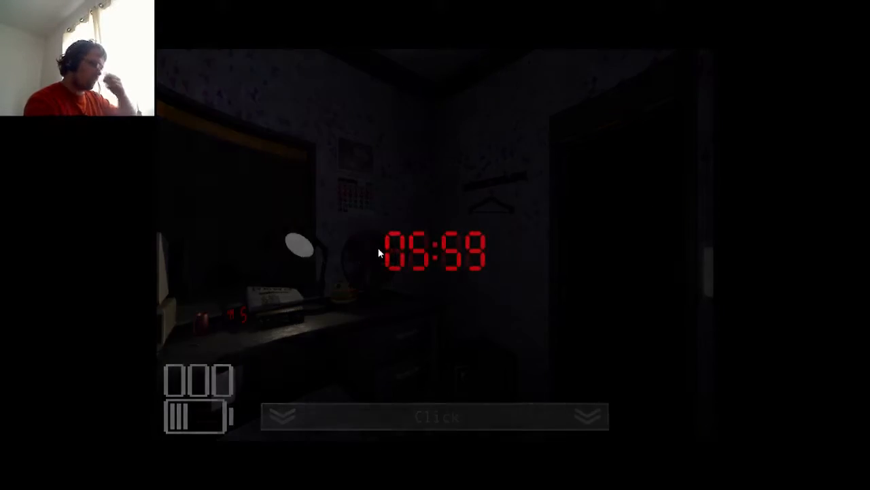
click(435, 416)
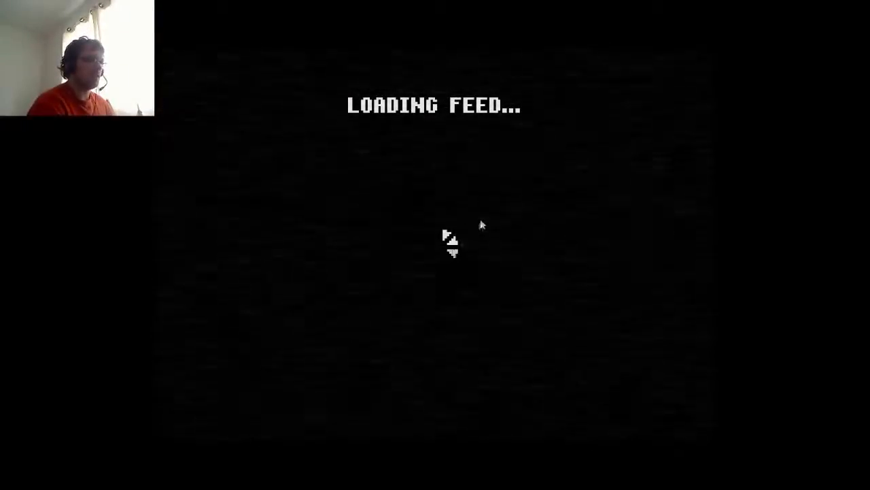
mouse_move(438, 310)
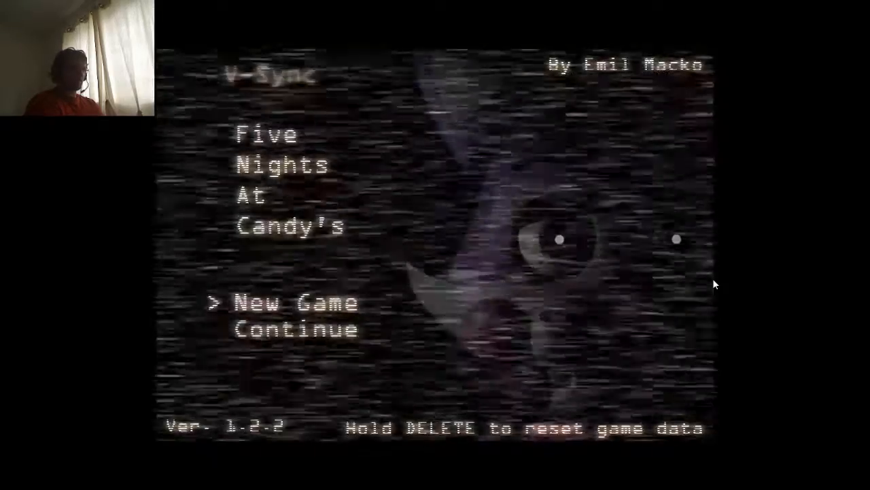
- Continue the saved game at night 2 from the main menu
key(down)
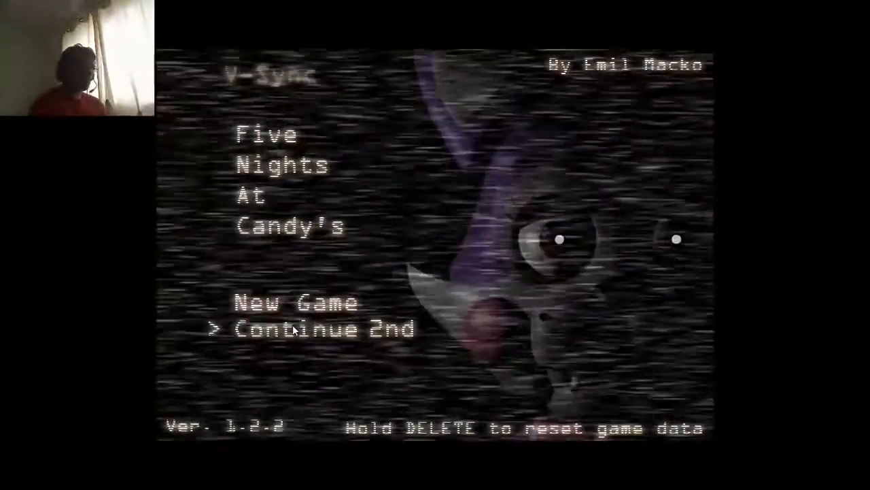
click(320, 331)
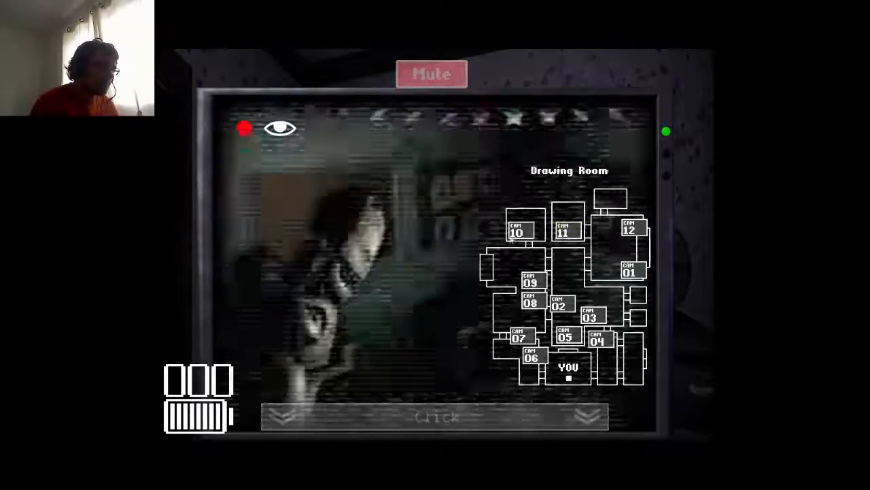
- Switch the monitor from the Drawing Room to the static-filled Main Hall 3 feed
click(565, 231)
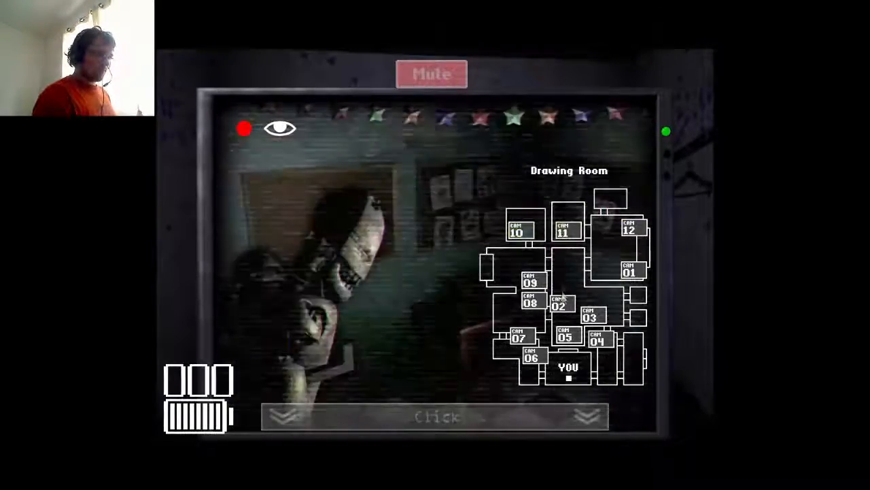
click(597, 338)
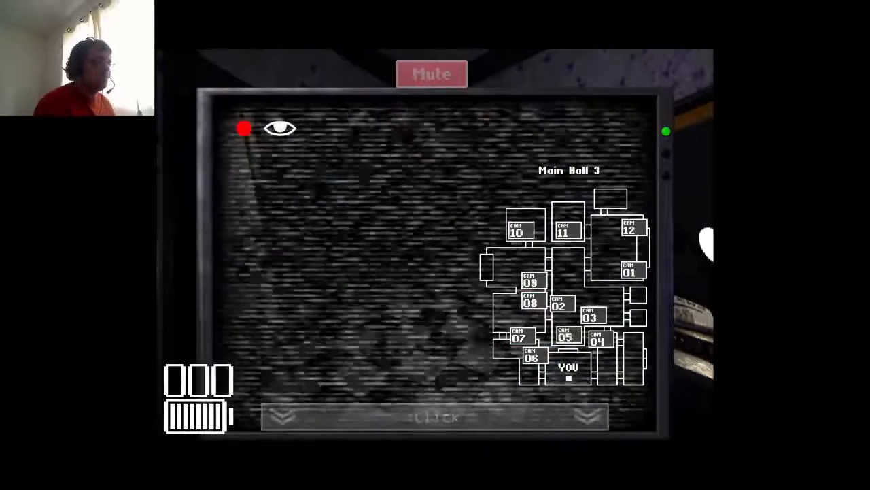
- Sweep the Main Party Room, Secondary Party Room, Main Stage and Main Hall 1 cameras
click(631, 228)
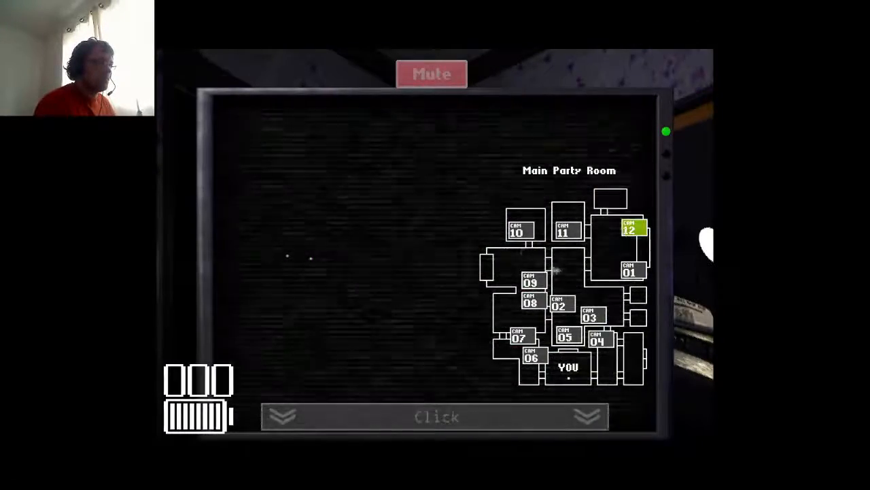
click(531, 280)
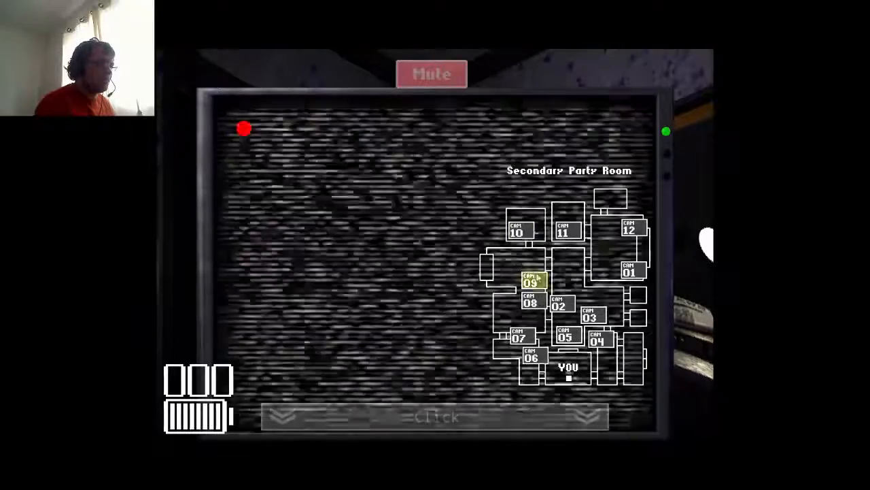
click(566, 230)
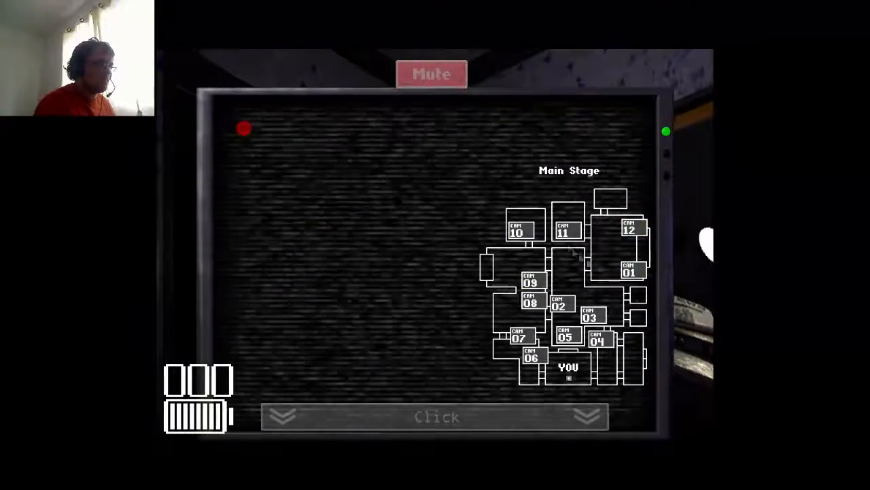
click(559, 305)
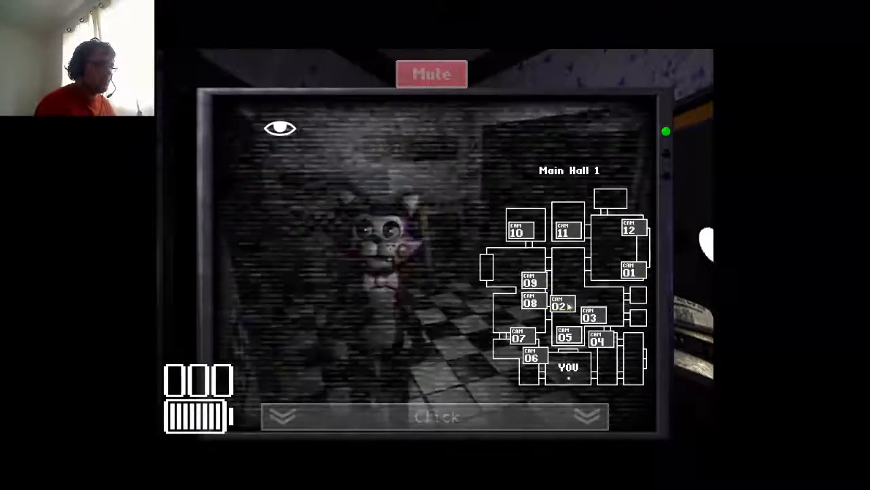
click(563, 304)
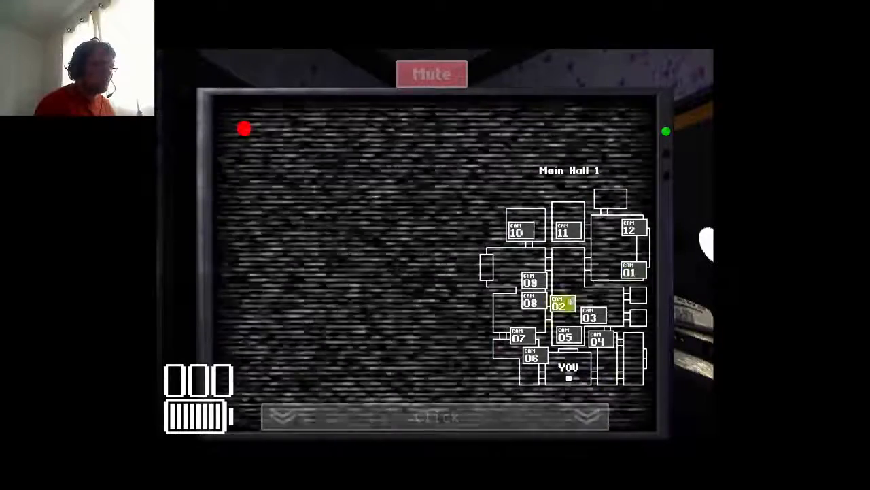
click(530, 279)
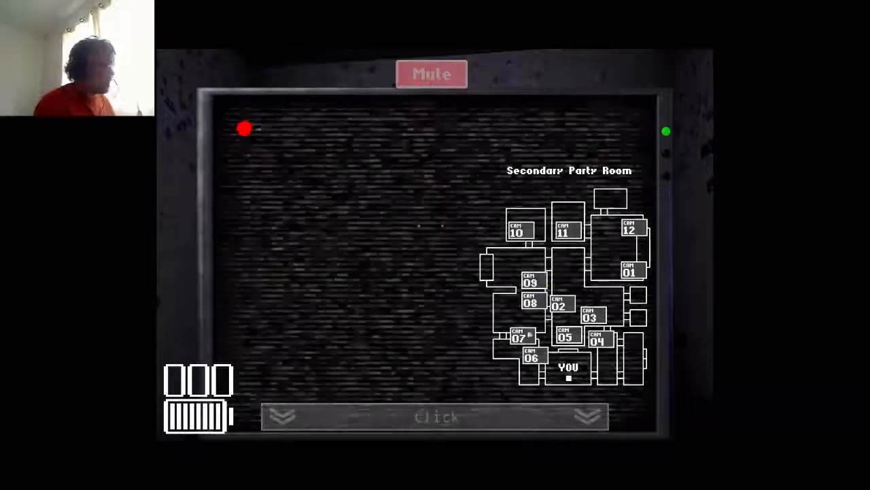
- Cycle Main Stage, Backstage 1, Secondary Party Room and Main Hall 1 again, ending on Main Hall 1
click(629, 269)
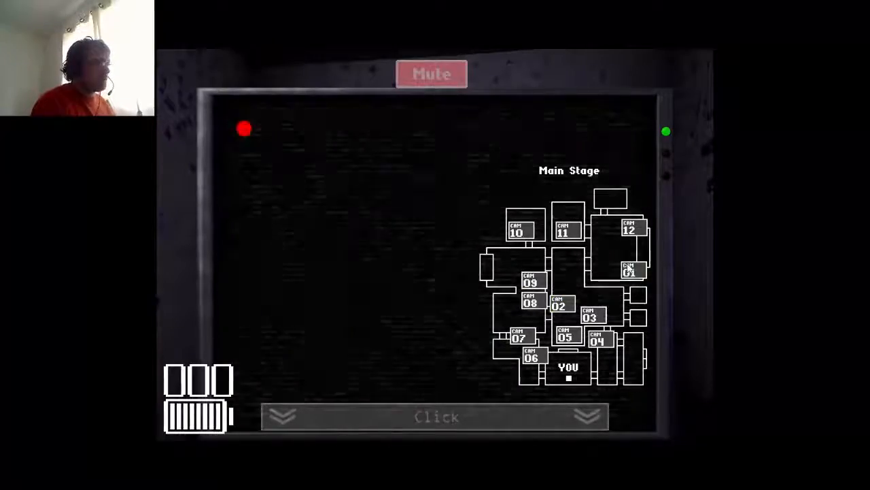
click(530, 280)
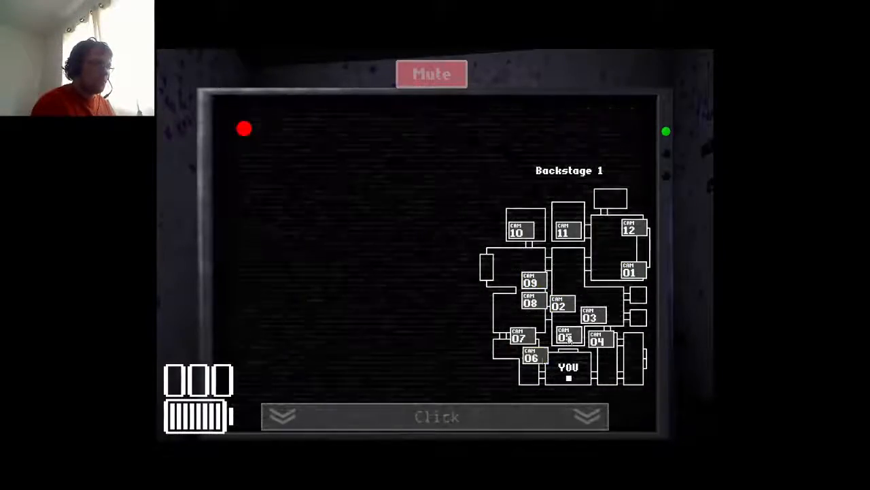
click(559, 305)
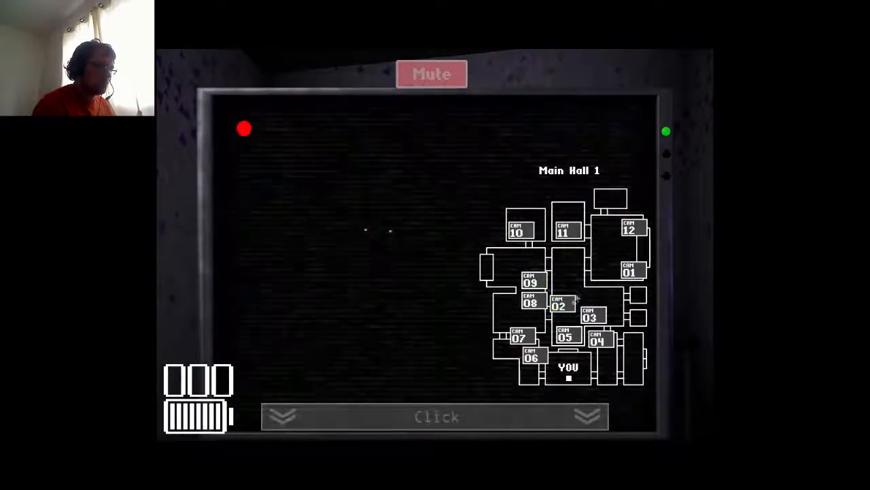
click(628, 271)
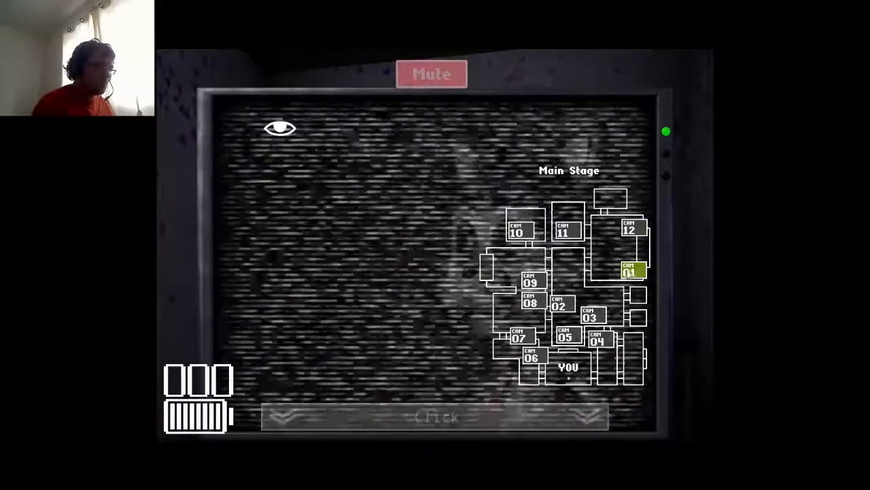
click(531, 280)
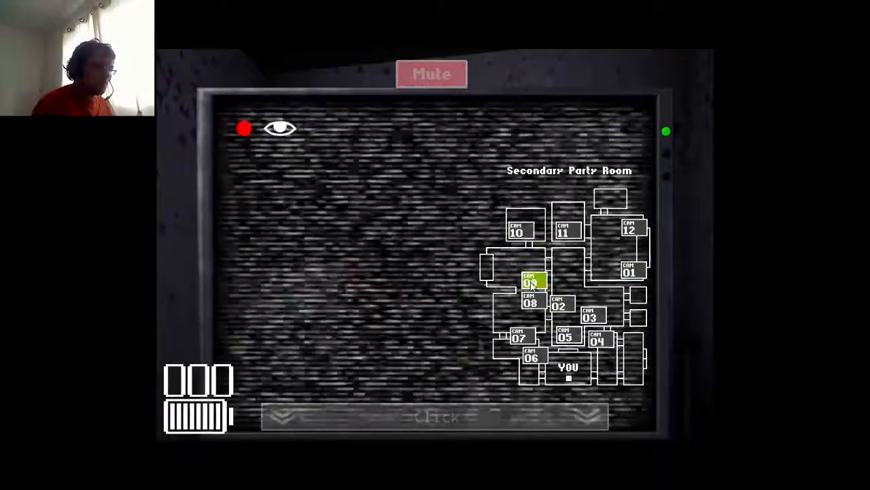
click(560, 302)
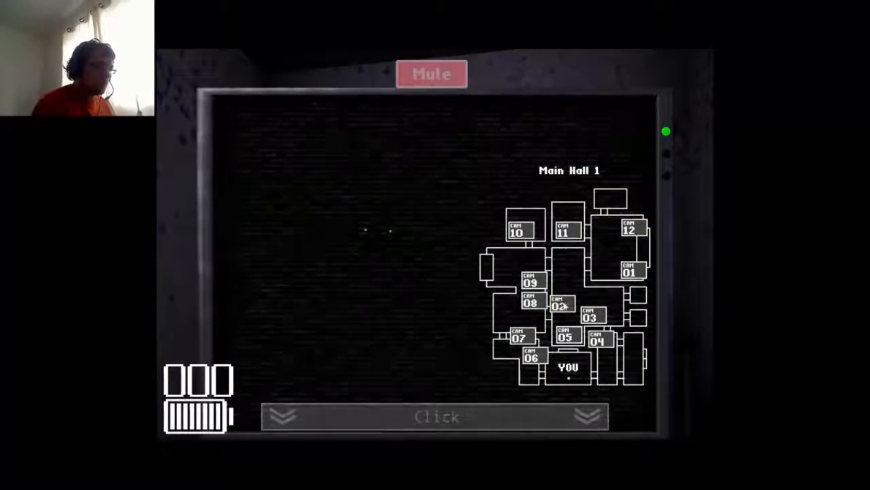
click(559, 305)
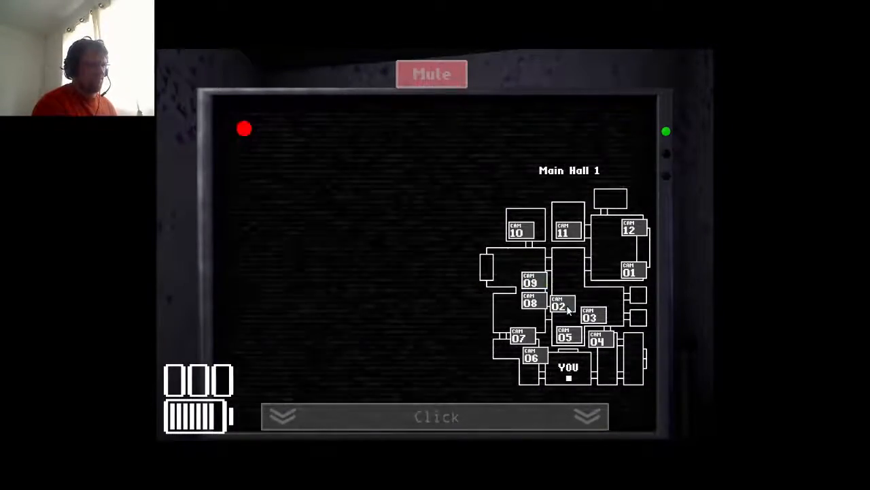
- Lower the camera monitor to view the night 2 office
click(566, 335)
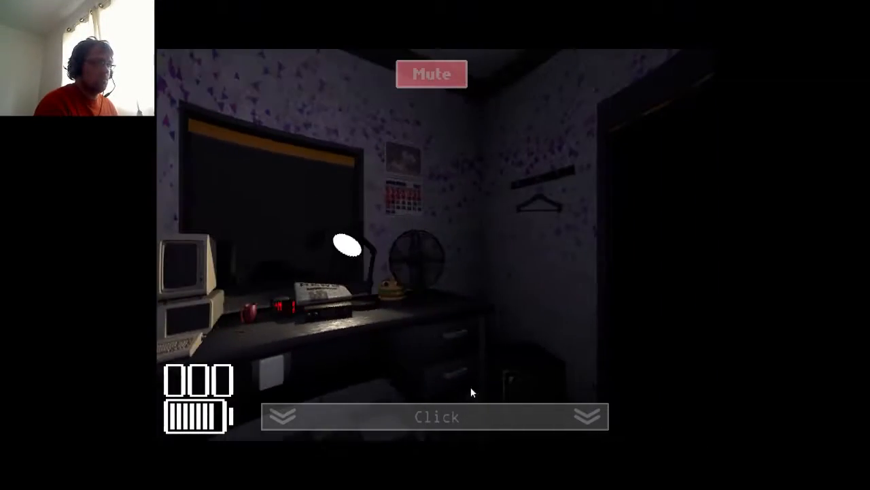
click(435, 416)
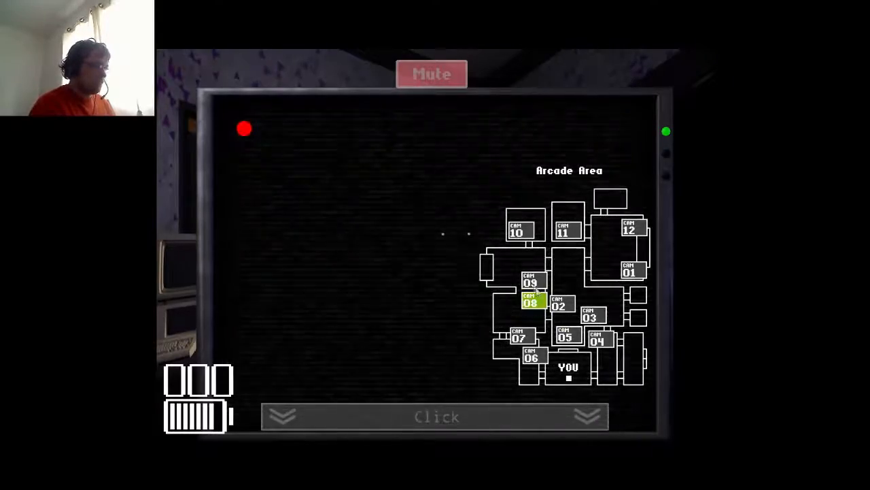
click(628, 271)
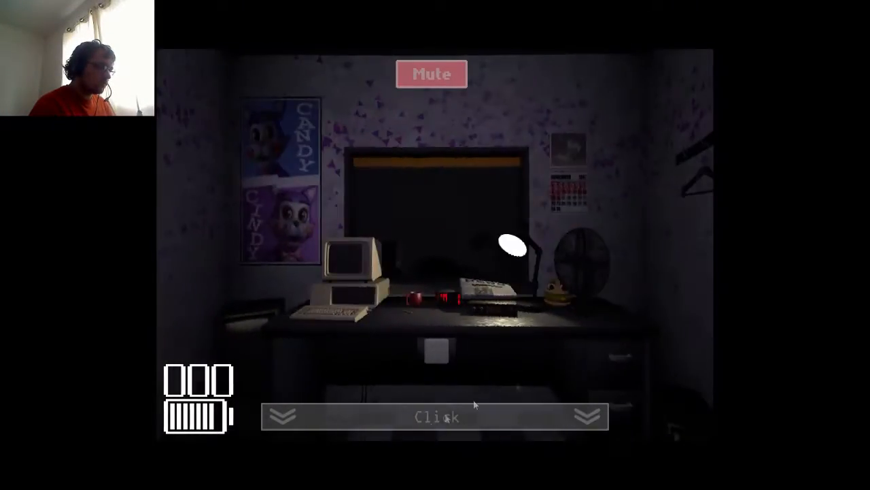
click(436, 416)
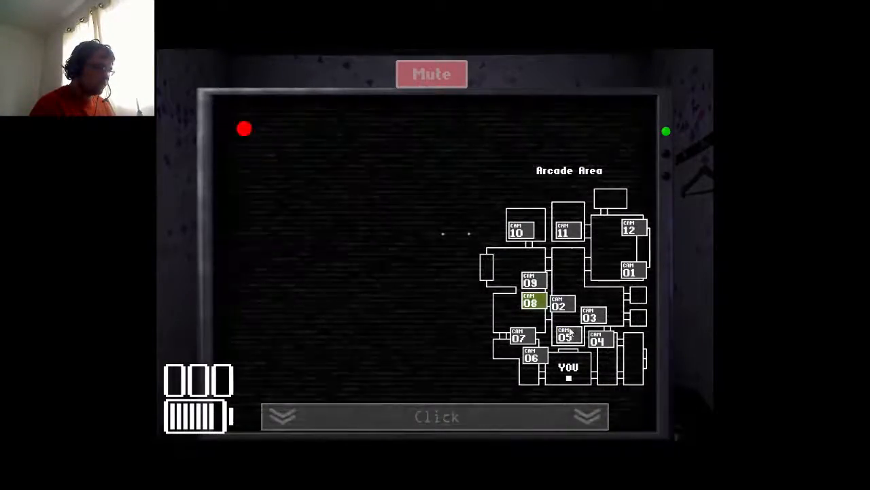
click(565, 336)
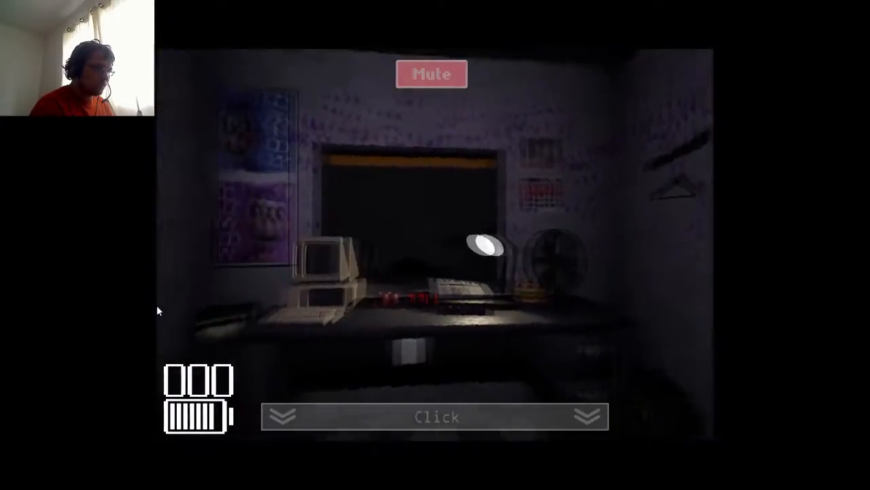
click(436, 417)
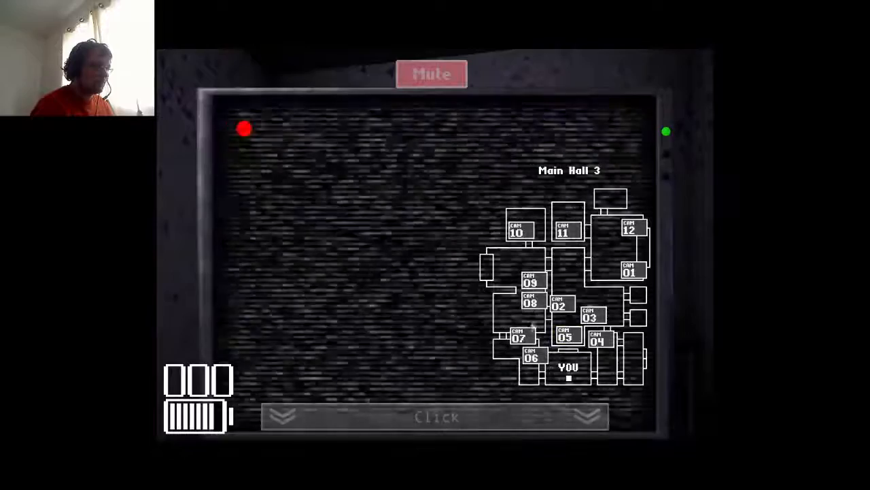
click(596, 338)
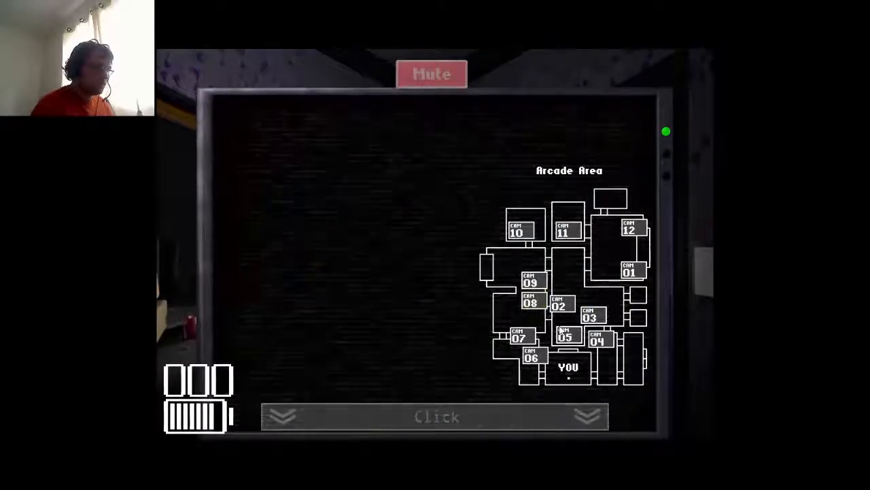
click(519, 335)
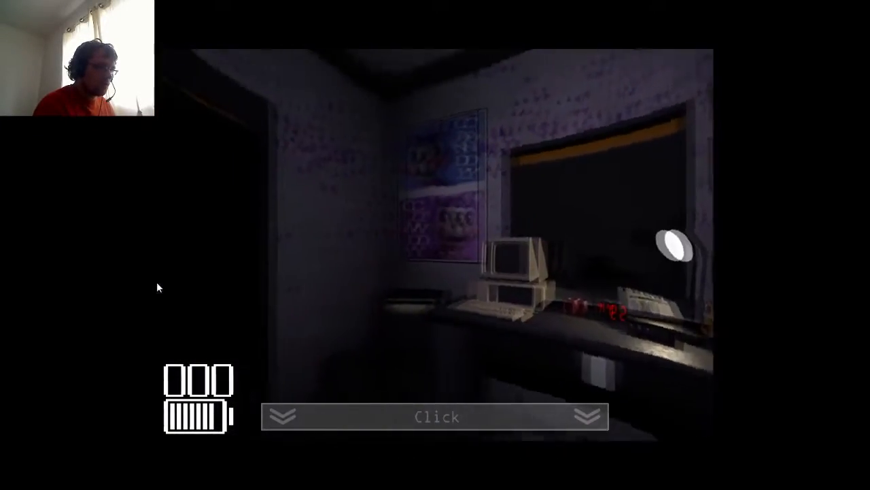
- Look around the office, then raise the monitor on the Backstage 2 feed
click(435, 416)
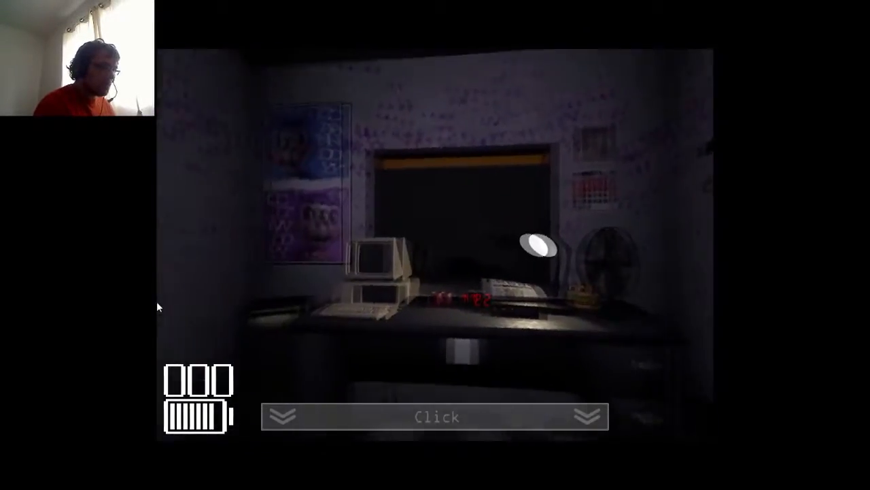
click(436, 416)
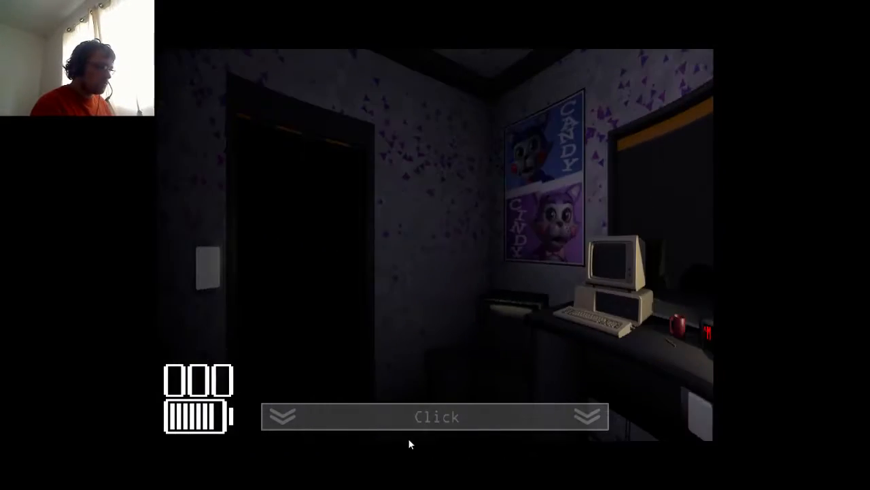
click(435, 417)
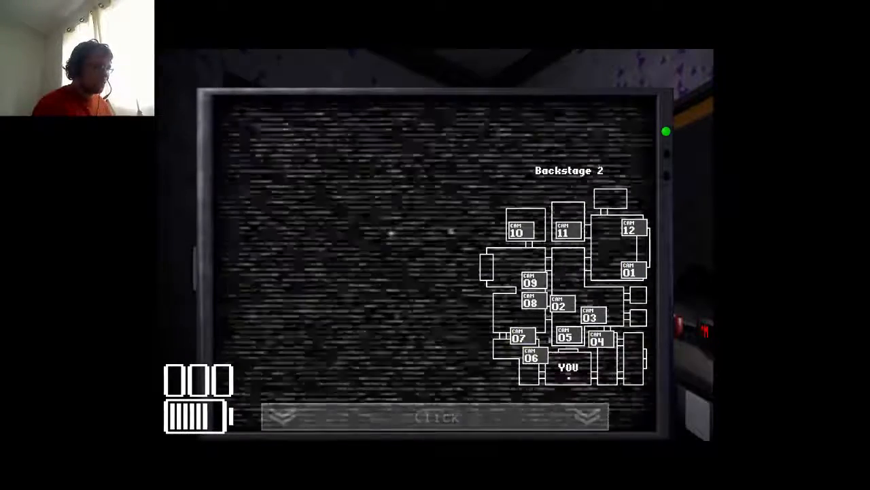
- Toggle the monitor up and down several times, checking Backstage 2 and Main Hall 1
click(435, 417)
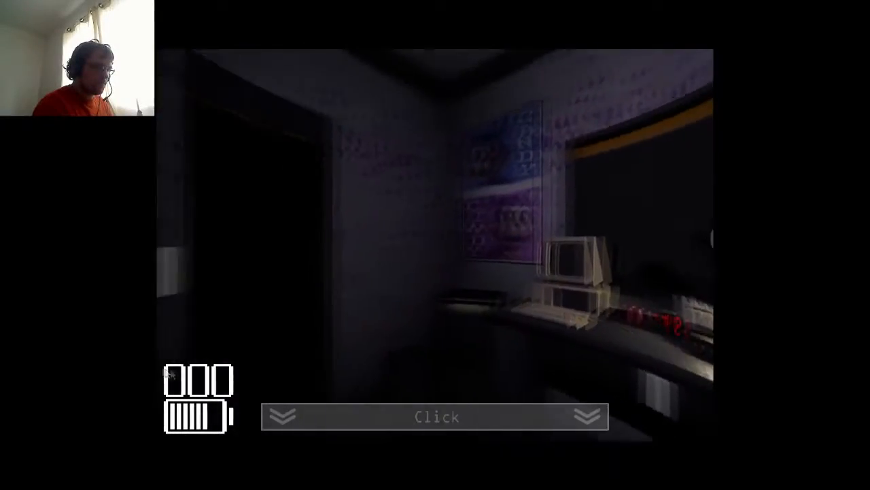
click(435, 416)
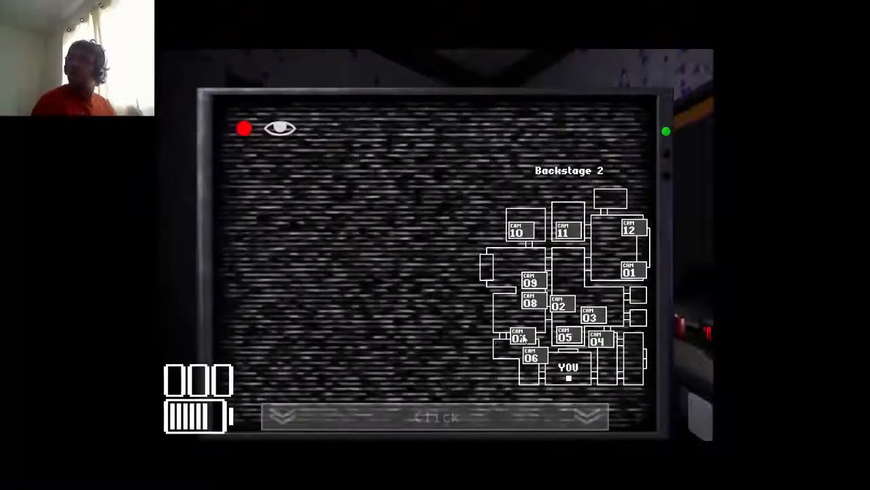
click(566, 336)
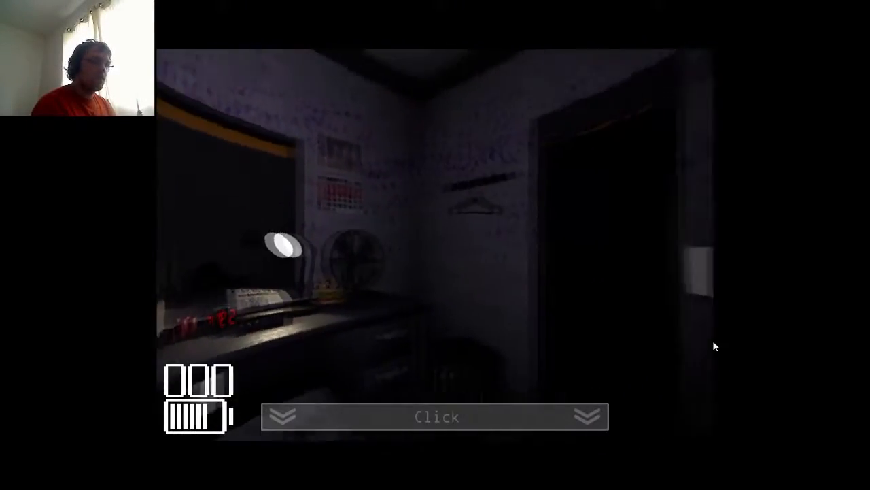
click(435, 417)
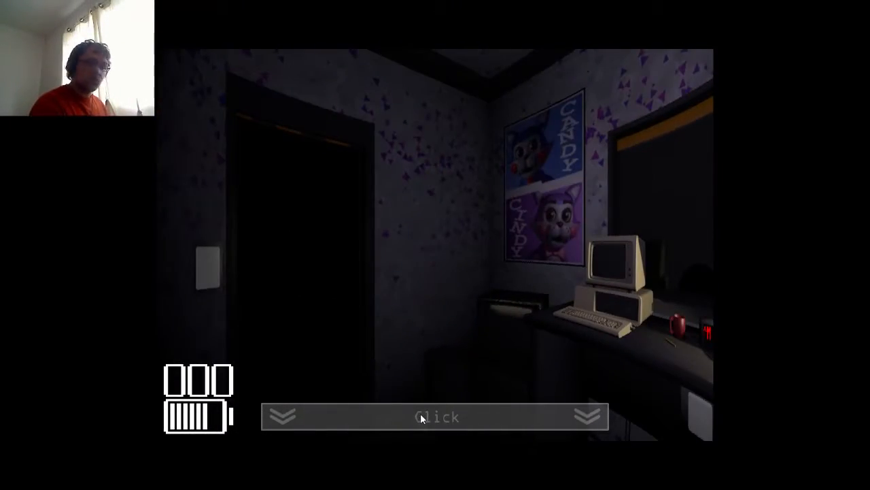
click(435, 416)
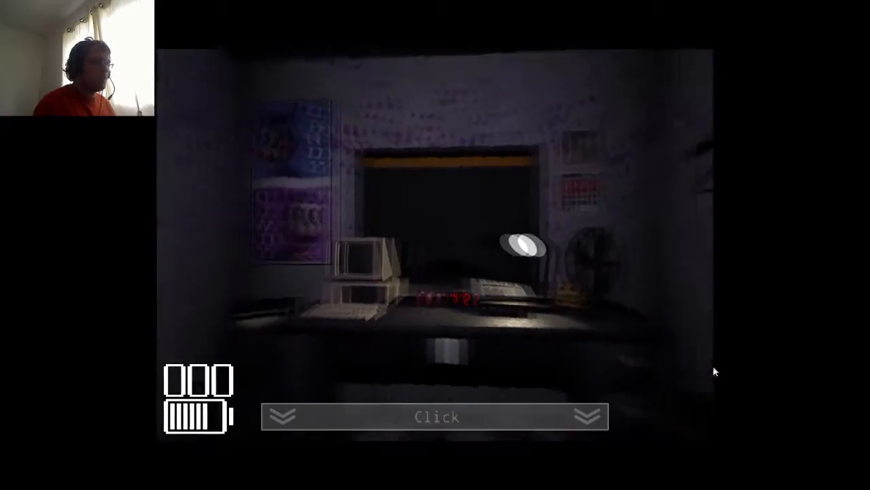
click(436, 416)
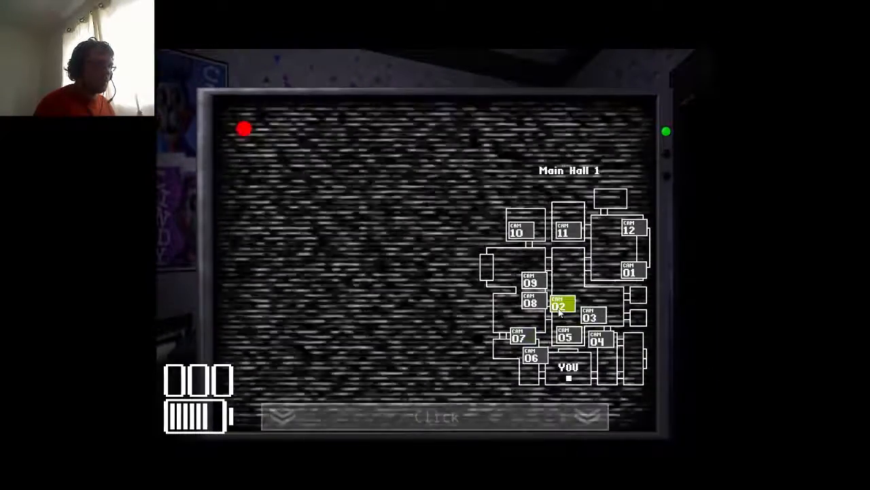
click(560, 305)
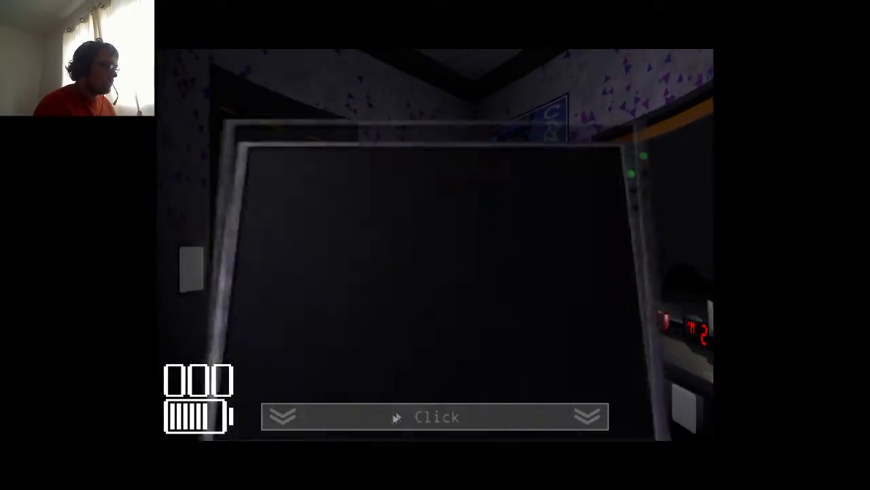
- Check the Drawing Room feed where a shadowy figure appears, then lower the monitor
click(435, 416)
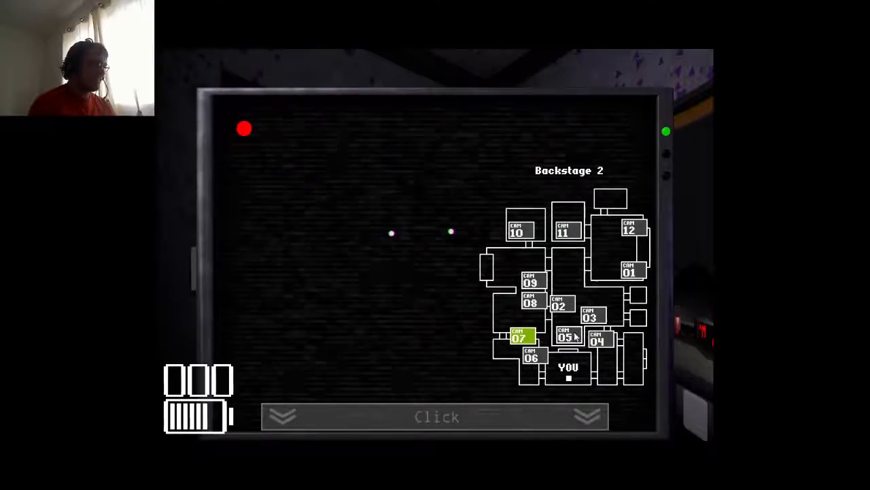
click(592, 315)
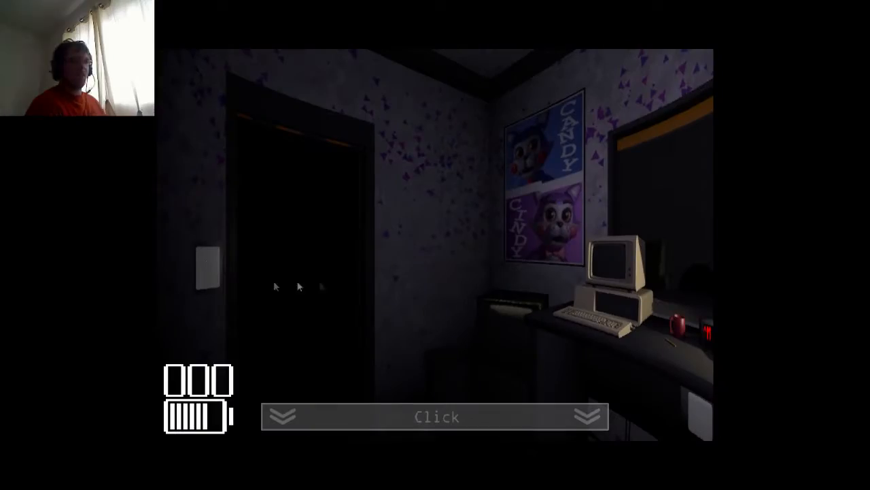
click(435, 416)
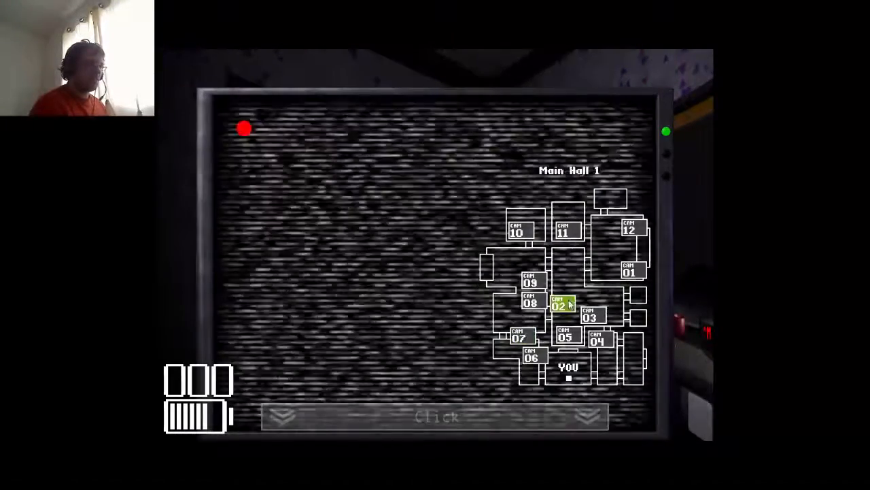
click(631, 230)
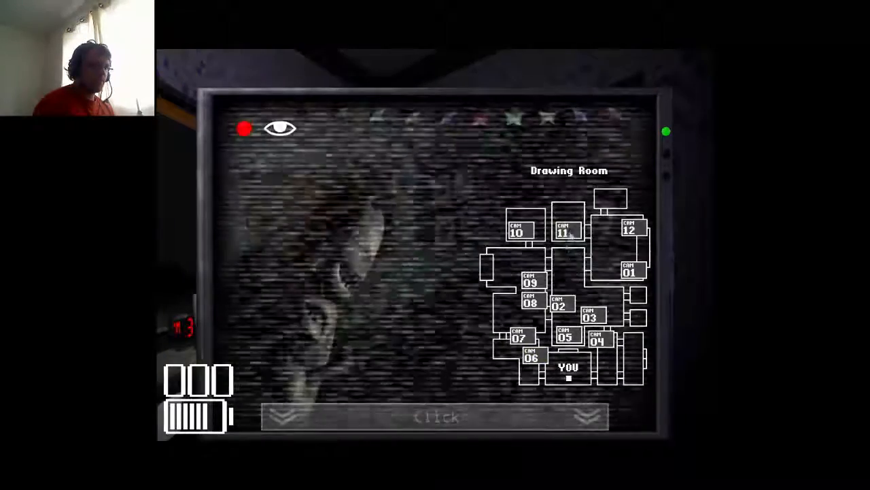
click(597, 339)
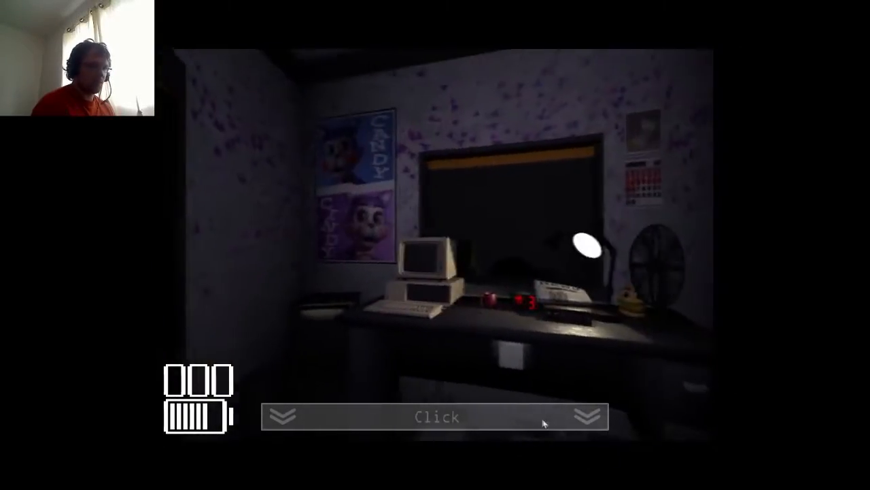
- Toggle the monitor and check the Backstage 2 and Parts & Service feeds
click(435, 416)
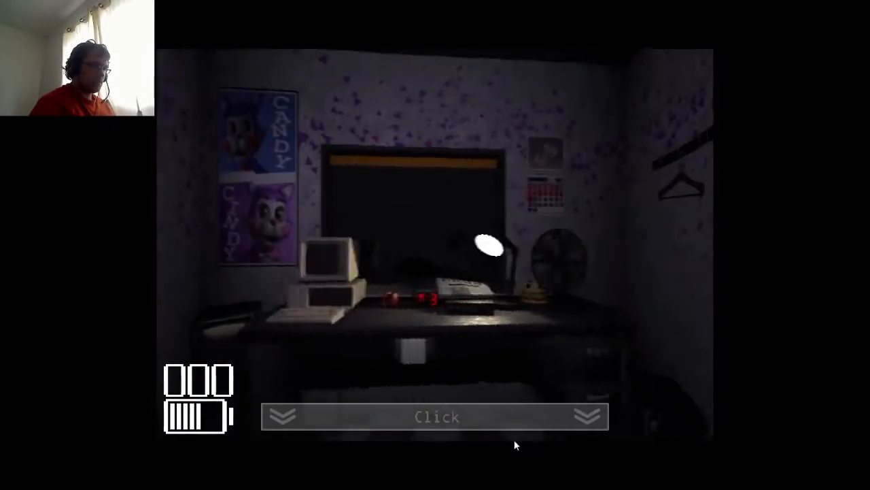
click(436, 416)
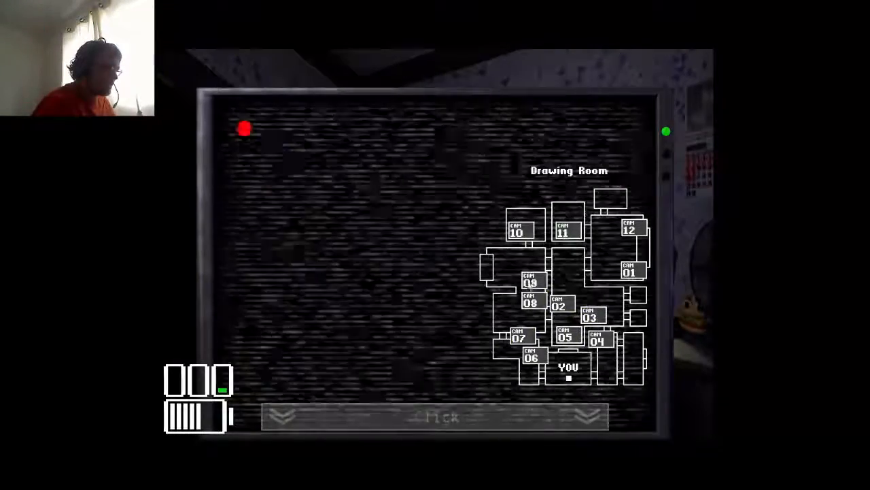
click(597, 339)
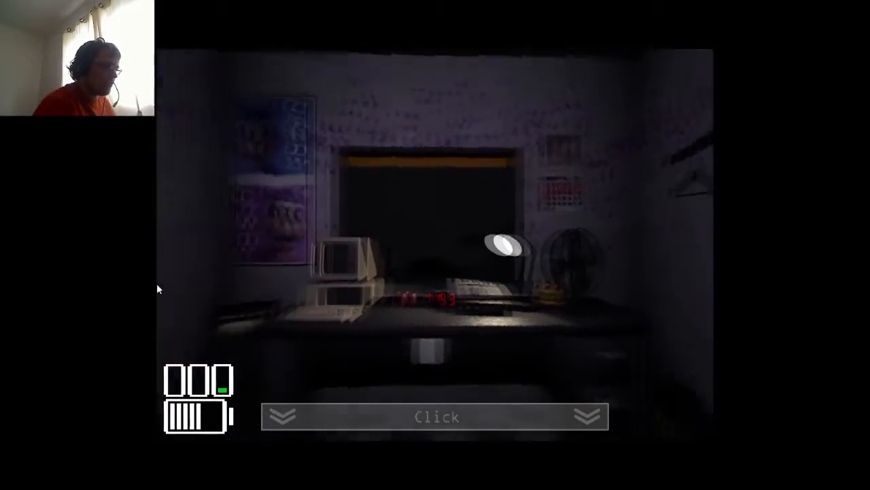
click(435, 416)
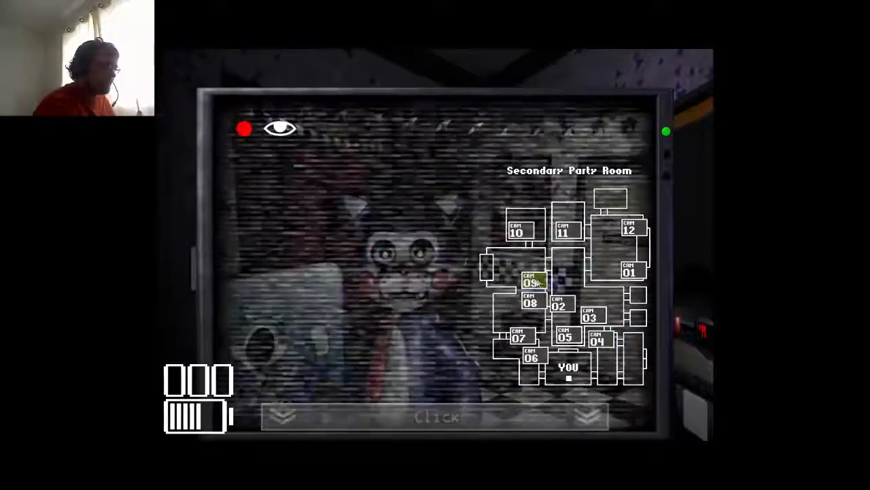
click(520, 336)
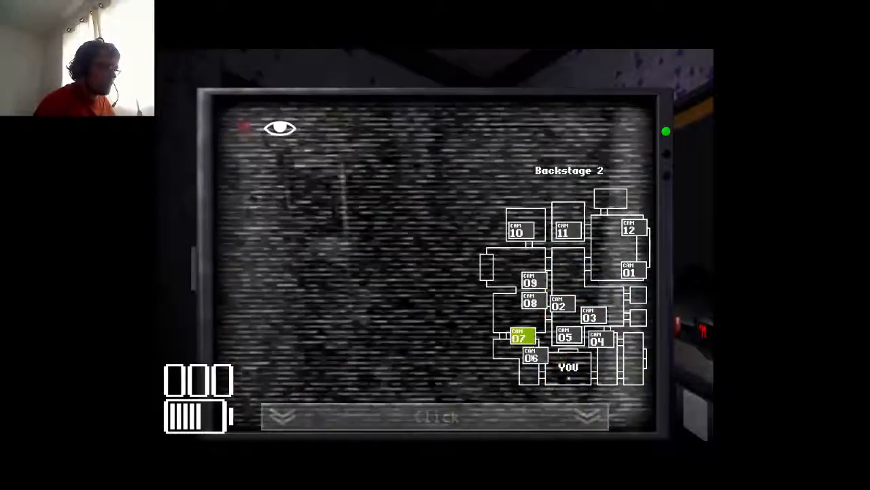
click(559, 305)
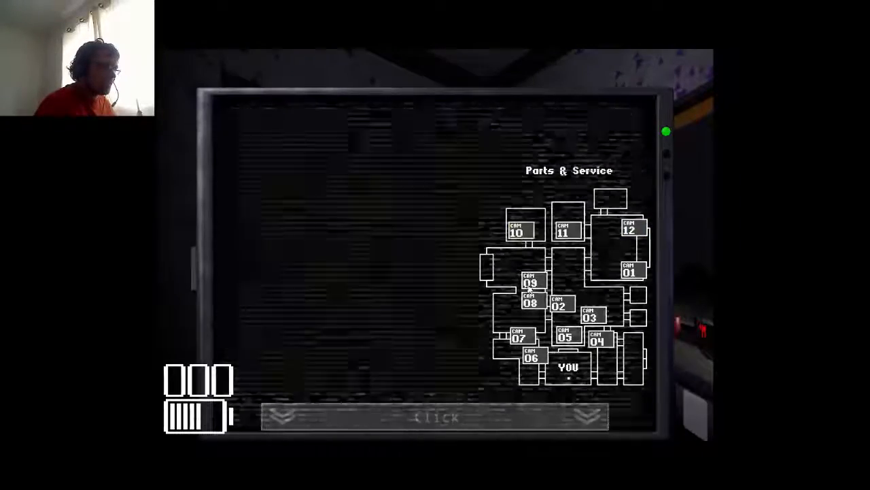
- Lower the monitor to watch the office, then raise it again on Backstage 2
click(436, 416)
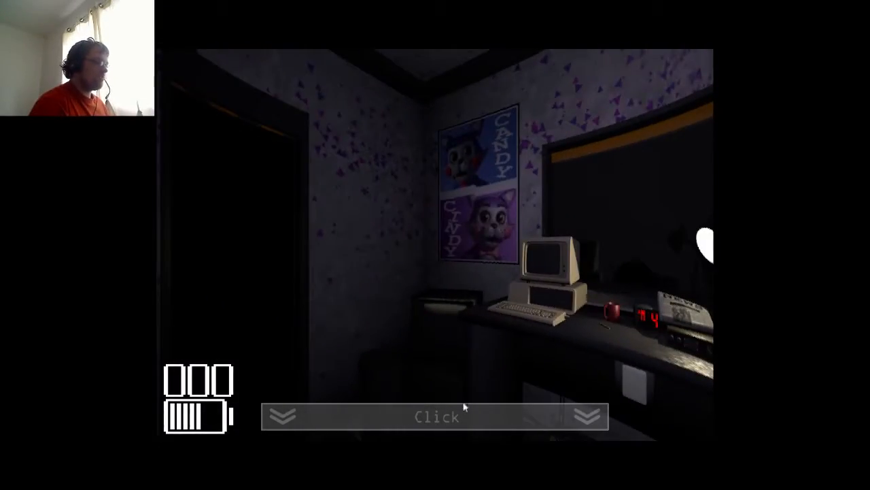
click(435, 416)
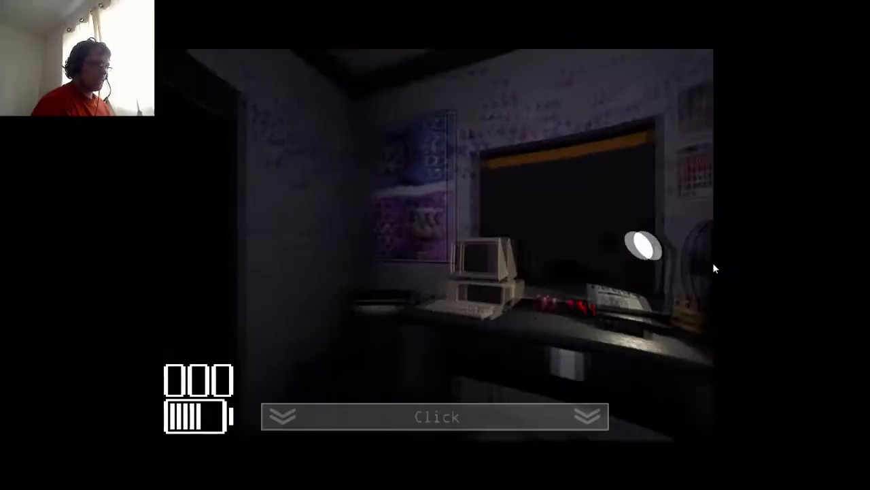
click(435, 416)
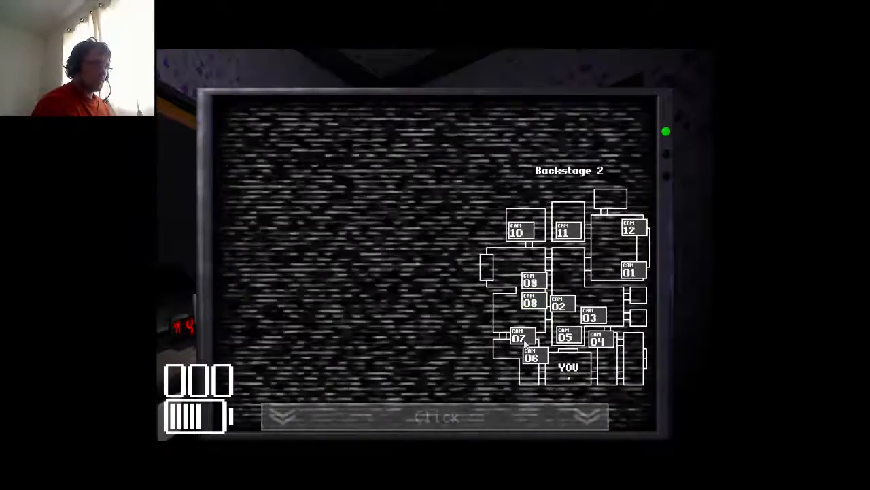
- Flip between the office and the Arcade Area, Main Hall 1, Backstage 2 and Entrance Hall feeds
click(530, 302)
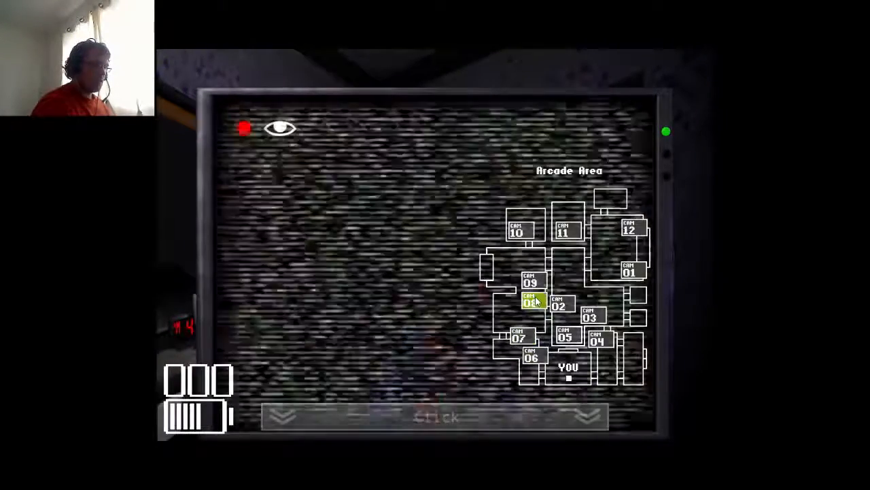
click(559, 305)
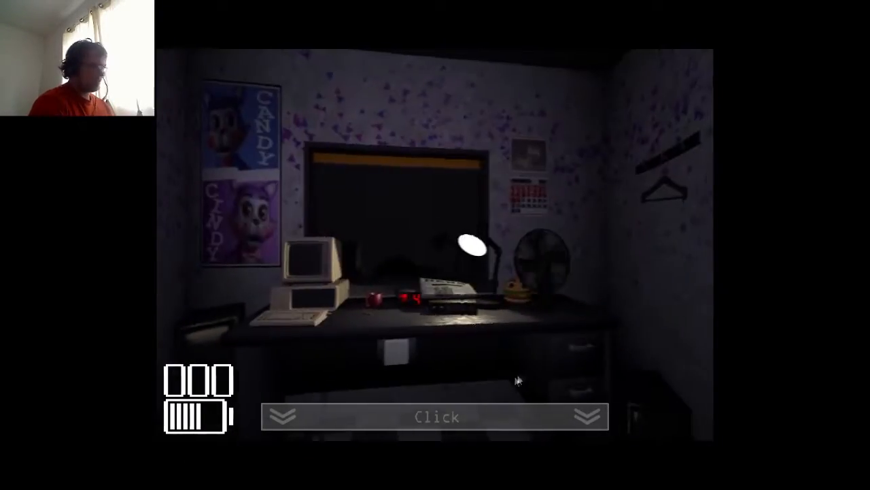
click(435, 416)
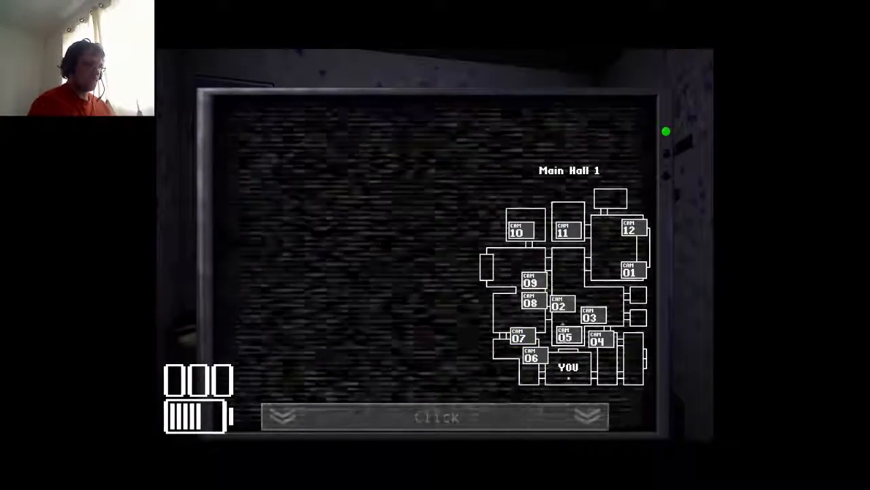
click(519, 335)
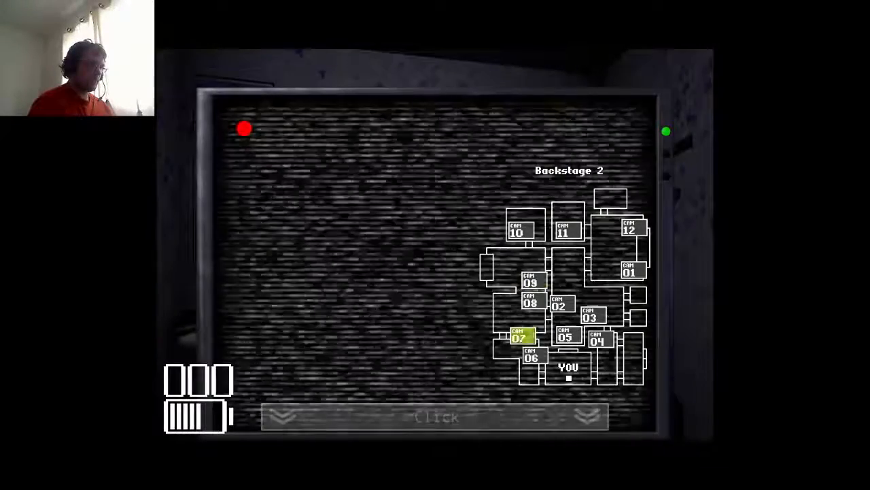
click(435, 416)
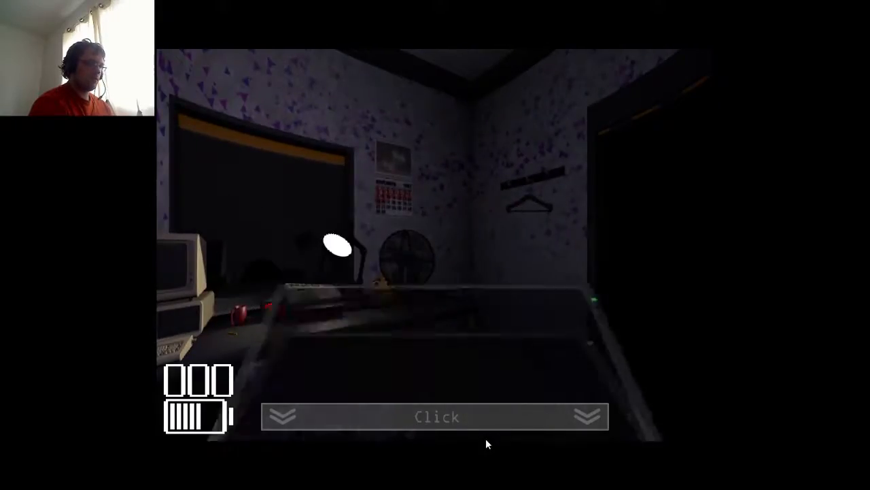
click(435, 416)
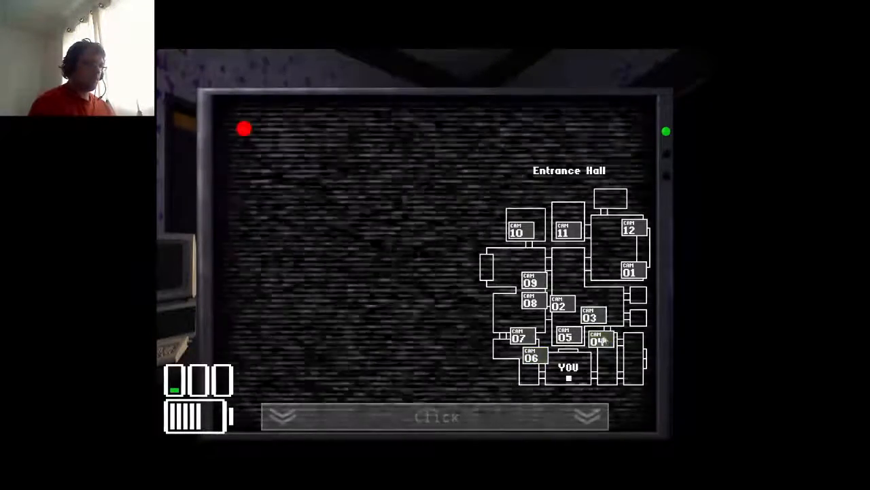
click(591, 315)
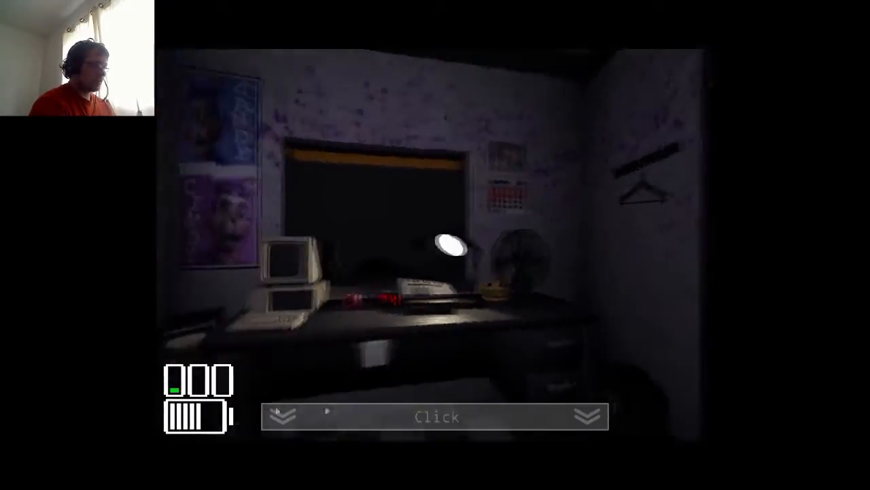
- Check Main Hall 2 and the Main Party Room, ending on the Main Stage feed
click(435, 416)
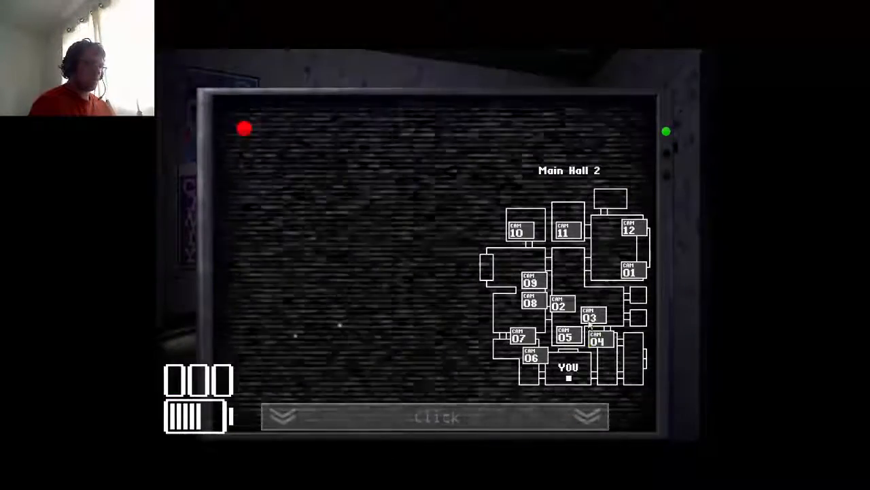
click(531, 302)
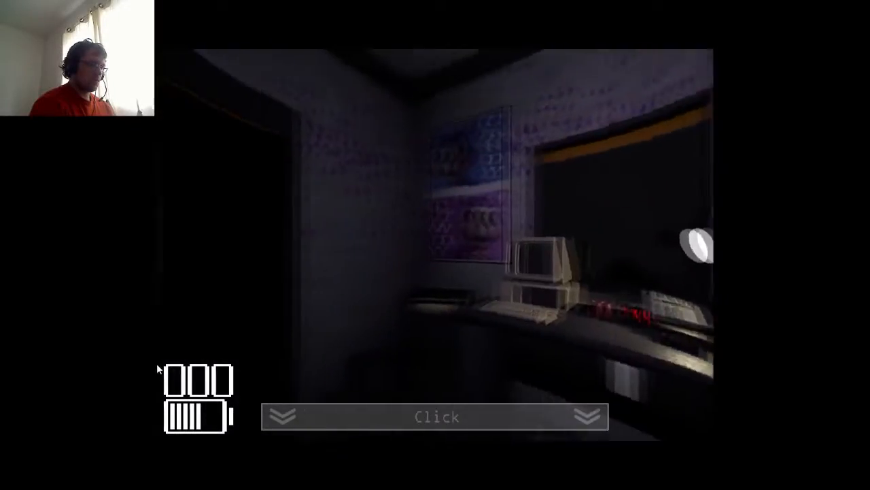
click(435, 416)
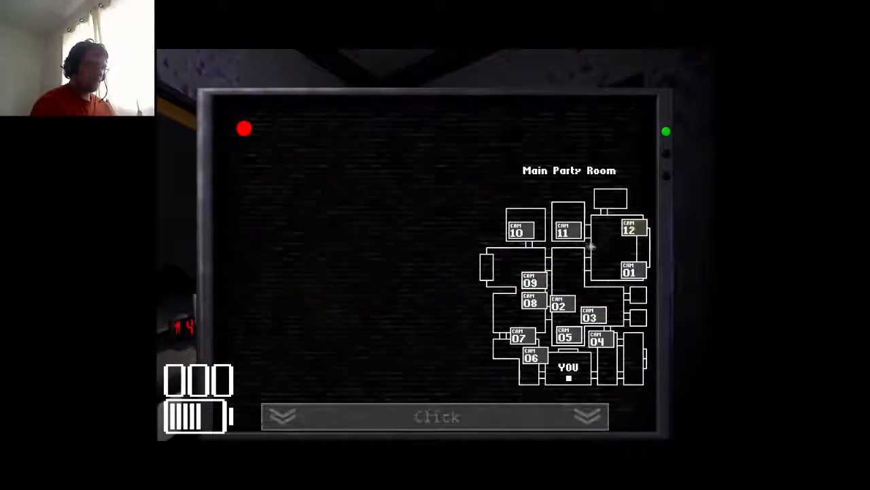
click(592, 318)
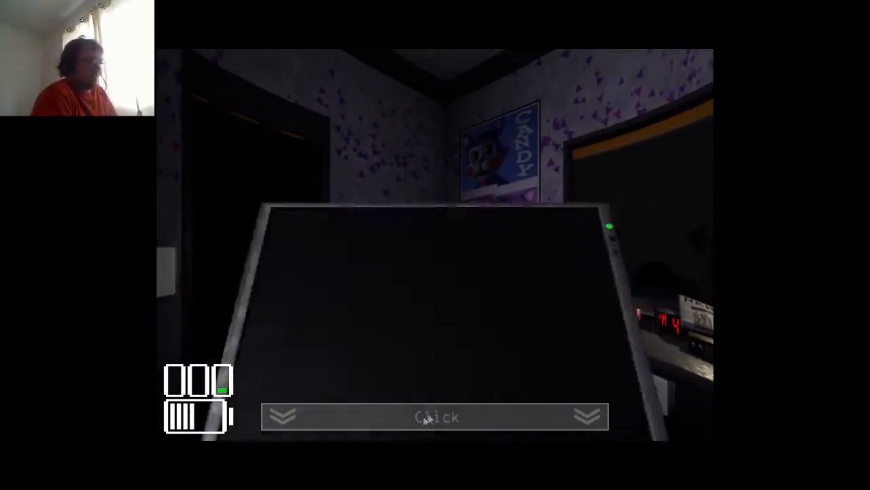
click(435, 416)
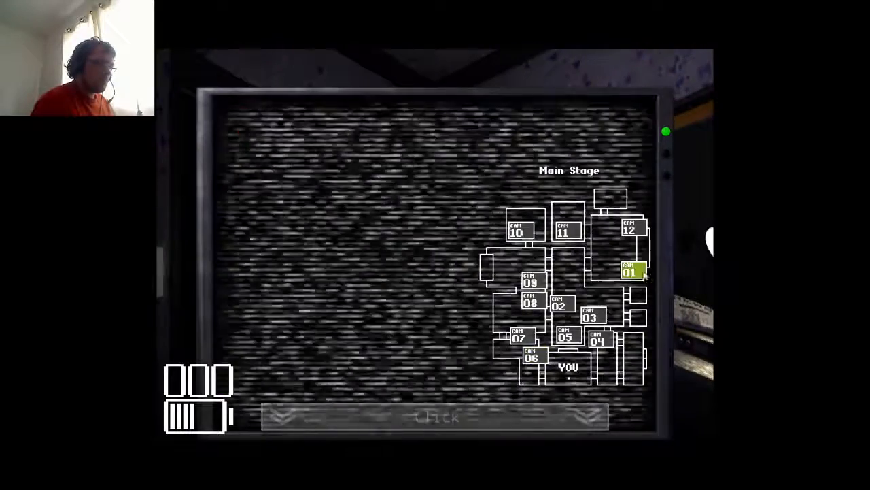
- Check the Drawing Room, both party rooms and Backstage 2 cameras
click(565, 230)
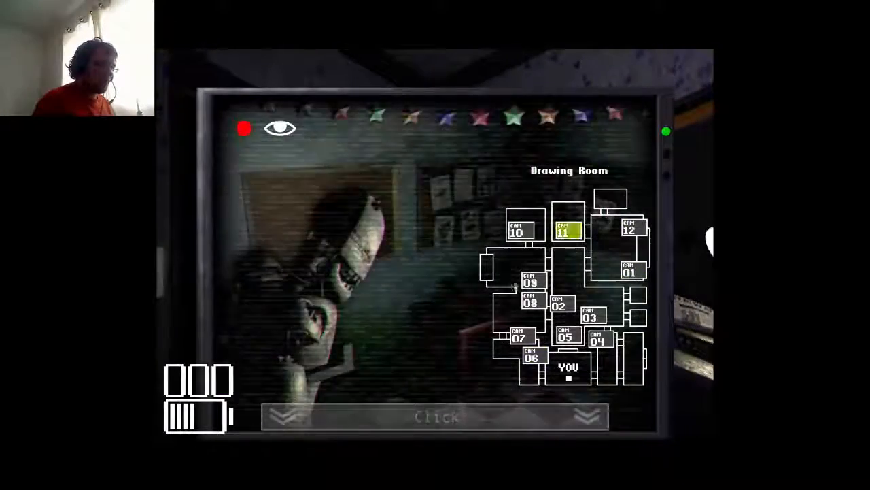
click(530, 280)
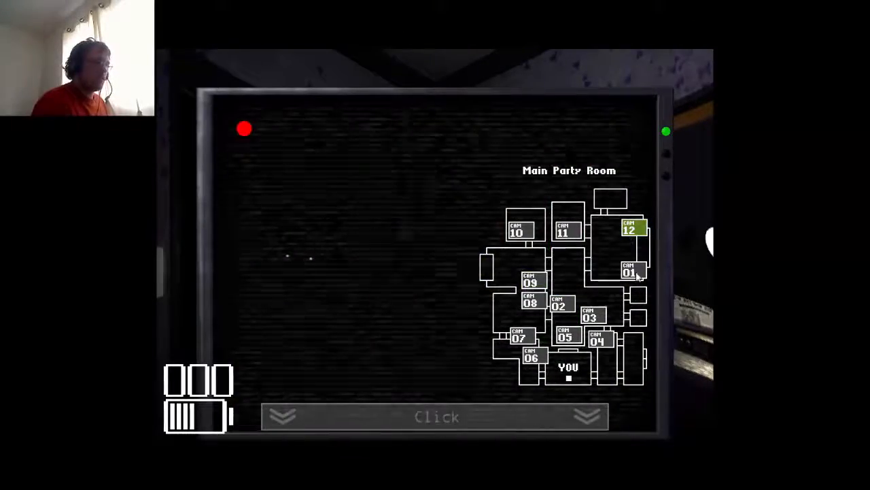
click(631, 228)
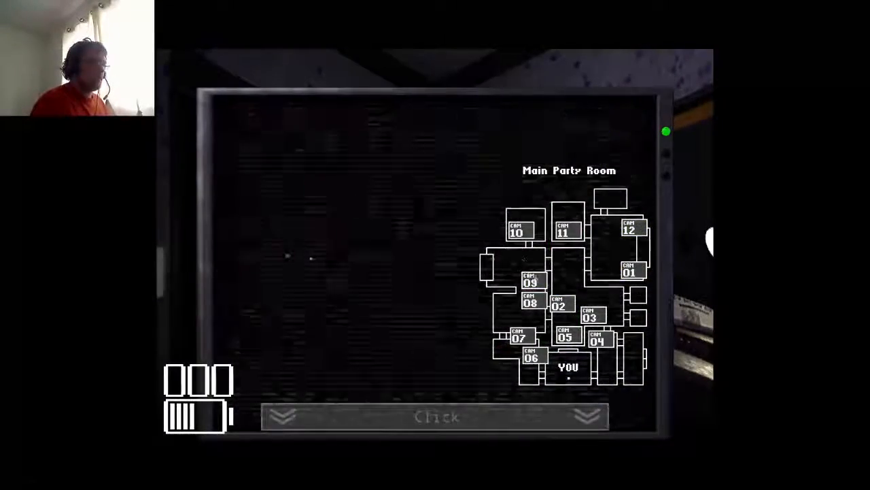
click(435, 416)
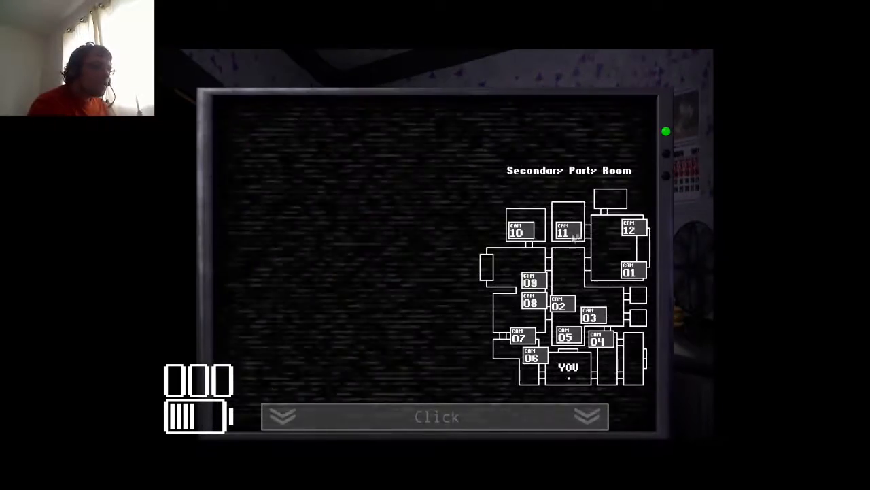
click(522, 337)
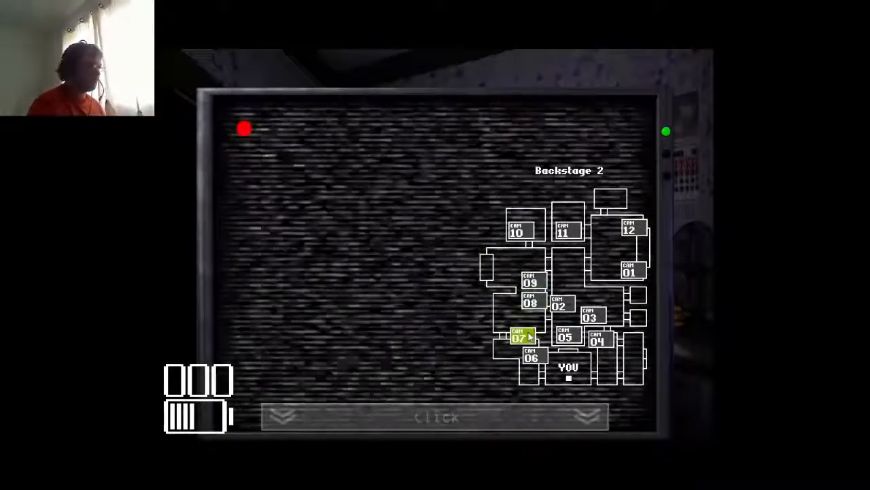
click(530, 302)
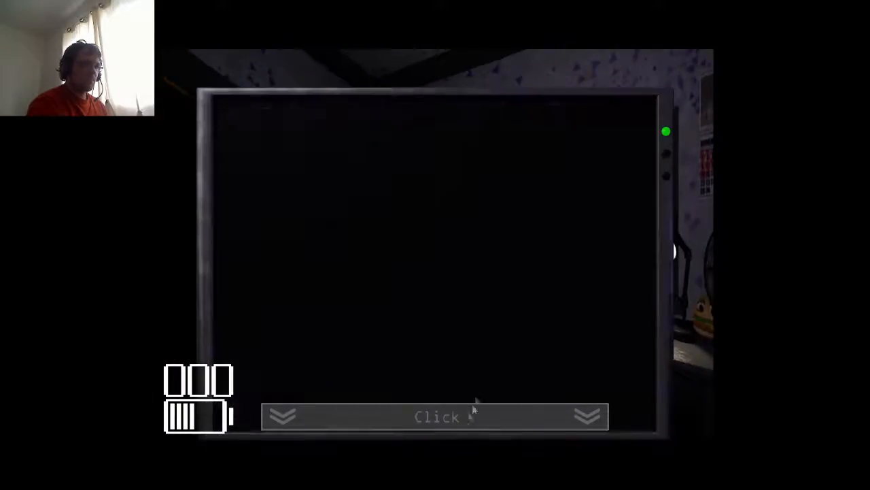
- Check the Drawing Room, Main Hall 1 and Main Hall 3, returning to Backstage 2
click(435, 416)
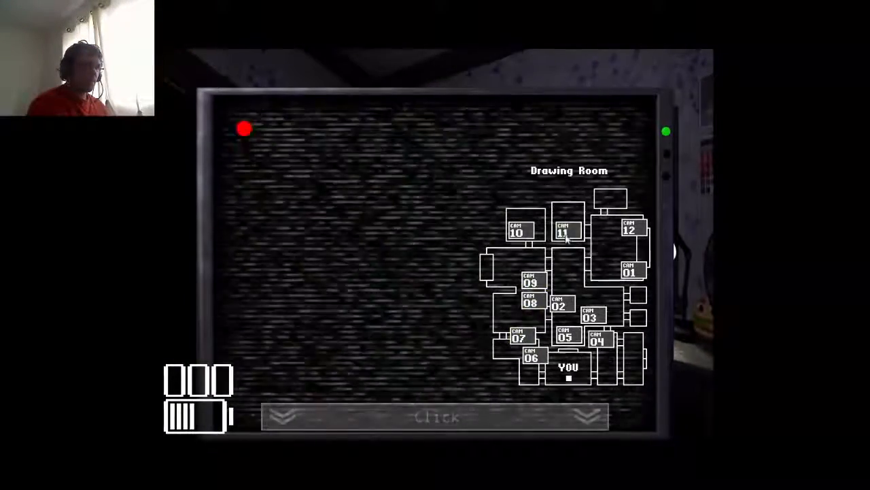
click(520, 336)
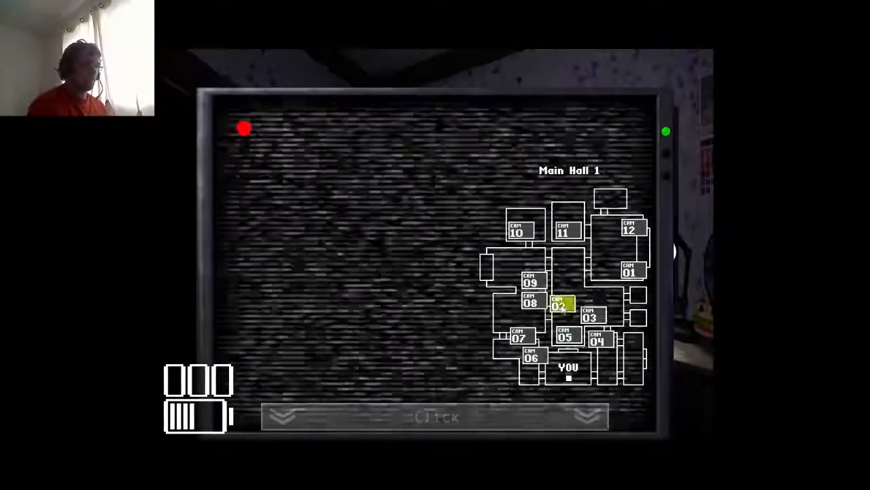
click(558, 305)
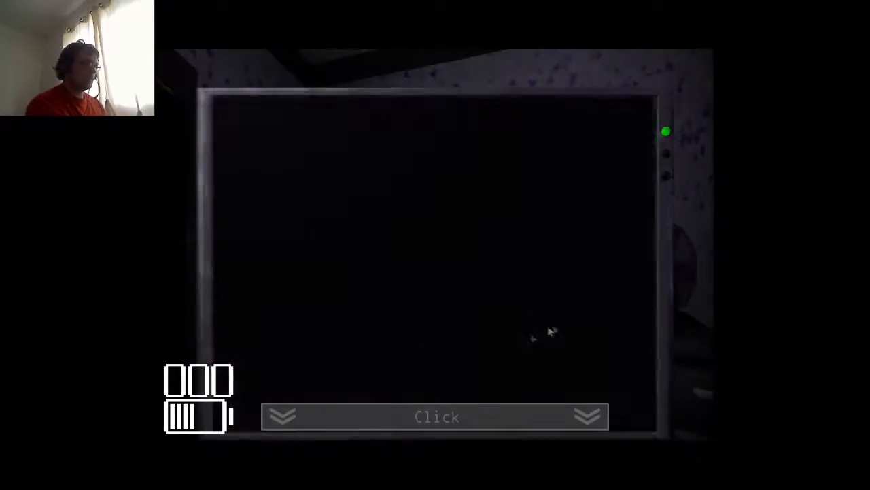
click(435, 416)
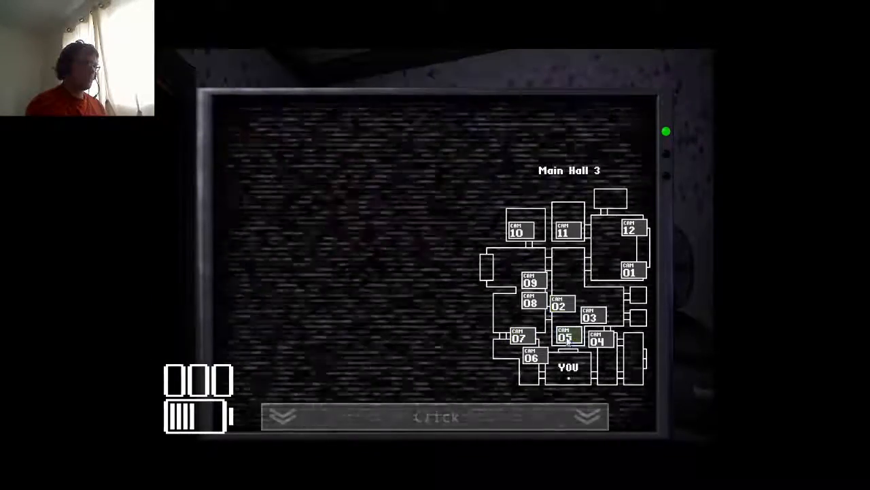
click(629, 272)
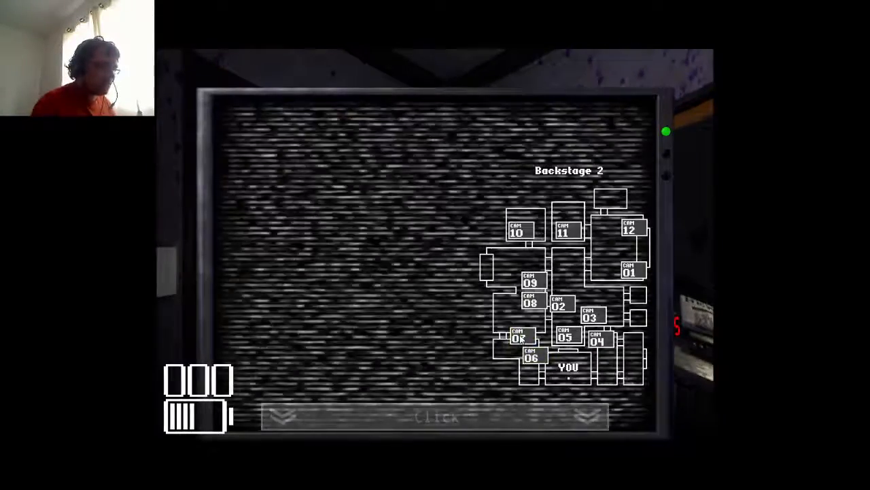
- Lower the monitor and look around the office until the clock reads 05:59
click(559, 304)
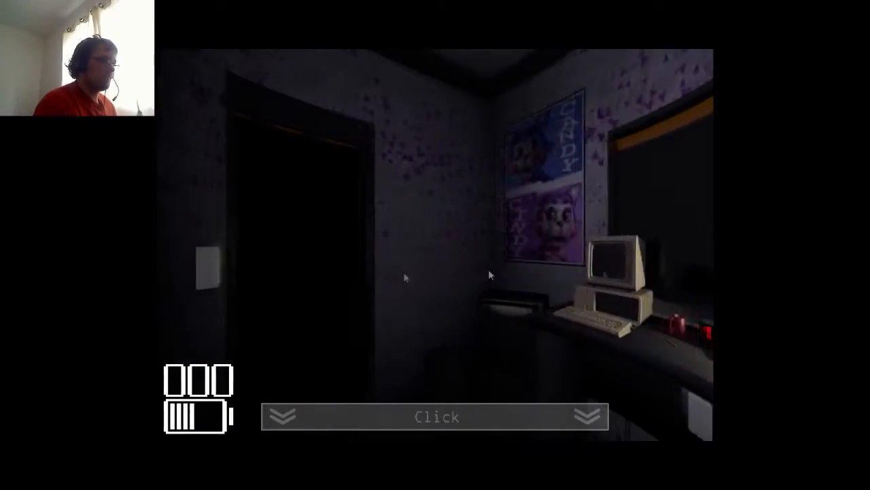
click(435, 416)
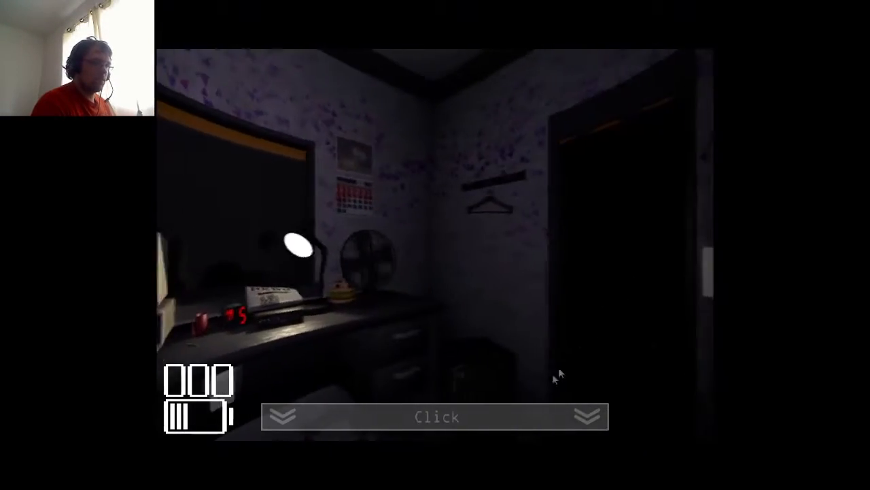
click(435, 416)
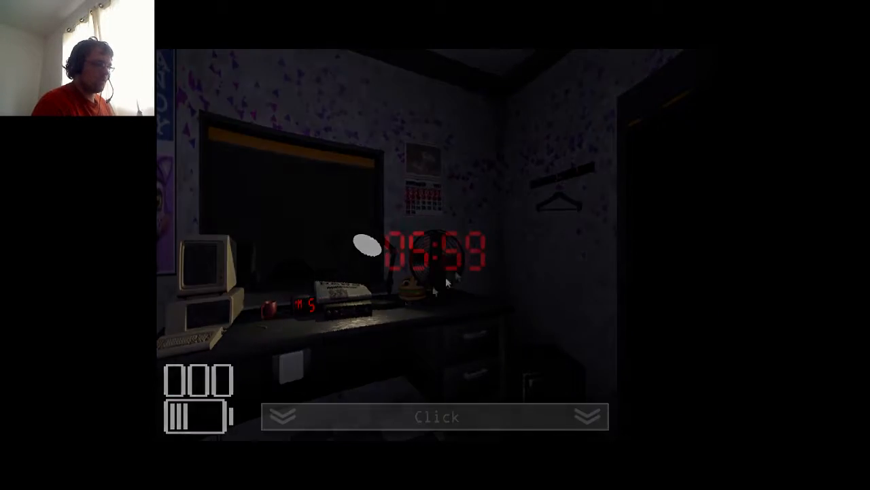
- Advance past the 6 AM night end into the 09/23/87 VHS tape cutscene
click(435, 416)
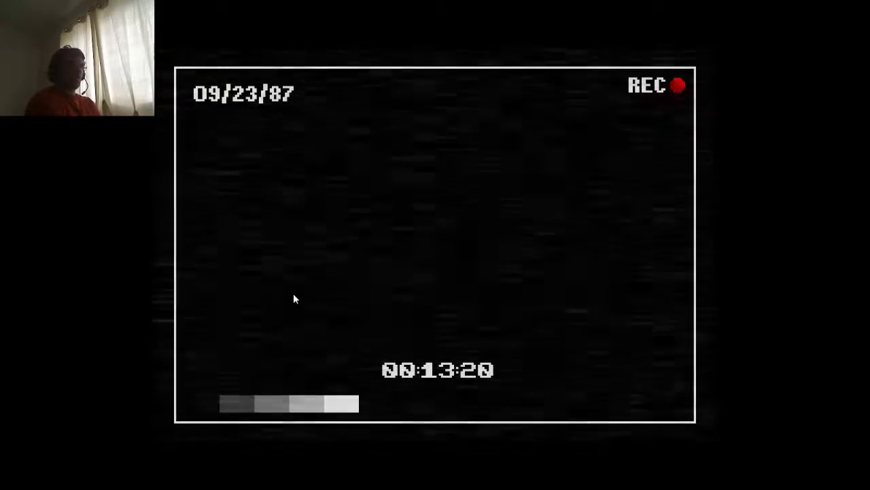
mouse_move(239, 313)
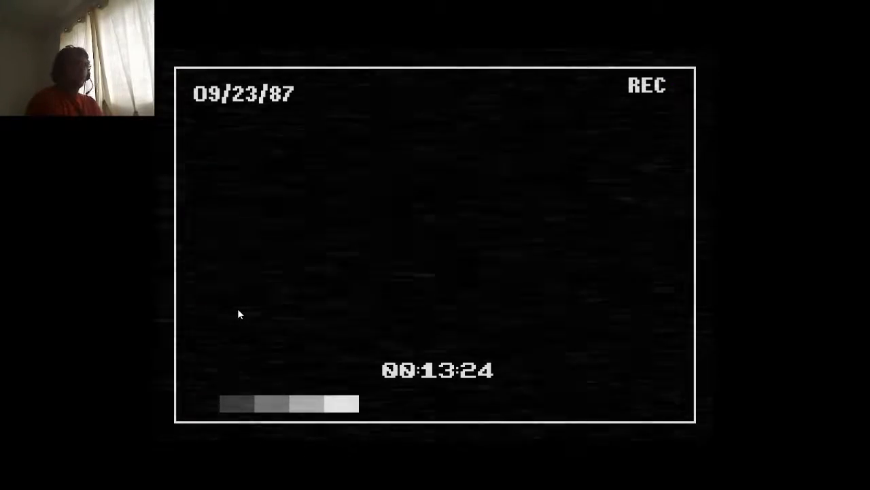